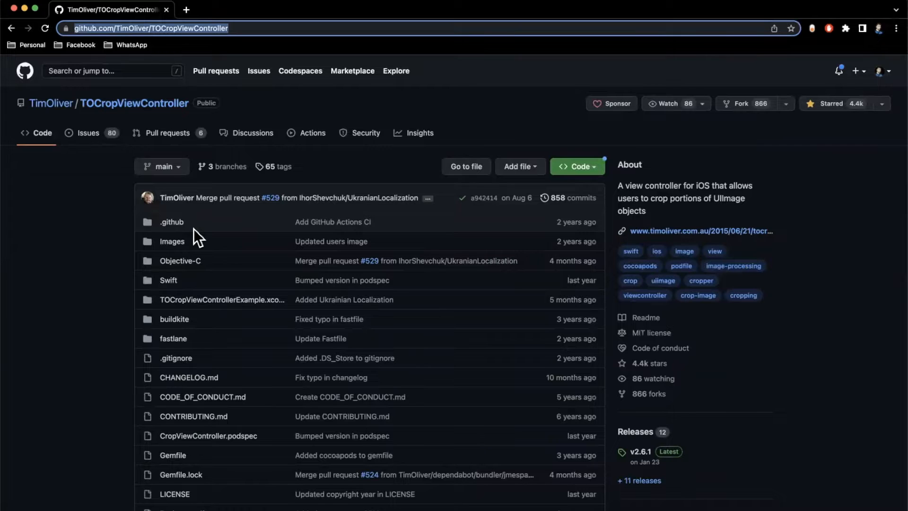
pyautogui.moveTo(119, 237)
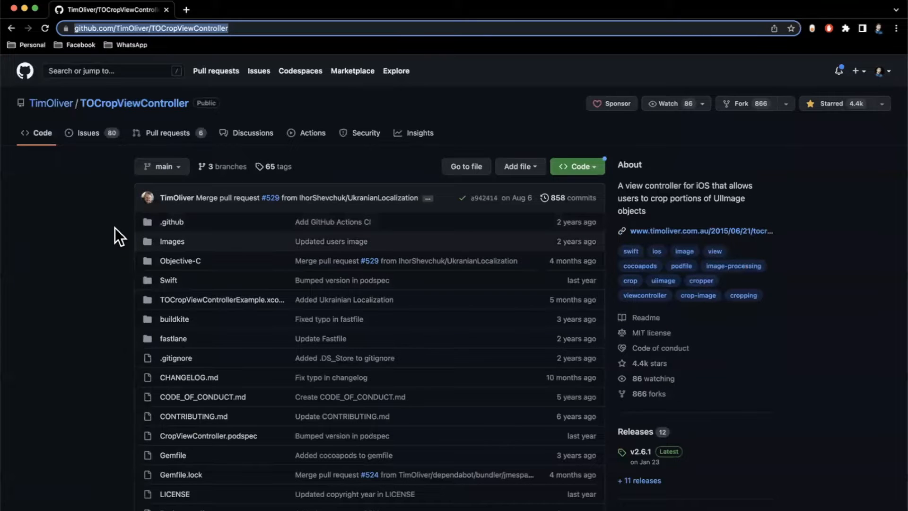
# Step: Scroll through the TOCropViewController repository page and README on GitHub
pyautogui.scroll(-3)
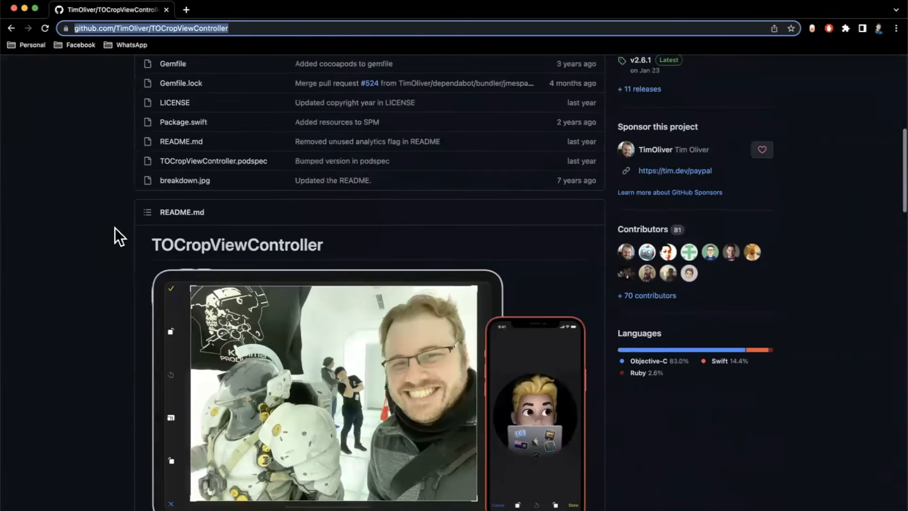
pyautogui.scroll(-3)
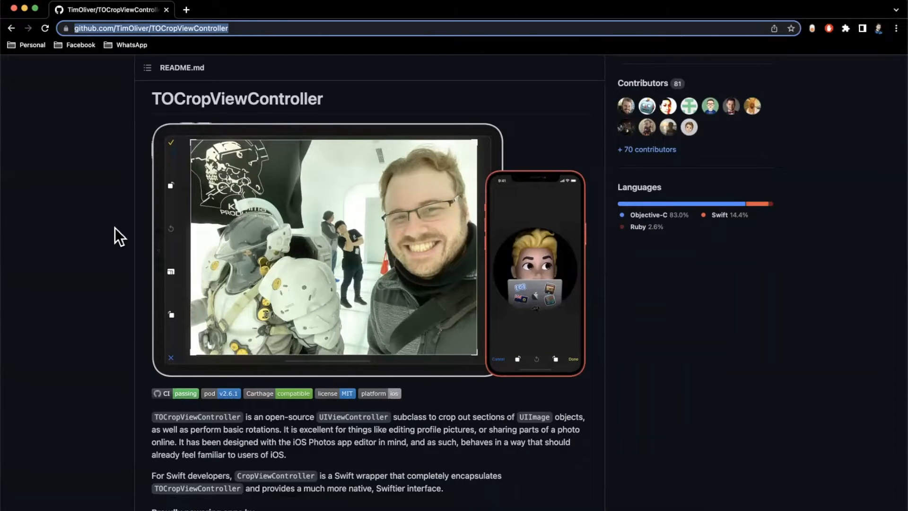
pyautogui.scroll(-3)
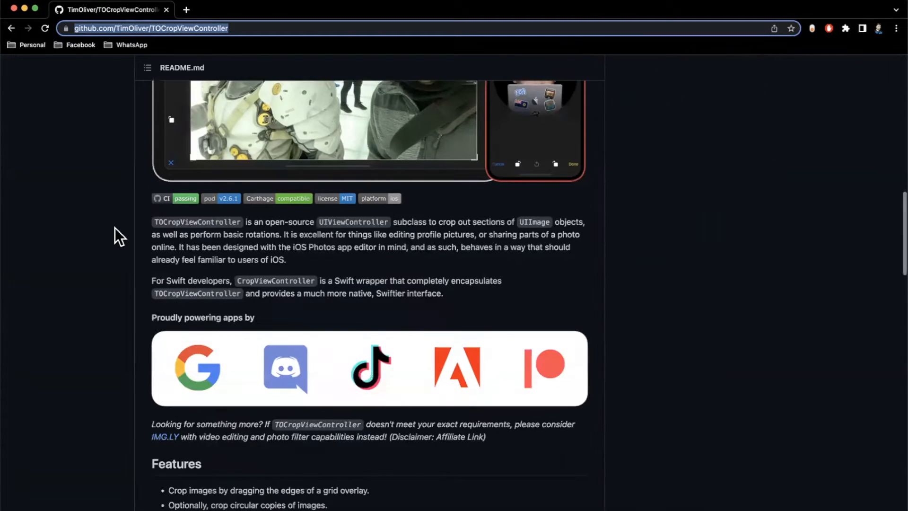
pyautogui.scroll(-3)
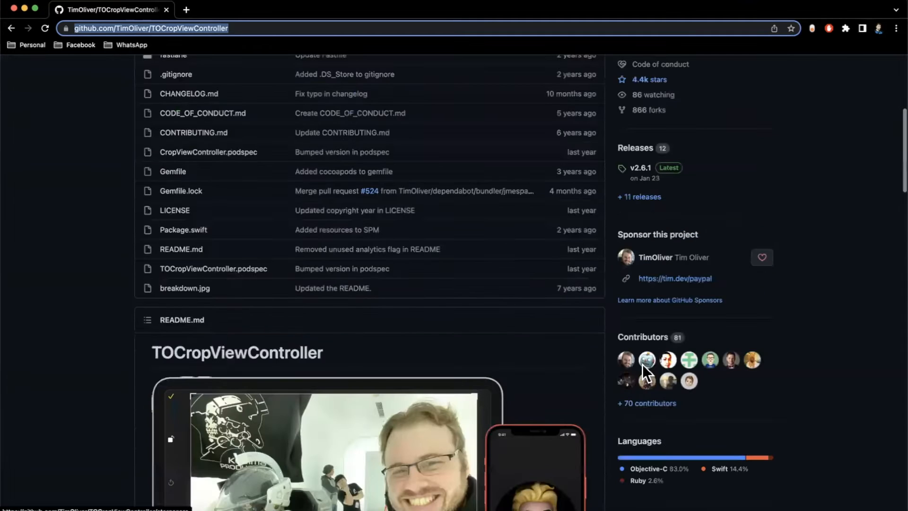
pyautogui.scroll(-3)
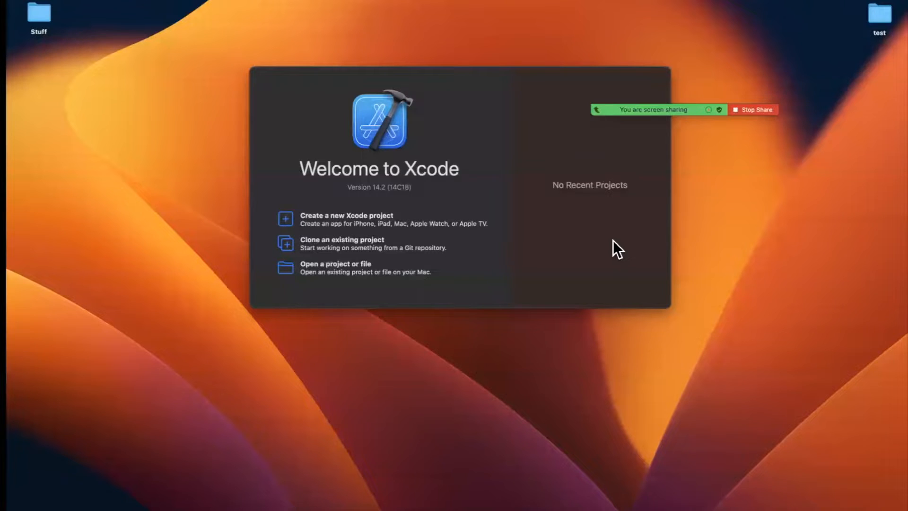
# Step: Create a new iOS App project named MyPhotos with Storyboard interface and Swift
pyautogui.click(346, 219)
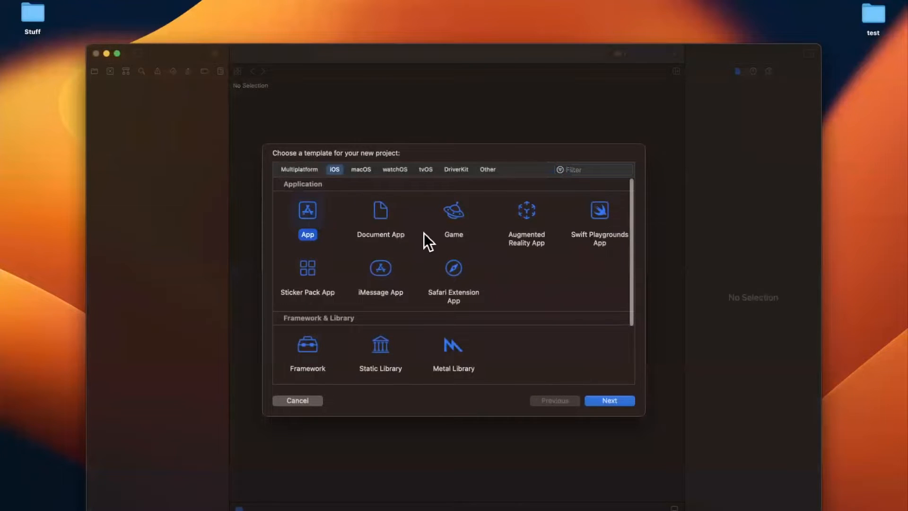
pyautogui.click(609, 400)
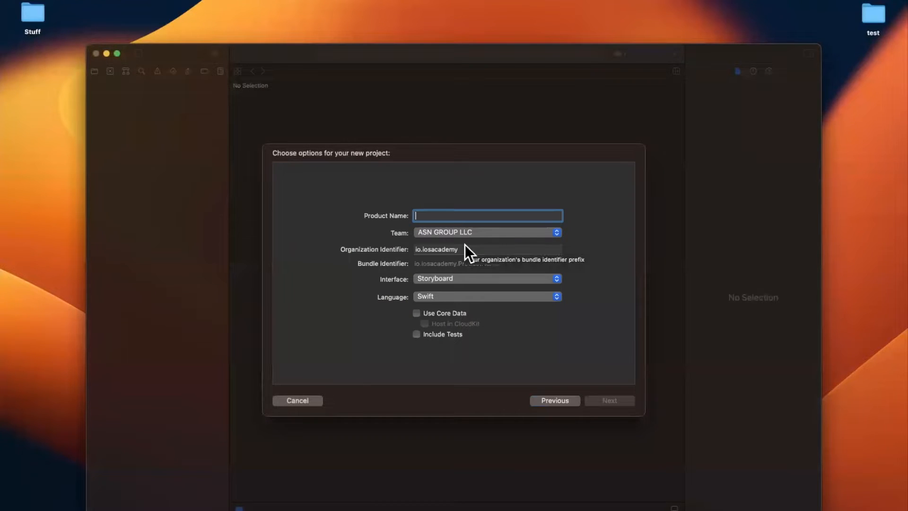
pyautogui.write('MyPhotos')
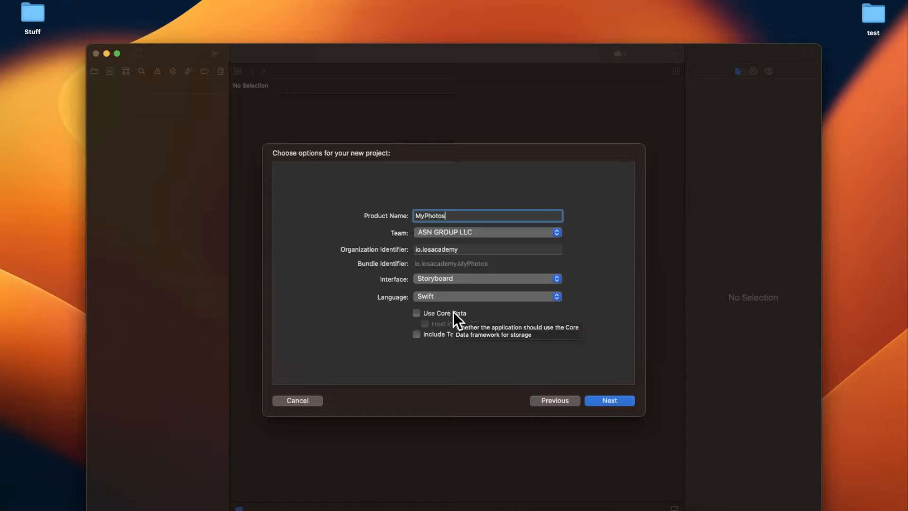
pyautogui.click(608, 401)
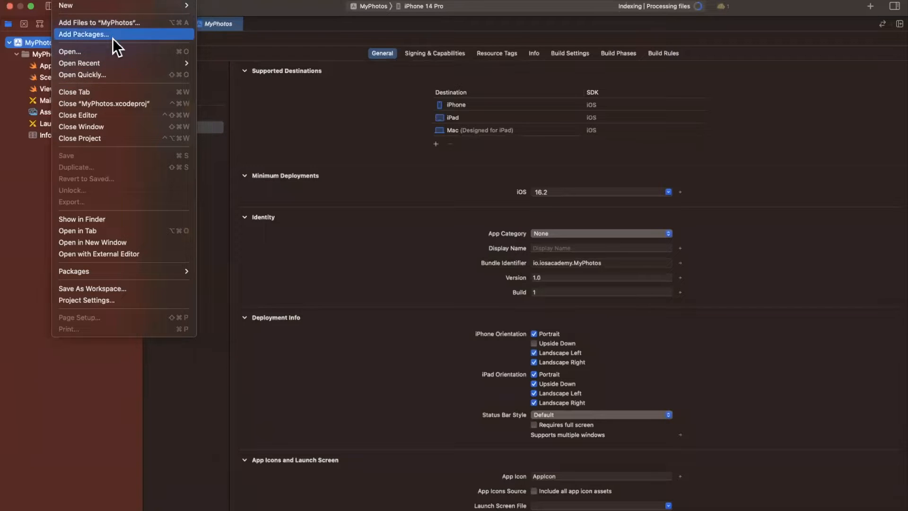
# Step: Add the github.com/TimOliver/TOCropViewController package as a dependency of MyPhotos
pyautogui.click(82, 34)
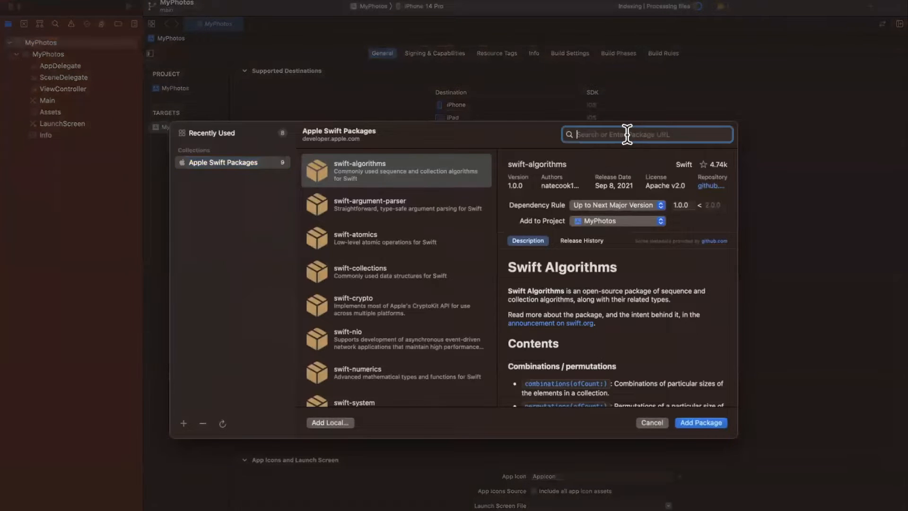
pyautogui.write('github.com/TimOliver/TOCropViewController')
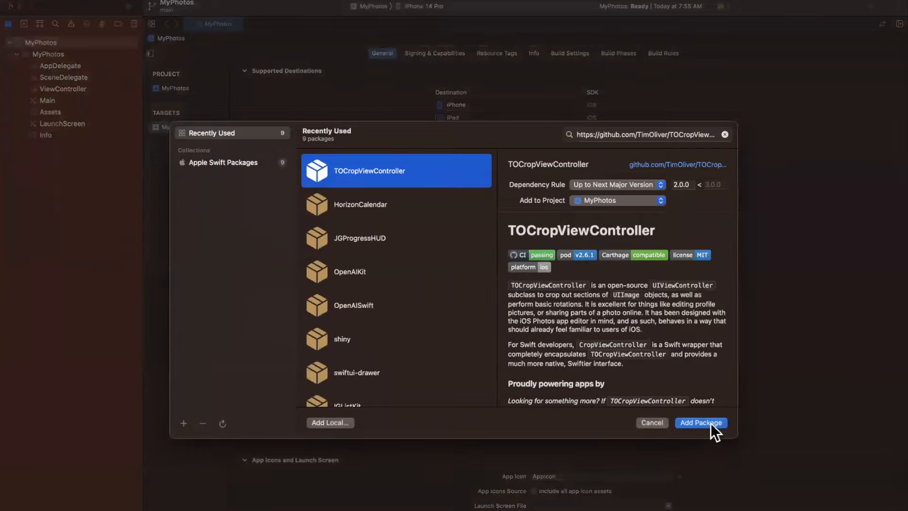
pyautogui.click(701, 423)
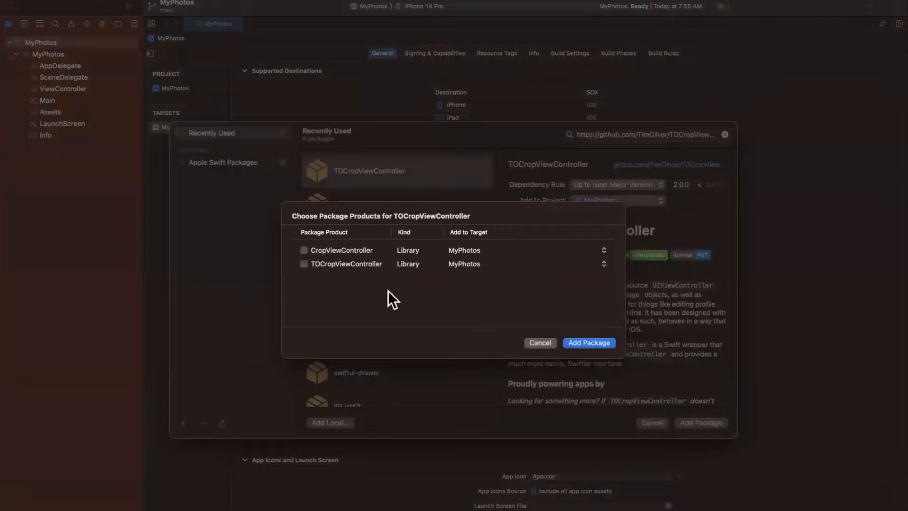
pyautogui.moveTo(433, 286)
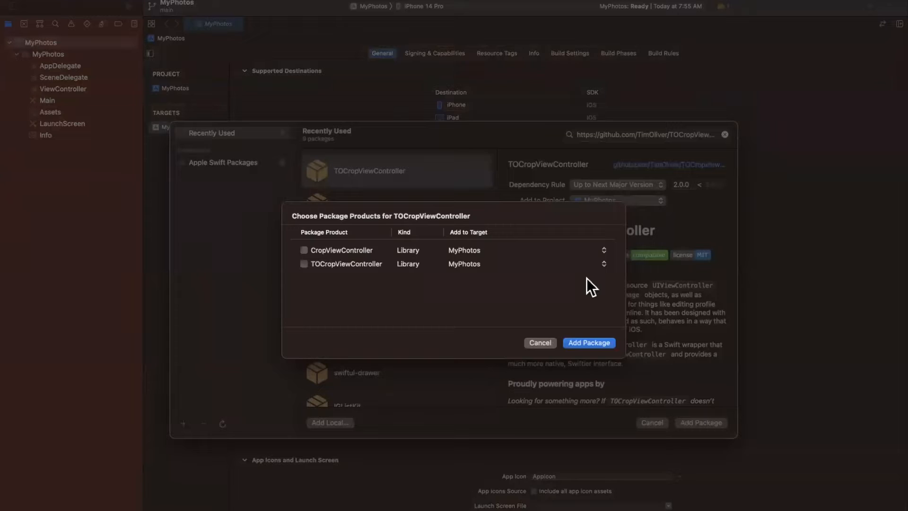
pyautogui.moveTo(337, 290)
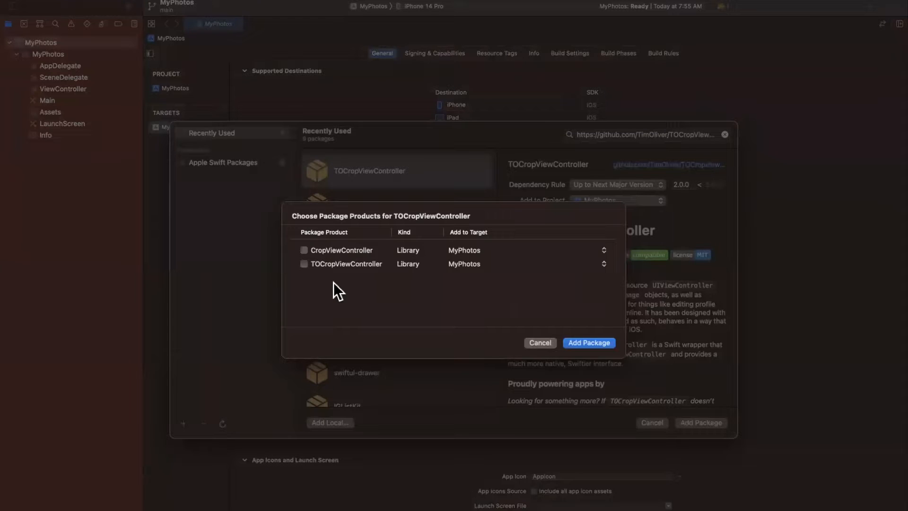
pyautogui.click(304, 250)
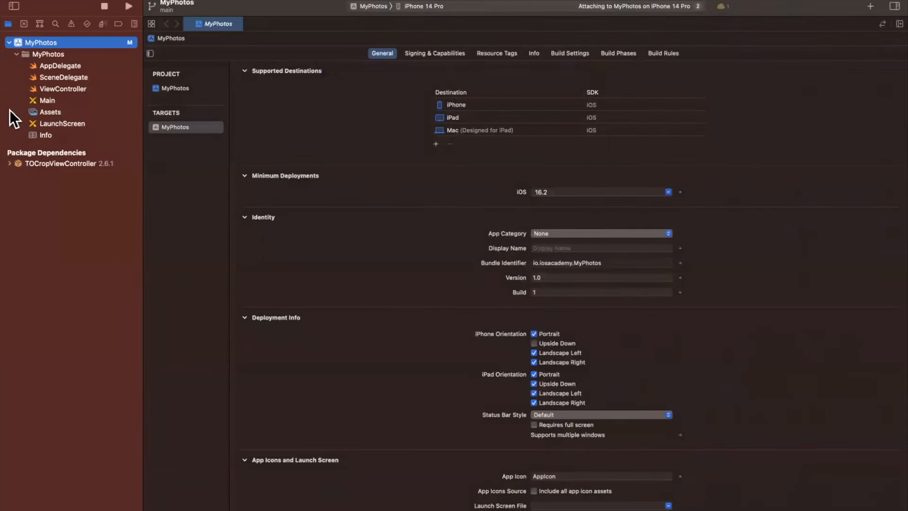
# Step: In ViewController.swift, import CropViewController and declare a 200×50 UIButton in viewDidLoad
pyautogui.click(62, 88)
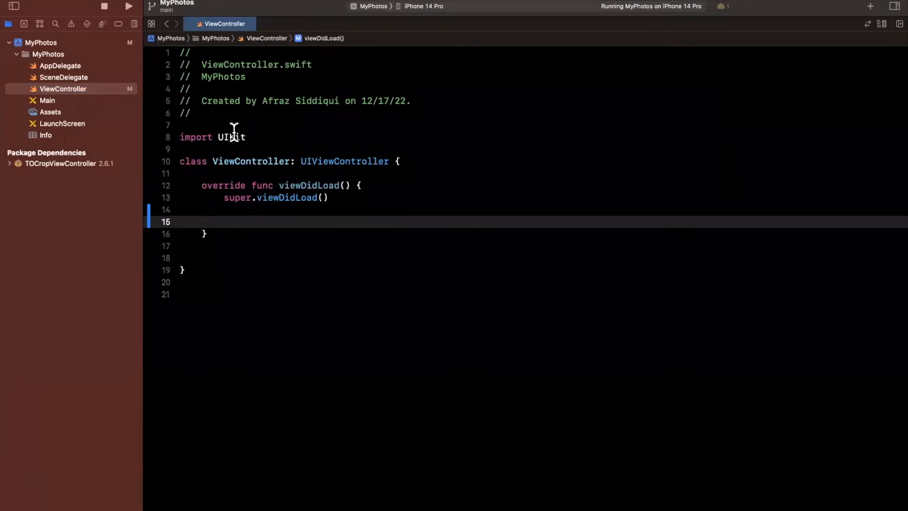
pyautogui.write('impoet')
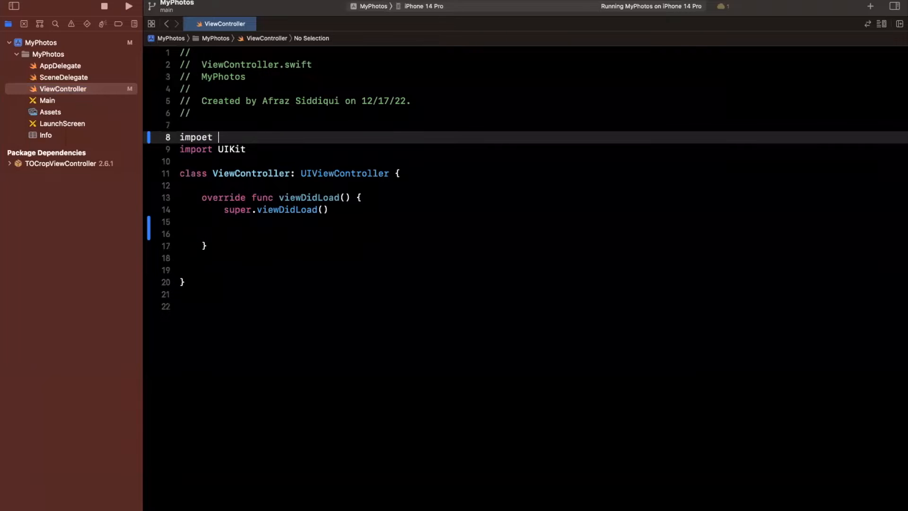
pyautogui.write('Cropv')
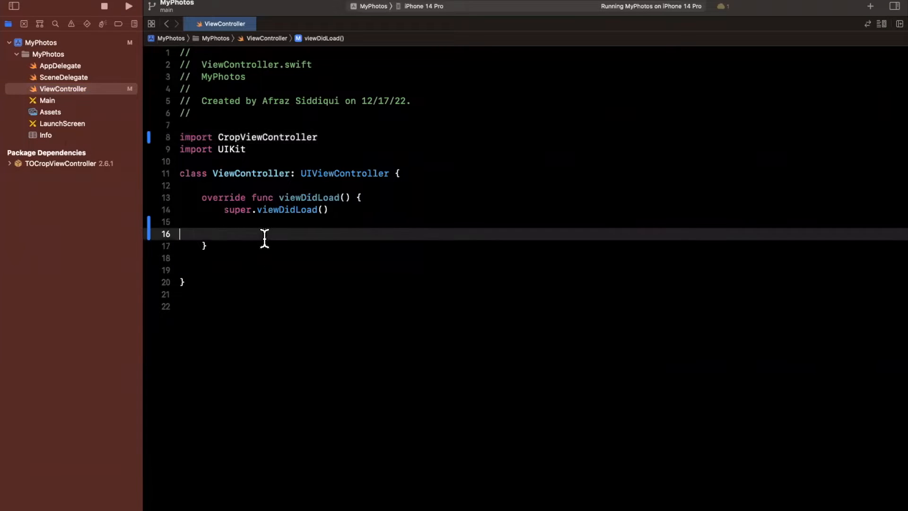
pyautogui.write('let button = UIButton(frame: CGRect(x: 0, y: 0, width: 200, height: CGFloat')
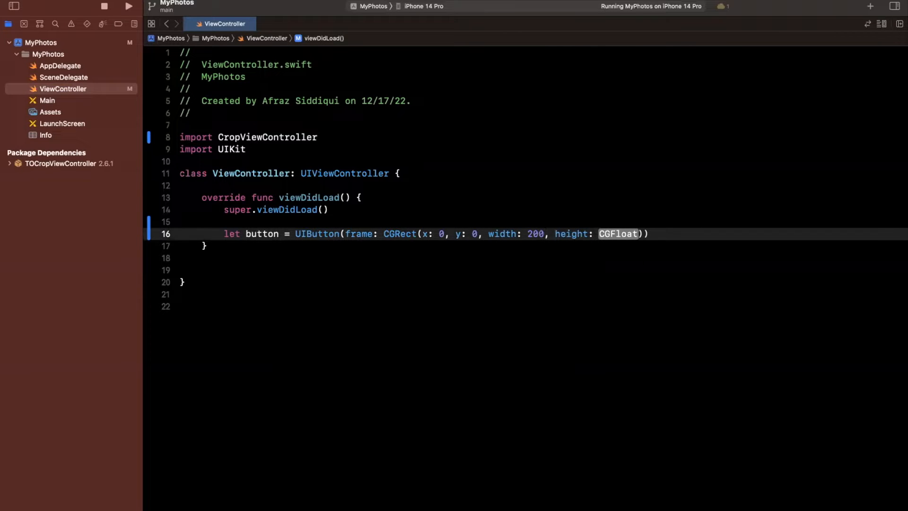
pyautogui.write('50')
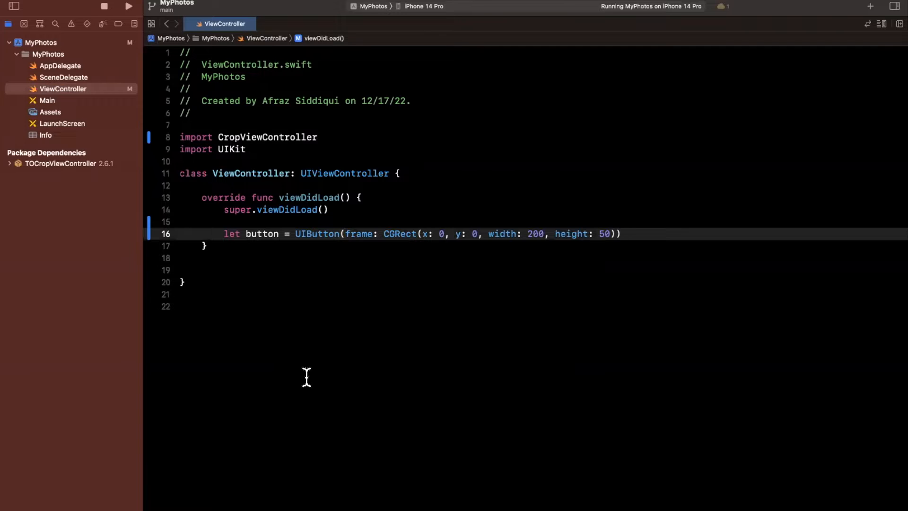
# Step: Title the button "Pick Photo", add and centre it, and wire touchUpInside to didTapButton
pyautogui.write('button.setTitle("Pick", for: UIControl.State')
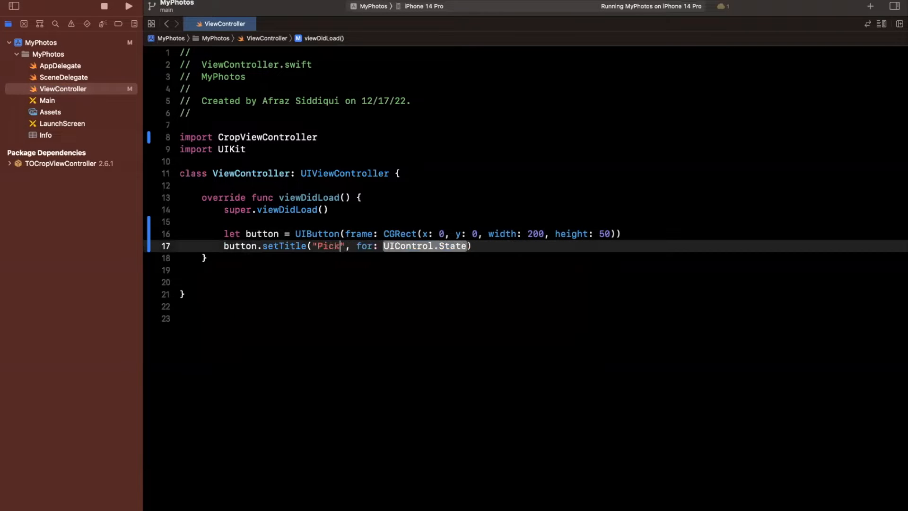
pyautogui.write('Photo", for: .norma')
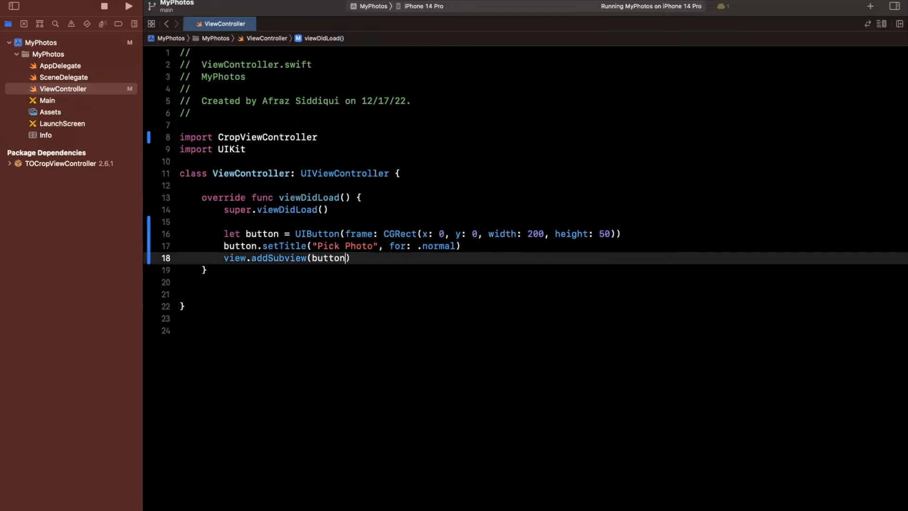
pyautogui.write('button.vi')
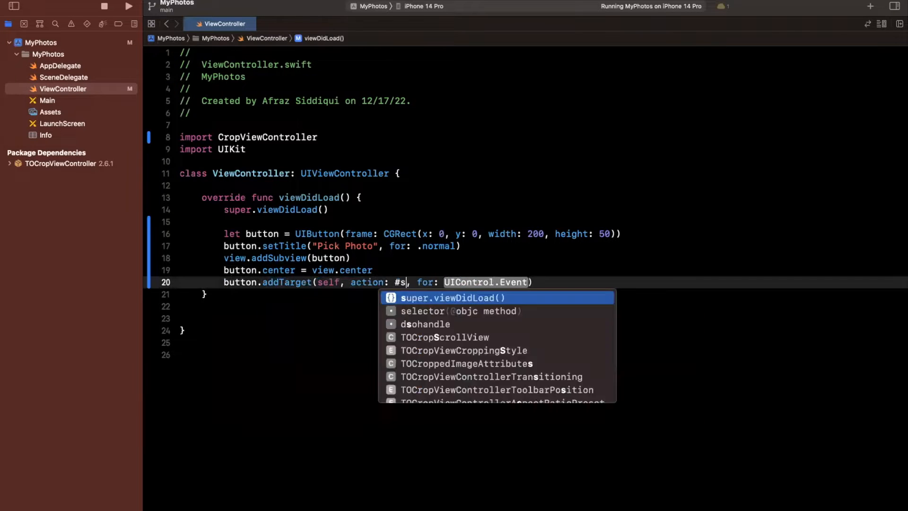
pyautogui.write('elector(didTapButton')
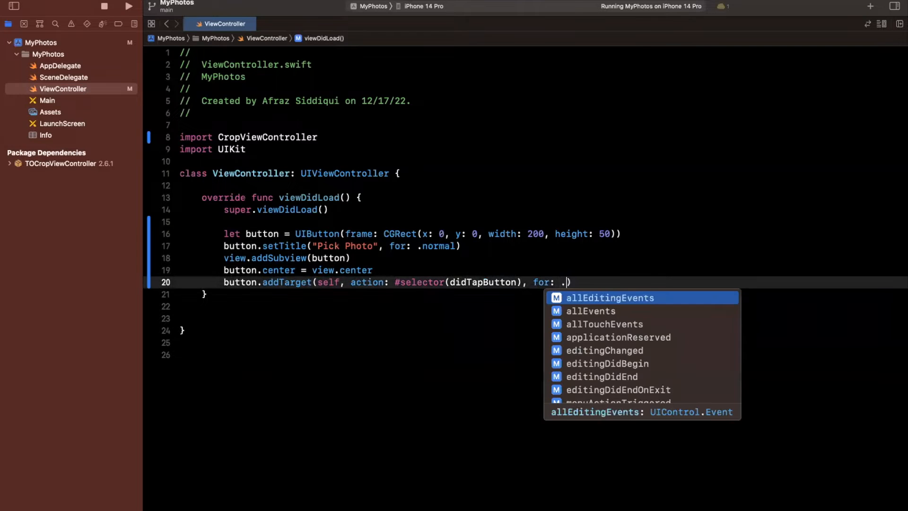
pyautogui.write('touchUpInside')
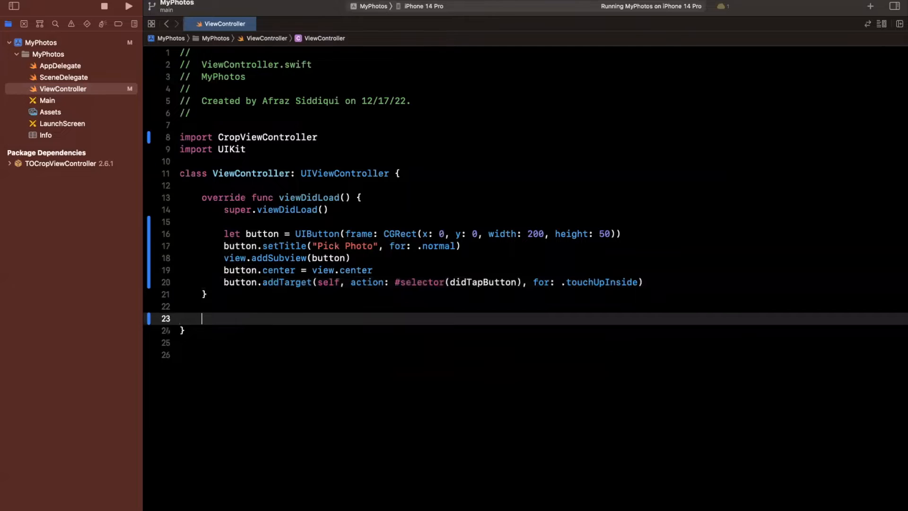
pyautogui.write('@objc func didTapButton() {')
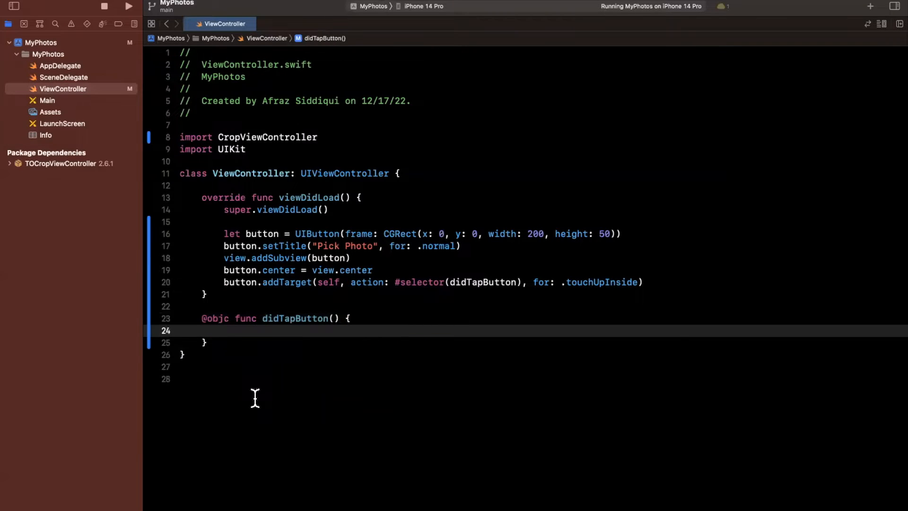
pyautogui.write('let picker = UIimagePickerController(')
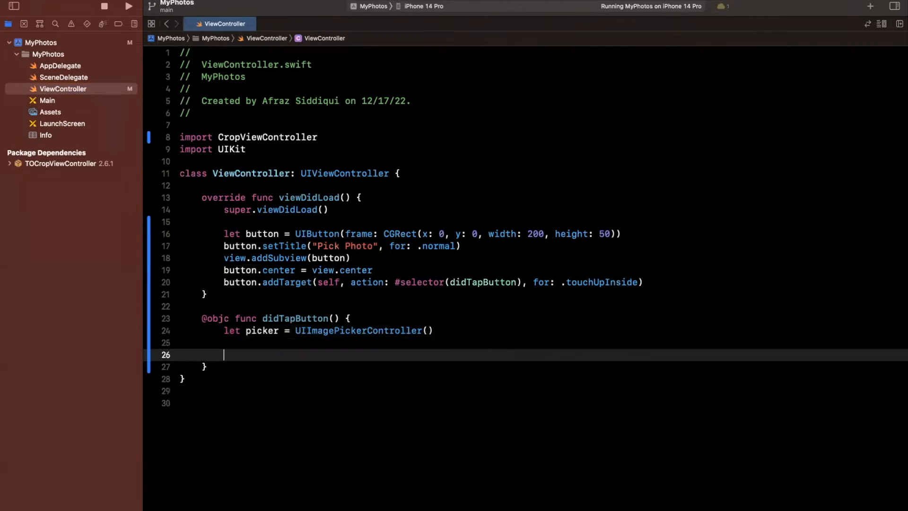
pyautogui.write('present')
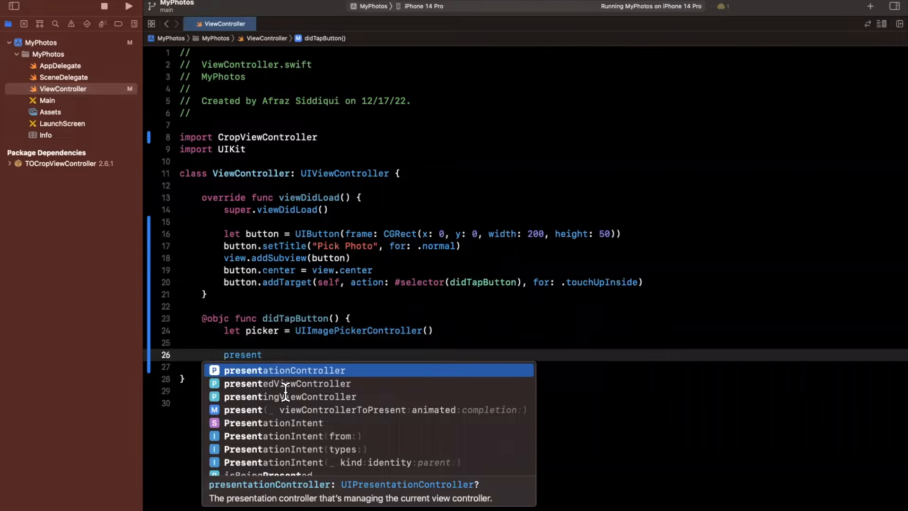
pyautogui.write('(pic')
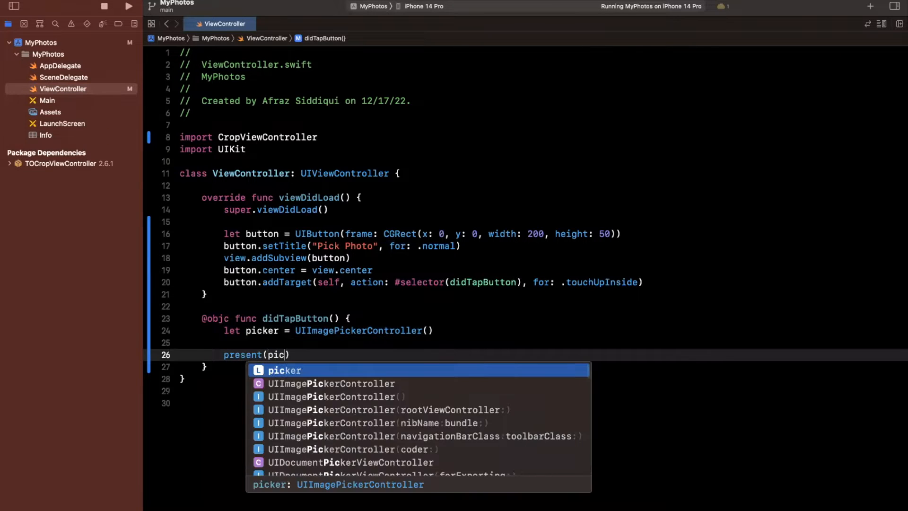
pyautogui.write('ker, animated: tu')
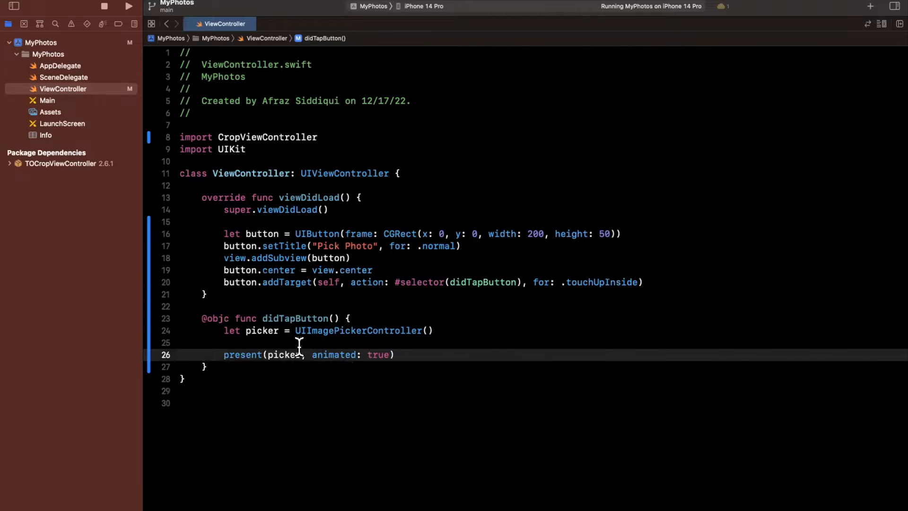
# Step: Set picker.sourceType to .photoLibrary, then select the MyPhotos project in the navigator
pyautogui.write('picker.sourceType = .')
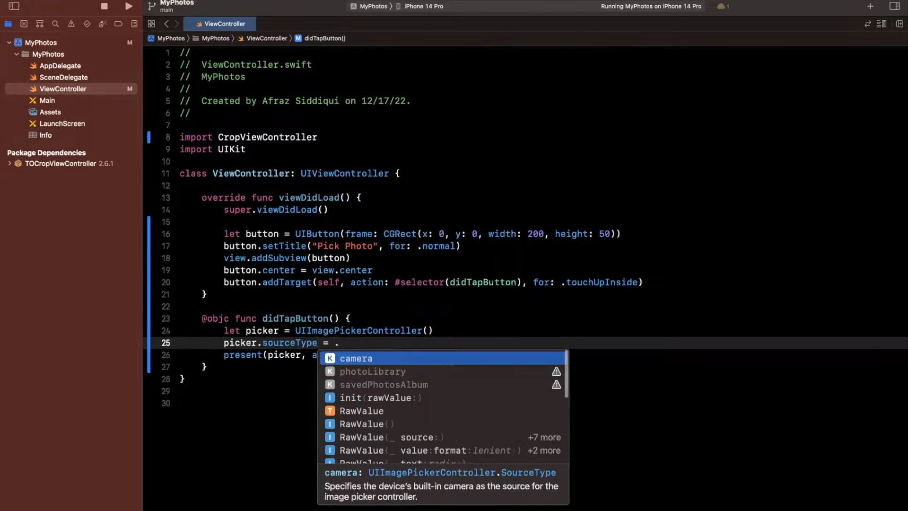
pyautogui.click(372, 371)
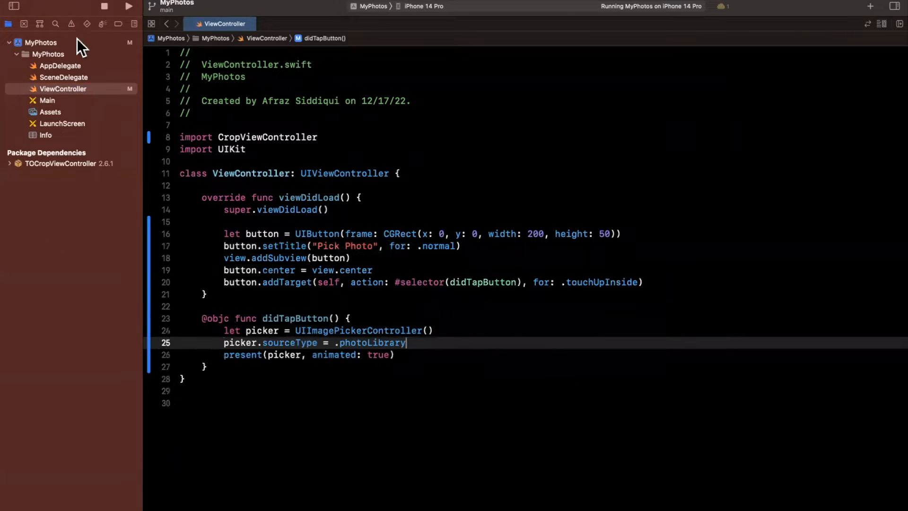
pyautogui.click(41, 42)
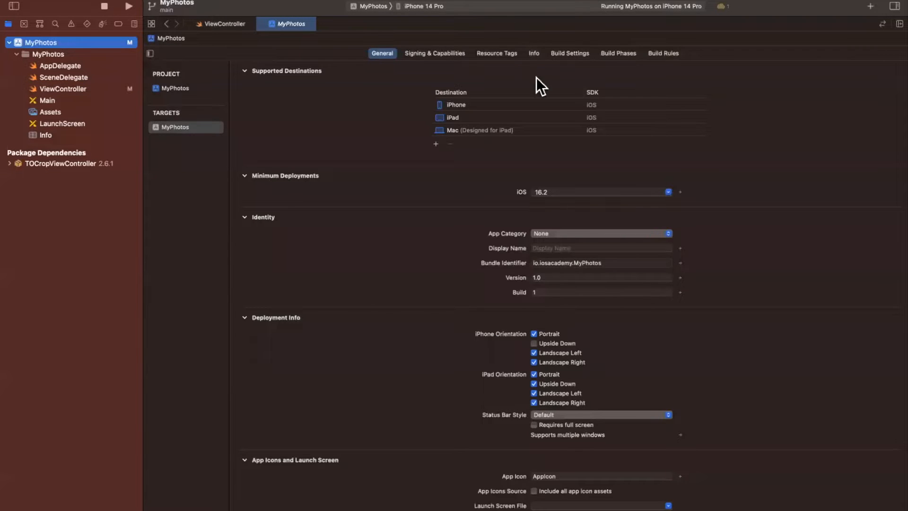
# Step: Add an Info key Privacy - Photo Library Usage Description with an access message for selecting photos
pyautogui.click(533, 53)
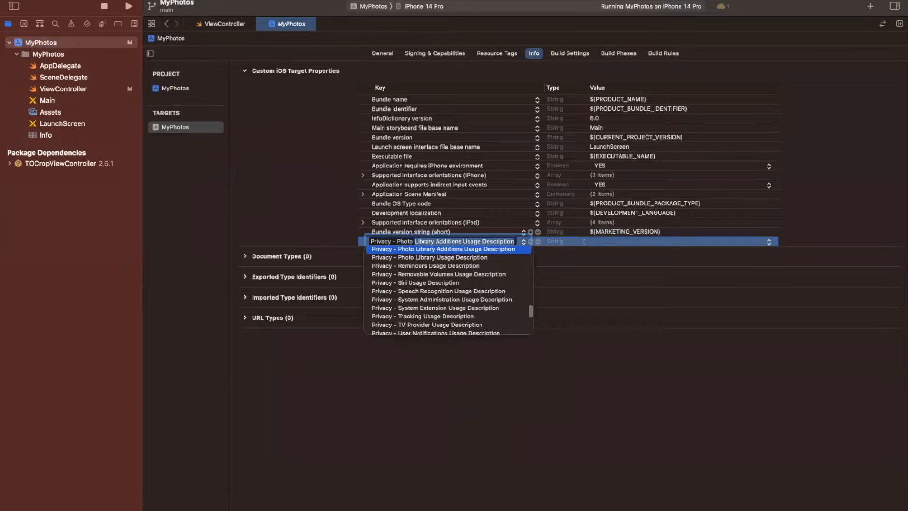
pyautogui.click(431, 257)
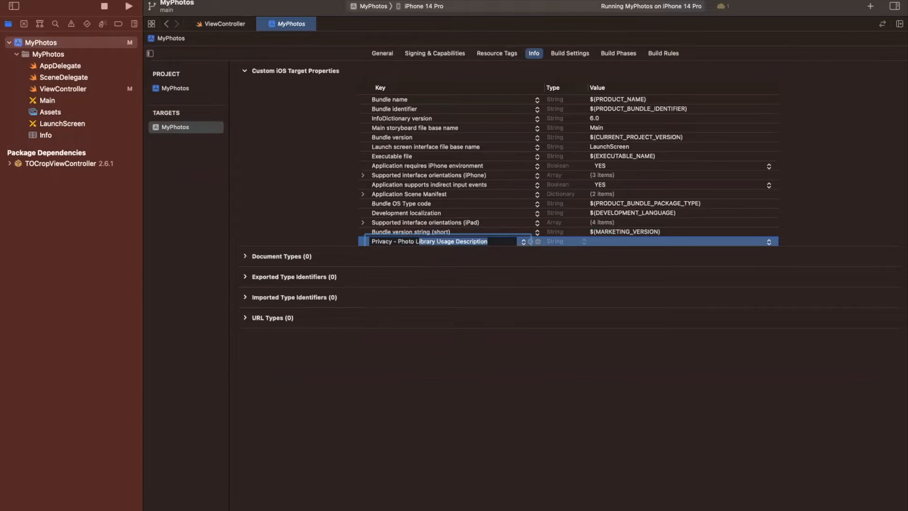
pyautogui.write('Please allow access to')
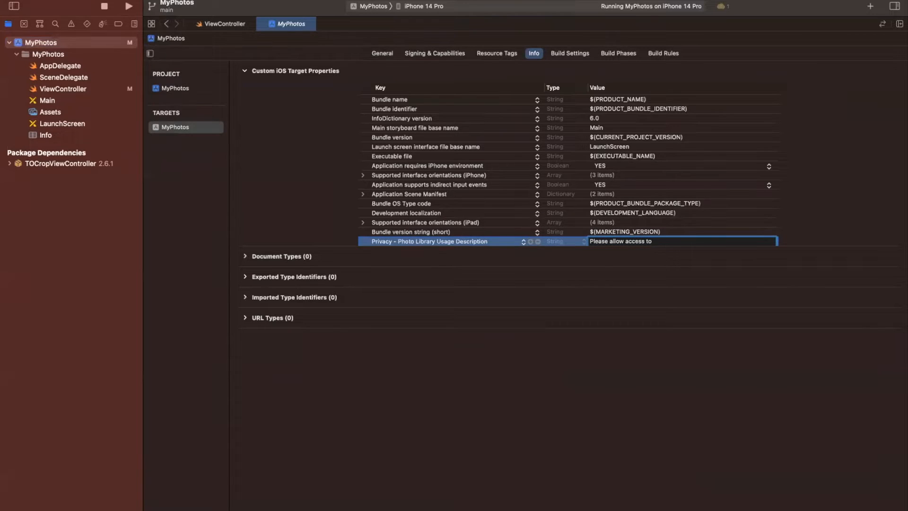
pyautogui.write('select photo.')
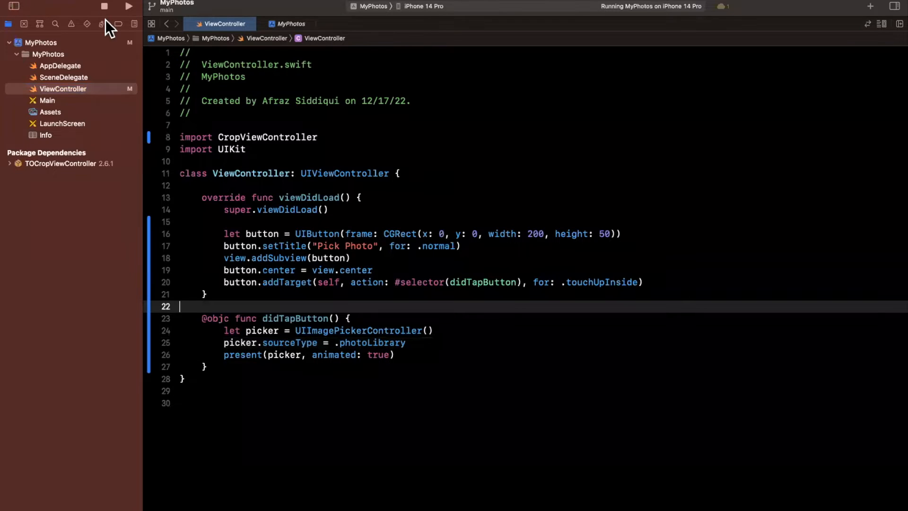
# Step: Stop the running app and relaunch MyPhotos in the simulator
pyautogui.click(105, 6)
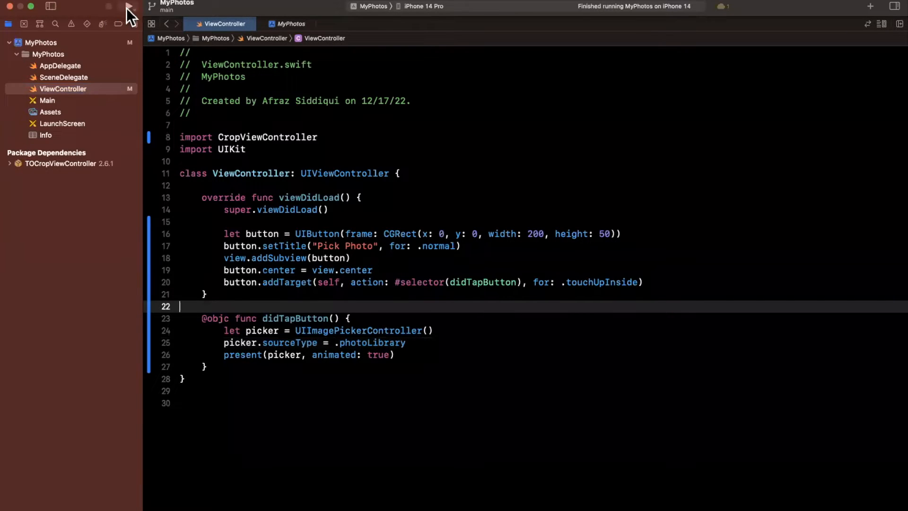
pyautogui.click(129, 6)
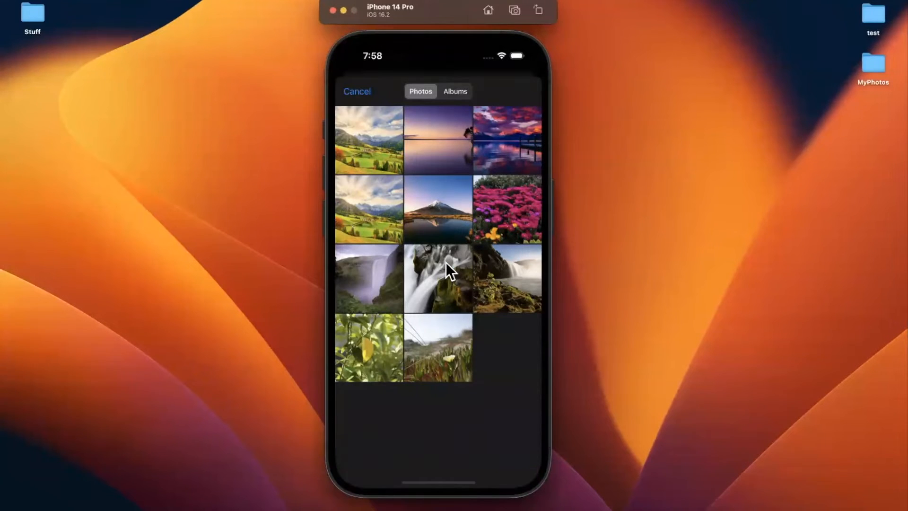
pyautogui.moveTo(396, 145)
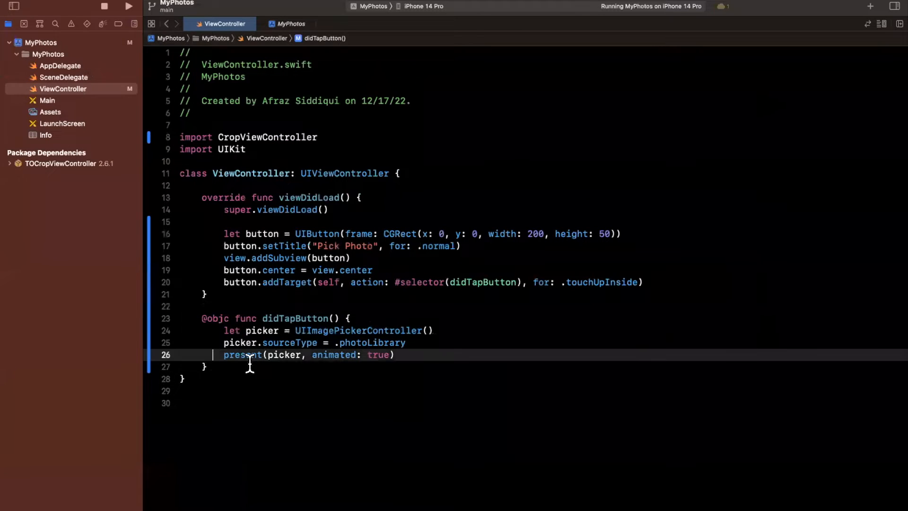
# Step: Set picker.delegate = self, adopt UIImagePickerControllerDelegate, and add imagePickerControllerDidCancel dismissing the picker
pyautogui.write('picker.delegate')
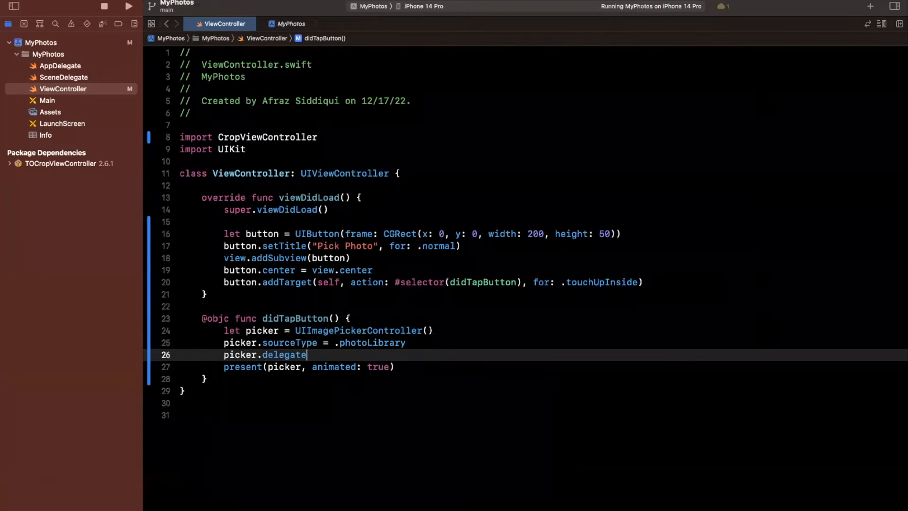
pyautogui.write('= self')
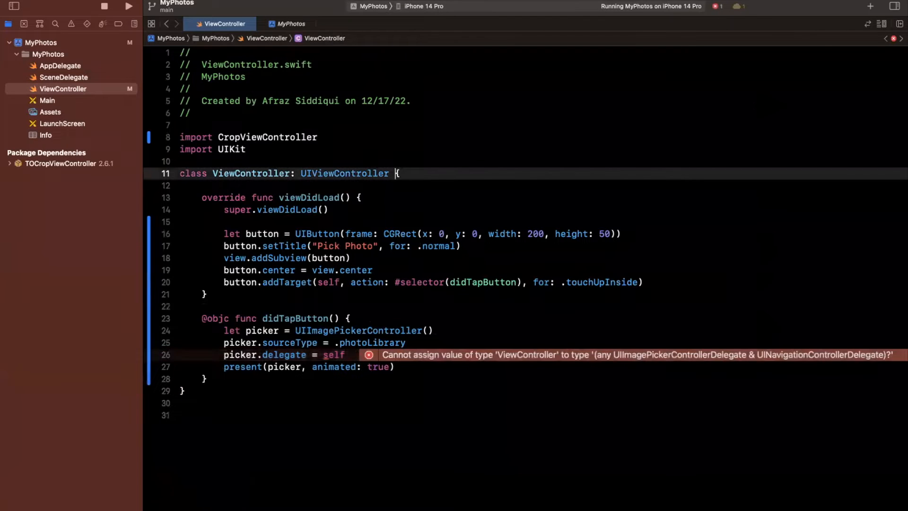
pyautogui.write(', uiimagepicker')
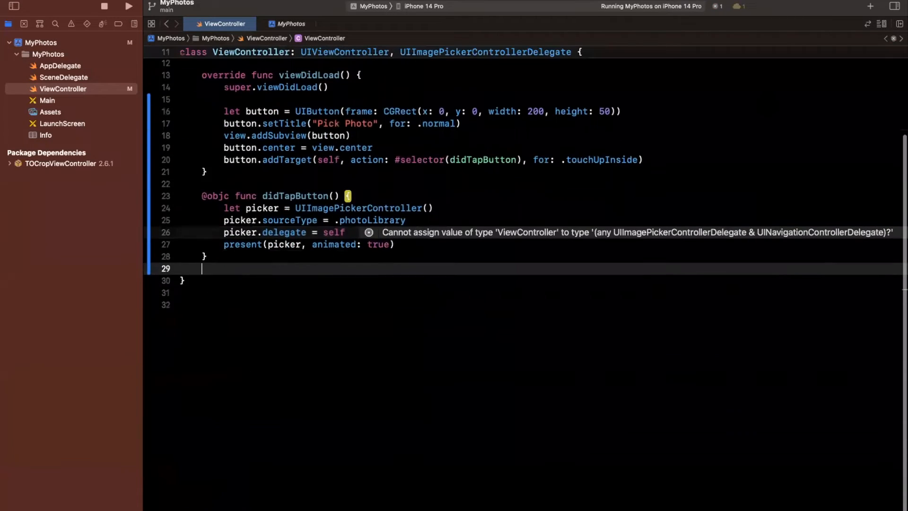
pyautogui.write('imagePickerControllerDidCancel(_ picker: UIImagePickerController) {')
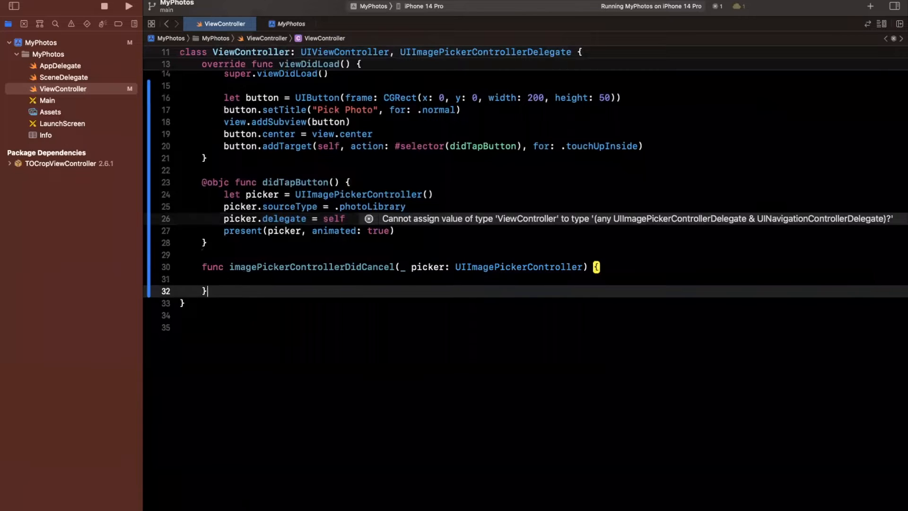
pyautogui.write('imagr')
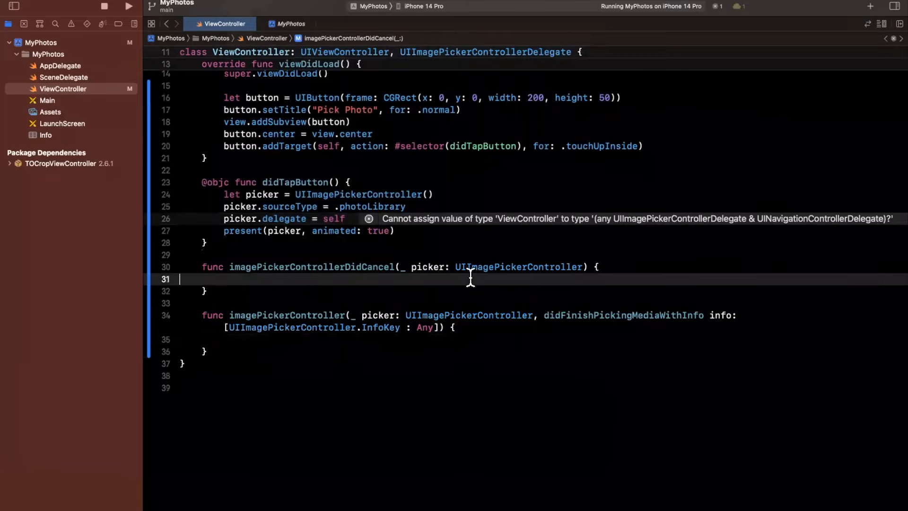
pyautogui.write('picker.')
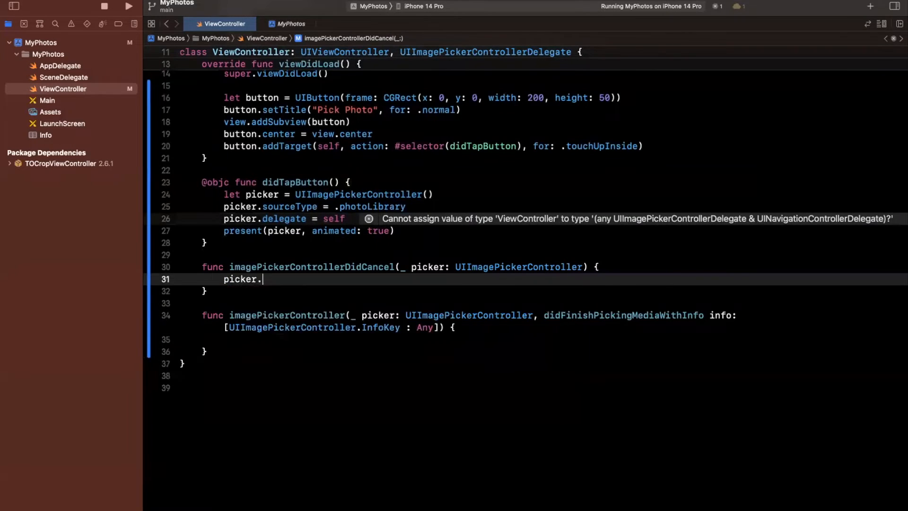
pyautogui.write('disablesAutomaticKeyboardDismissaltrue')
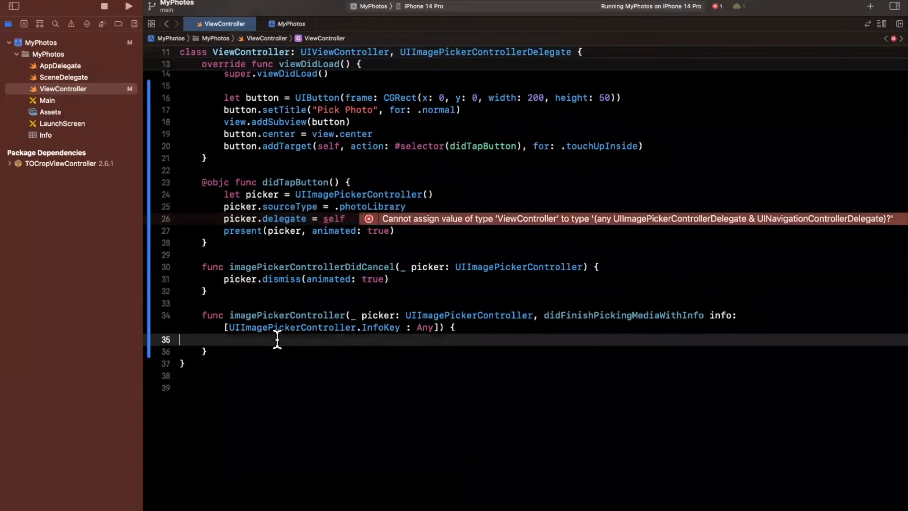
# Step: In didFinishPickingMediaWithInfo, guard-let the .originalImage as UIImage else return, then dismiss the picker
pyautogui.write('guard let image')
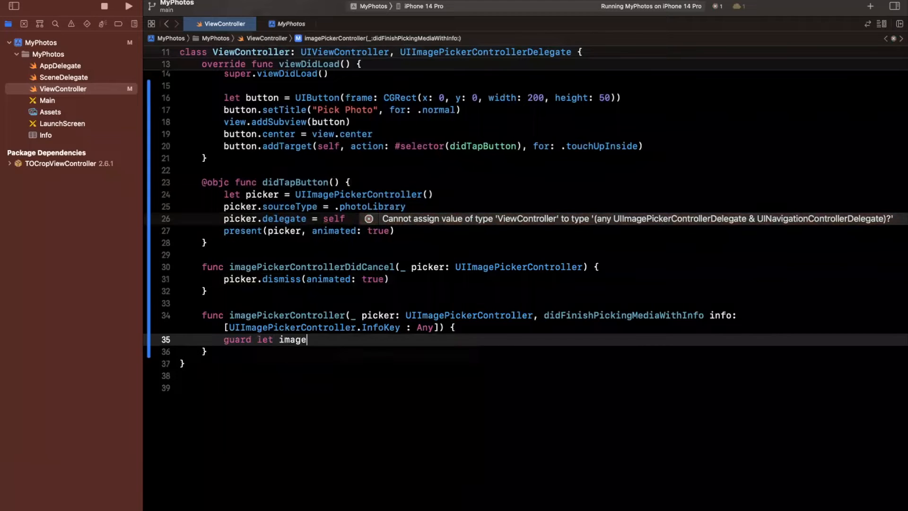
pyautogui.write('= info[.')
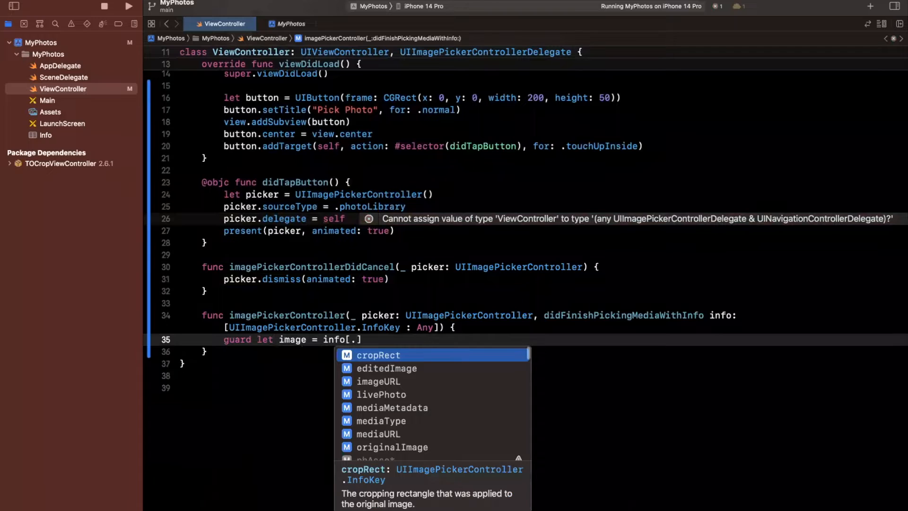
pyautogui.press('Down')
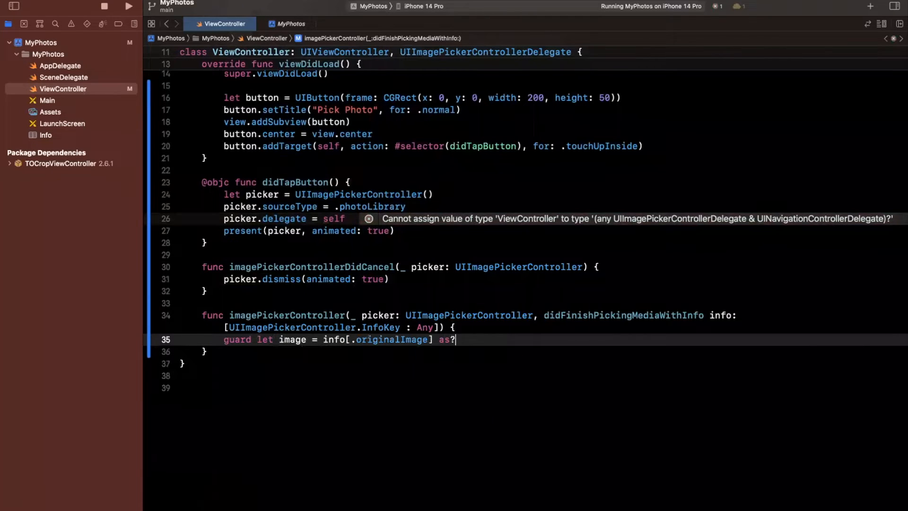
pyautogui.write('UIImage else {')
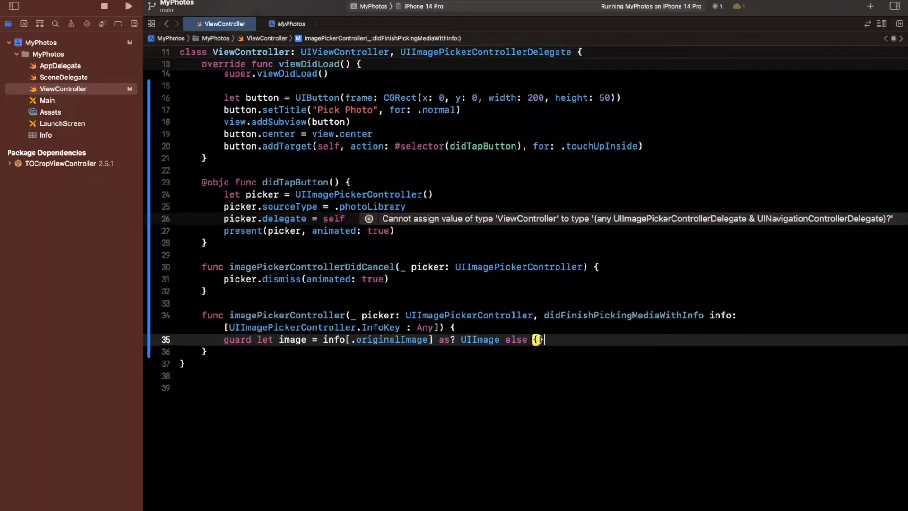
pyautogui.write('return')
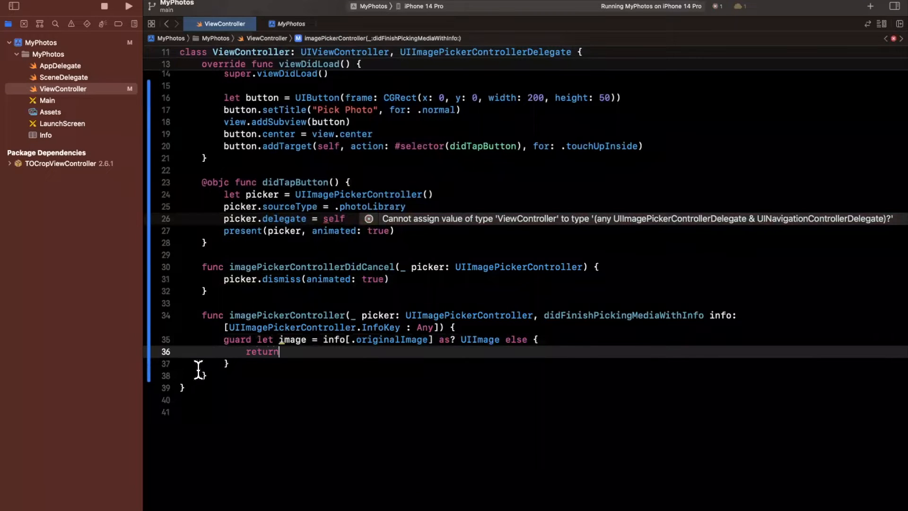
pyautogui.write('picker.dismiss(animated: true')
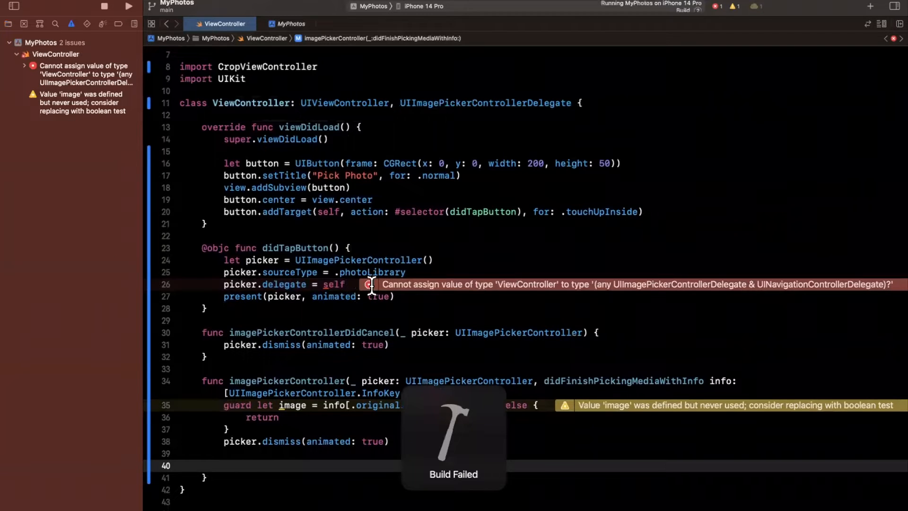
# Step: Add UINavigationControllerDelegate conformance to clear the error, run the app and tap Pick Photo
pyautogui.click(369, 284)
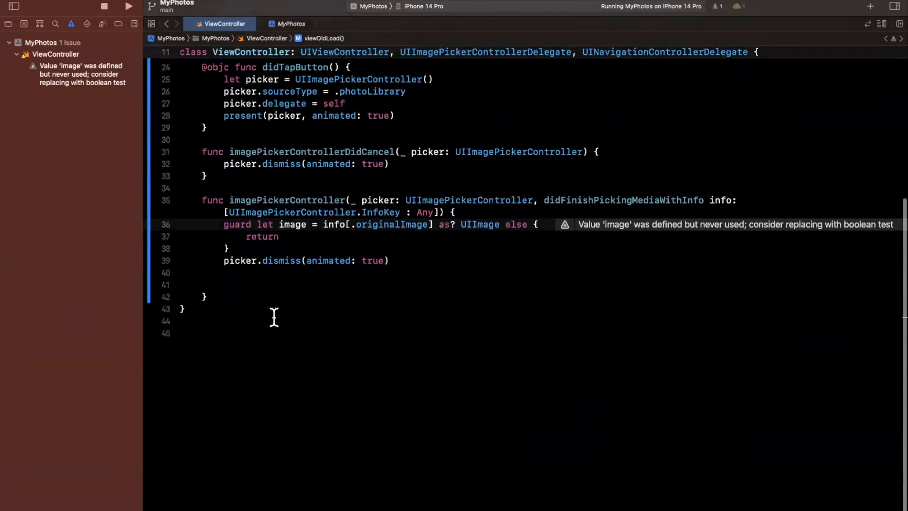
pyautogui.click(129, 6)
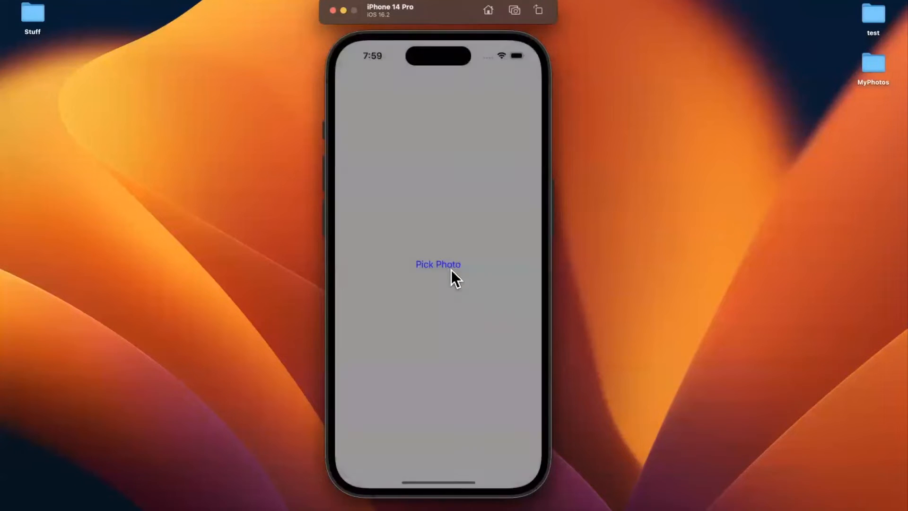
pyautogui.click(438, 264)
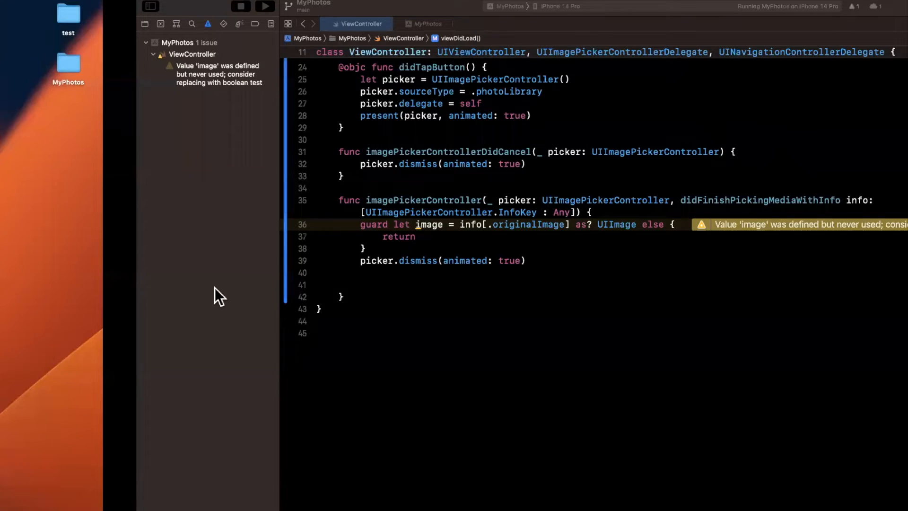
# Step: Create a CropViewController from the picked image and present it
pyautogui.write('let')
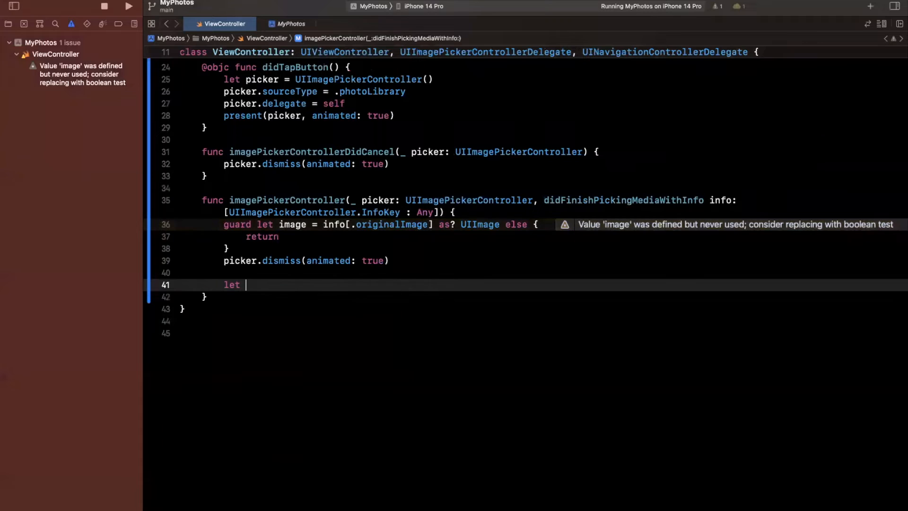
pyautogui.write('vc =')
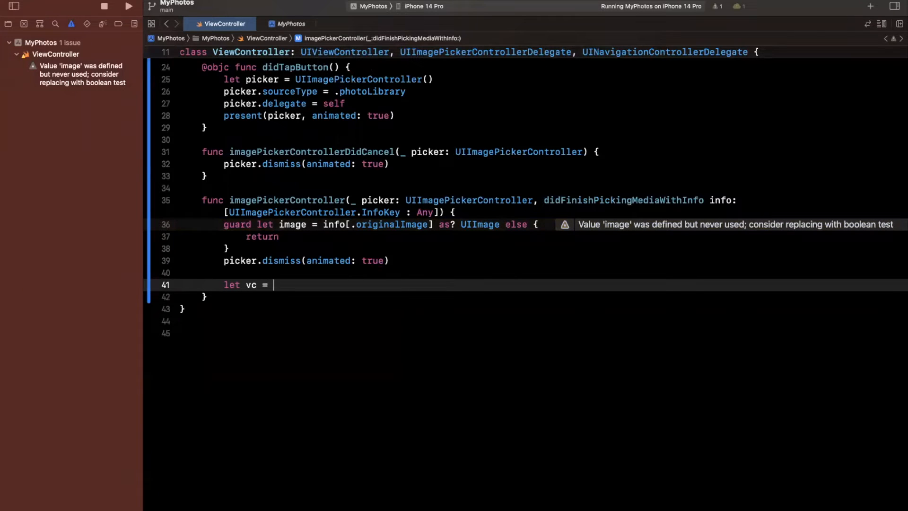
pyautogui.write('Co')
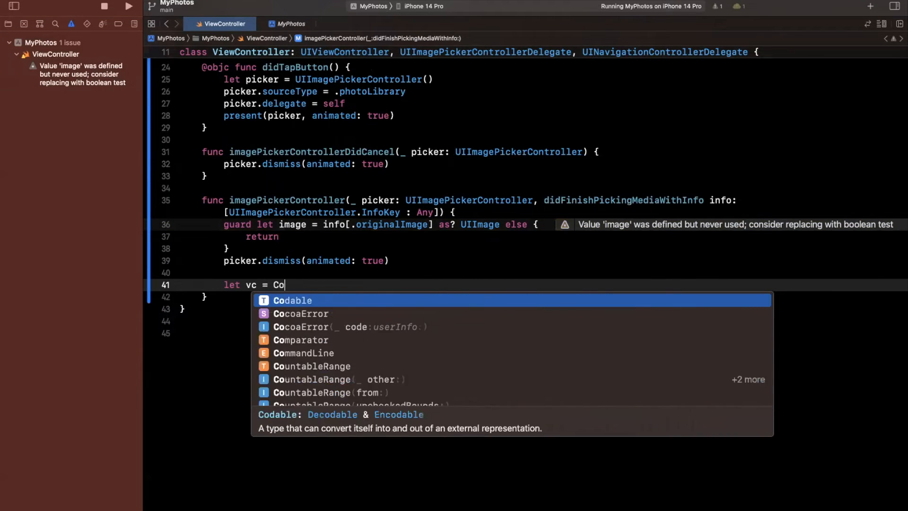
pyautogui.write('CropViewController')
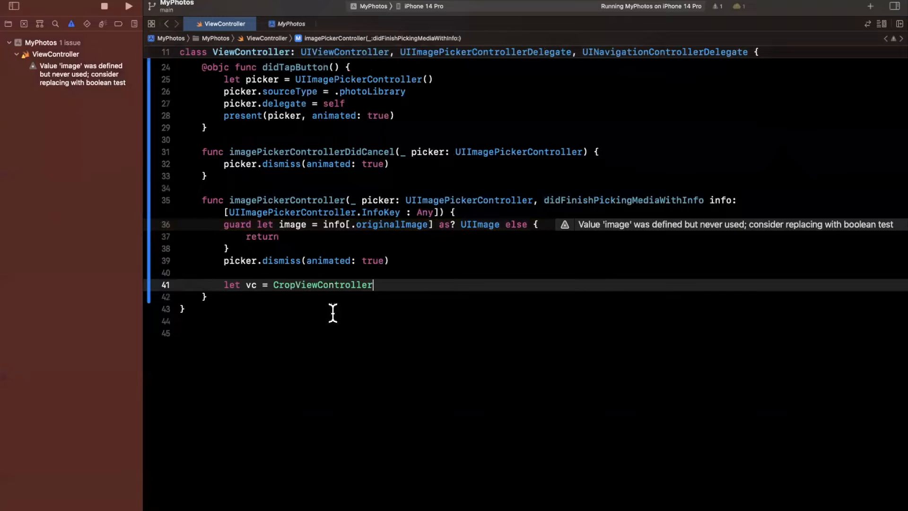
pyautogui.write('(')
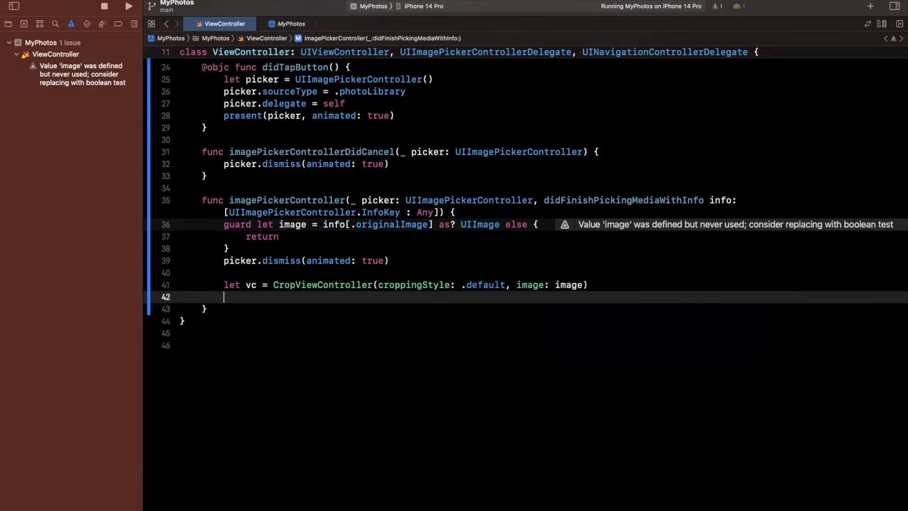
pyautogui.write('prese')
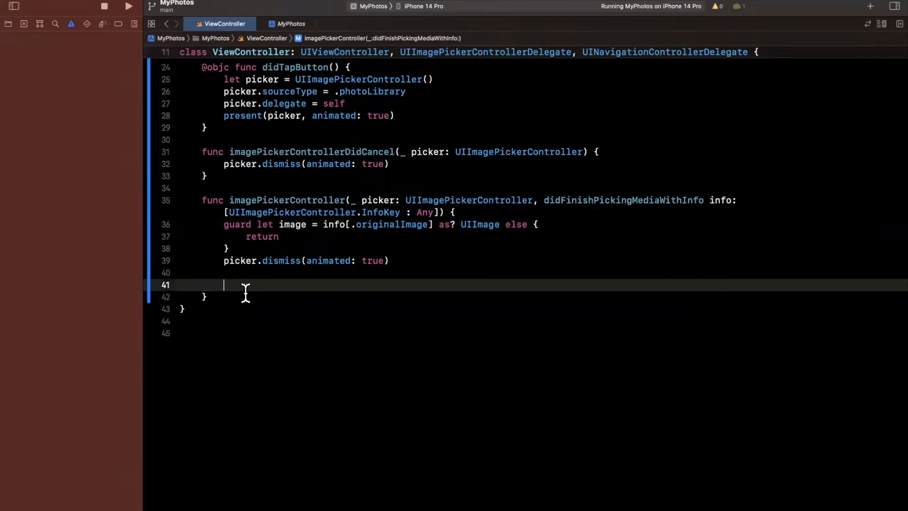
# Step: Wrap that code in func showCrop(image: UIImage) and call showCrop(image: image) after the picker dismisses
pyautogui.write('func')
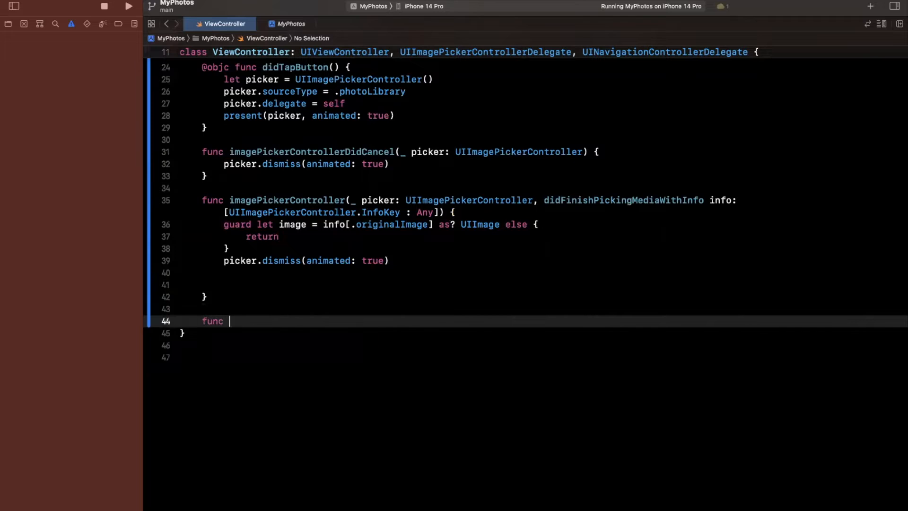
pyautogui.write('showCrop(image)')
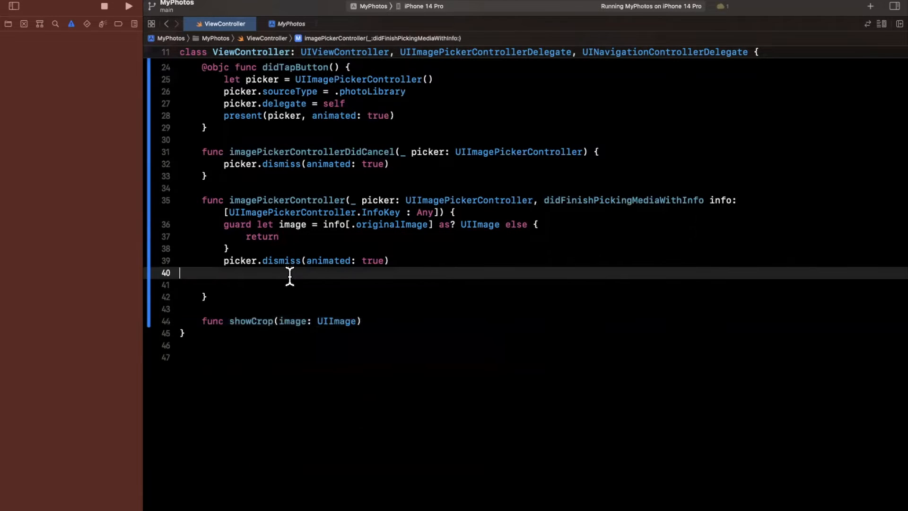
pyautogui.write('showCrop(image: UIImage)')
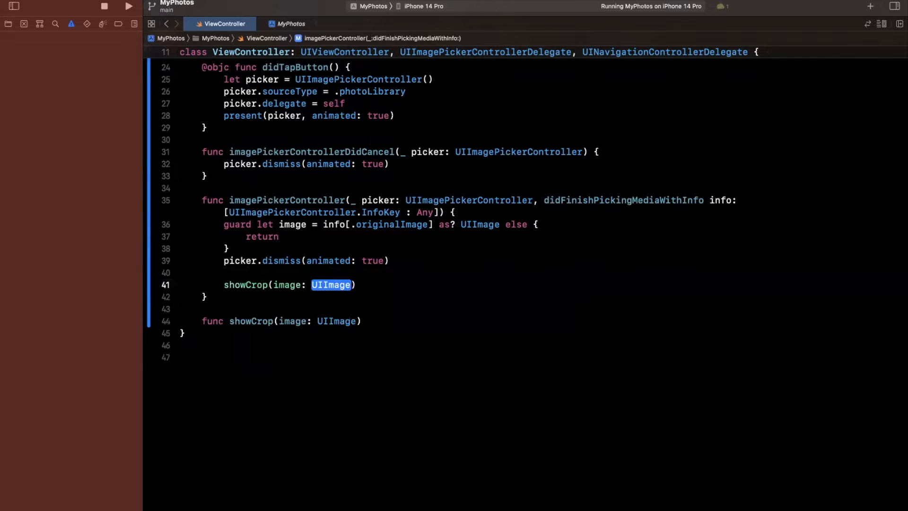
pyautogui.write('image')
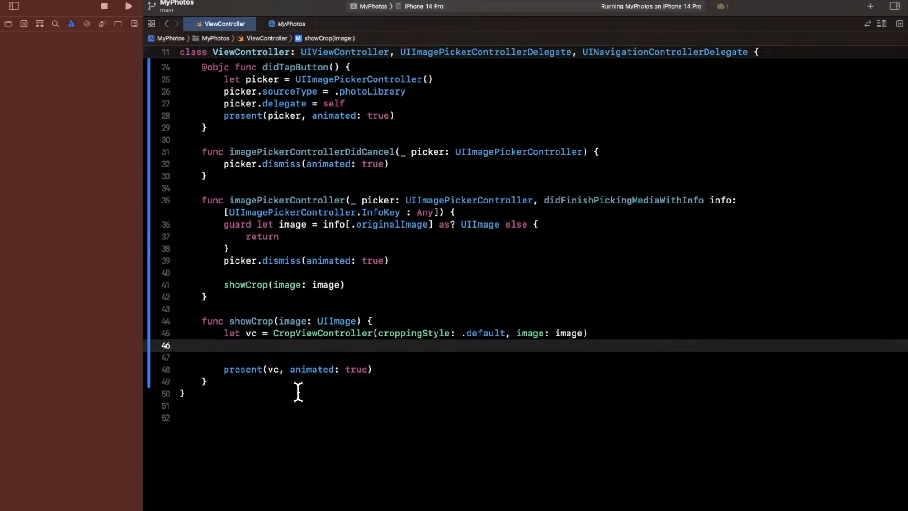
# Step: Set vc.aspectRatioPreset = .presetSquare and aspectRatioLockEnabled = false
pyautogui.write('vc.')
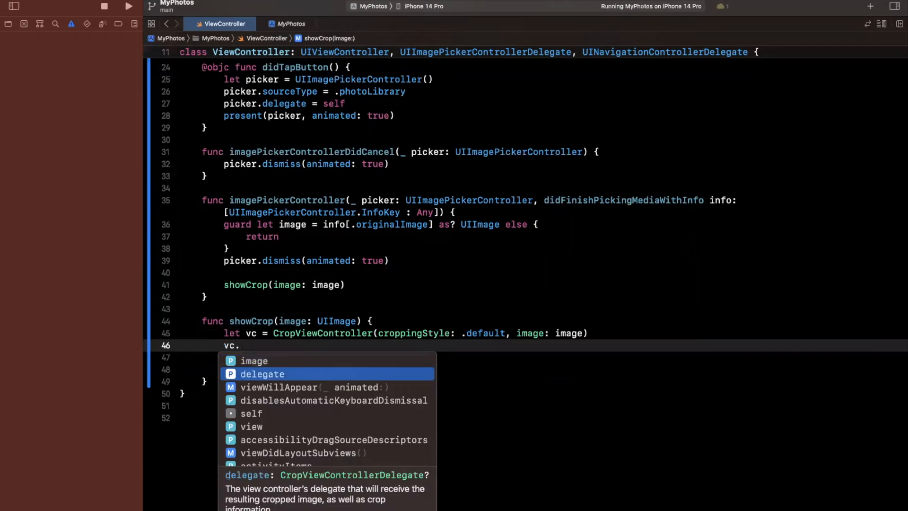
pyautogui.write('as')
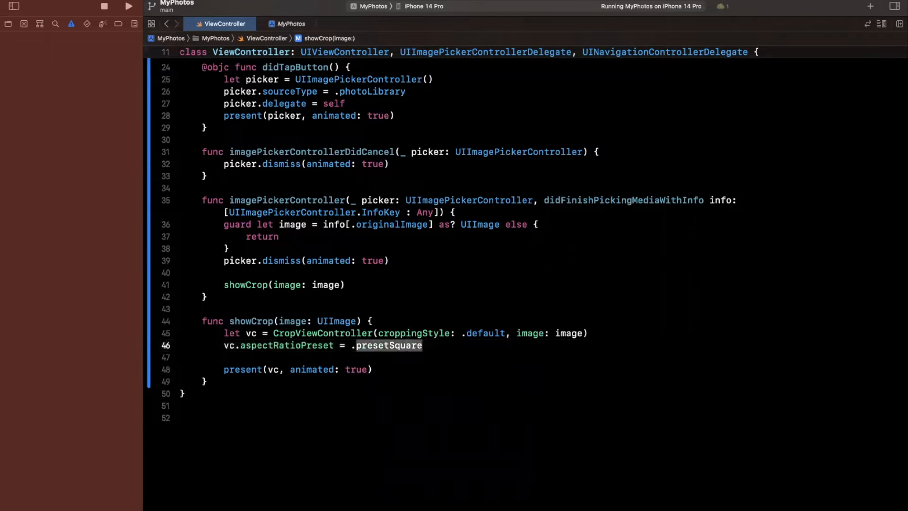
pyautogui.write('.pre')
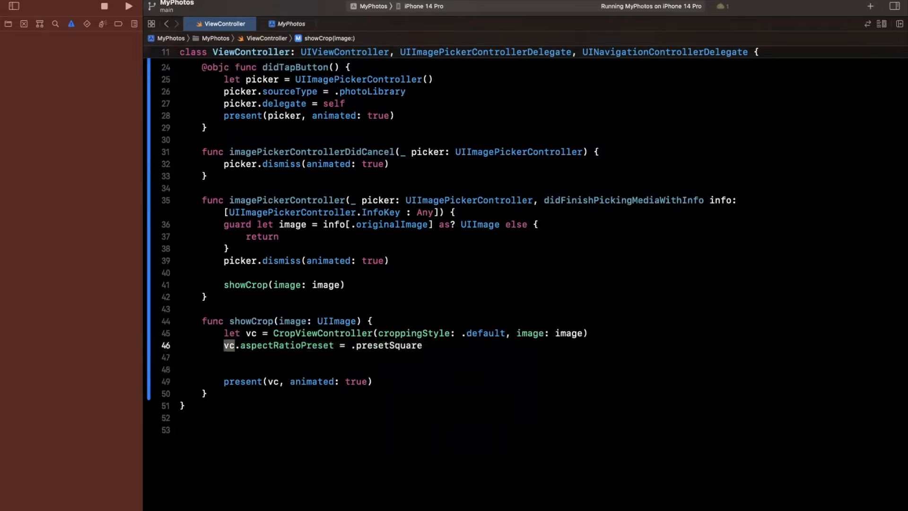
pyautogui.write('vc.aspectRatioLockEnabled =')
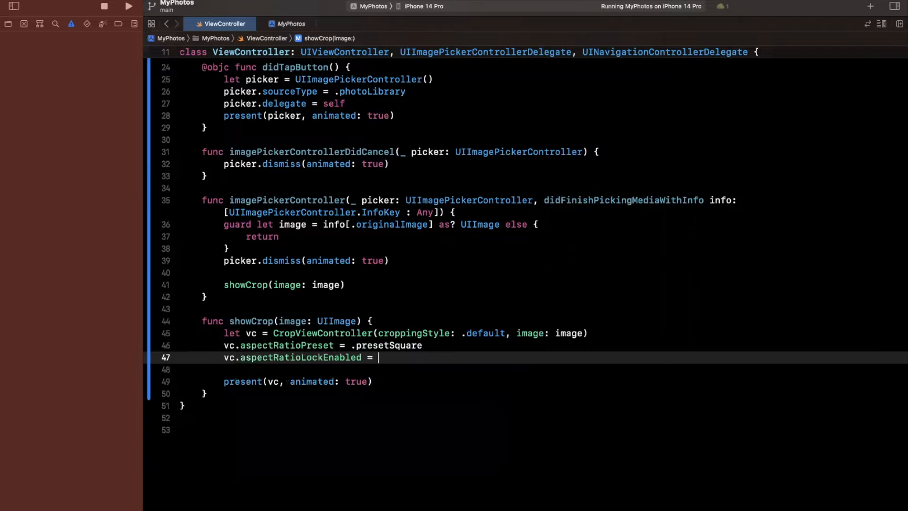
pyautogui.write('true')
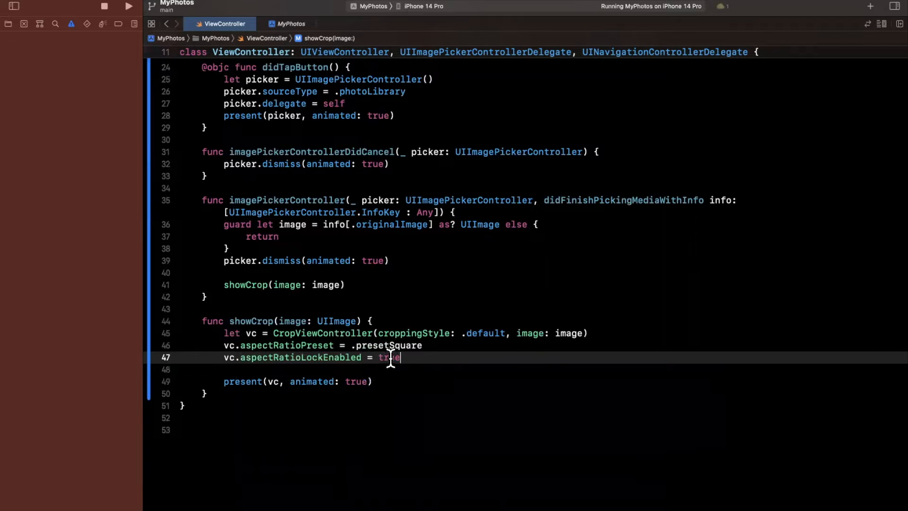
pyautogui.write('false')
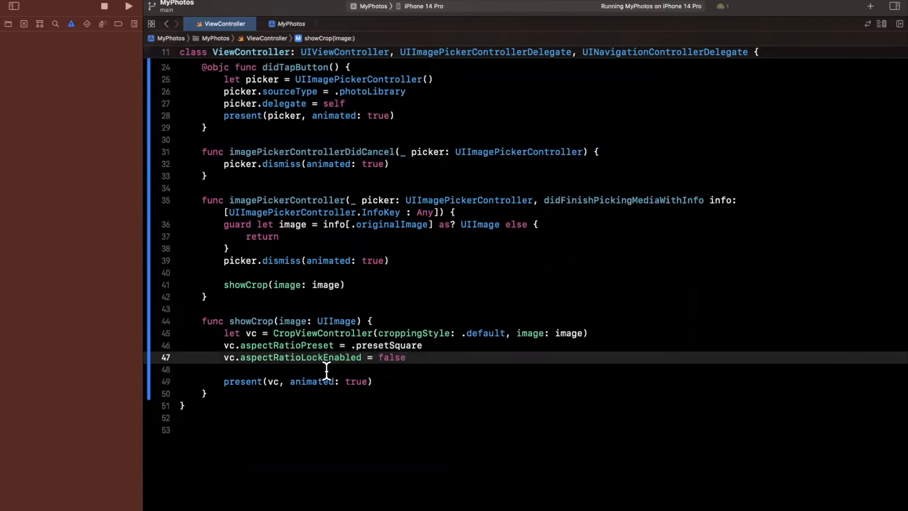
# Step: Abandon the rotate-button hiding properties and set vc.toolbarPosition = .bottom instead
pyautogui.write('vc.')
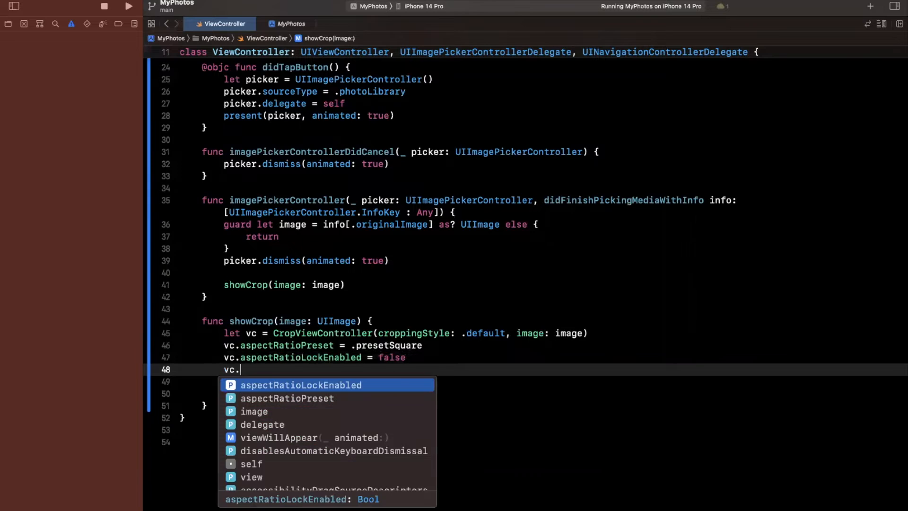
pyautogui.write('rot')
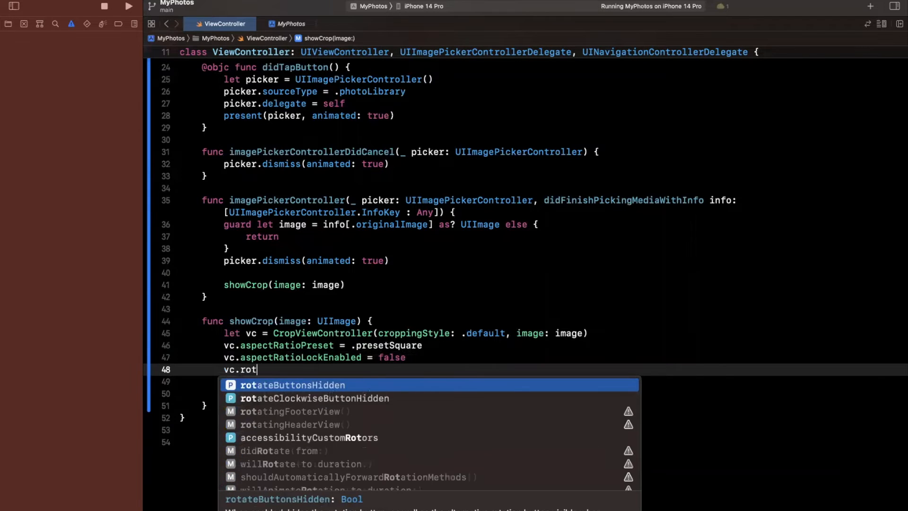
pyautogui.press('down')
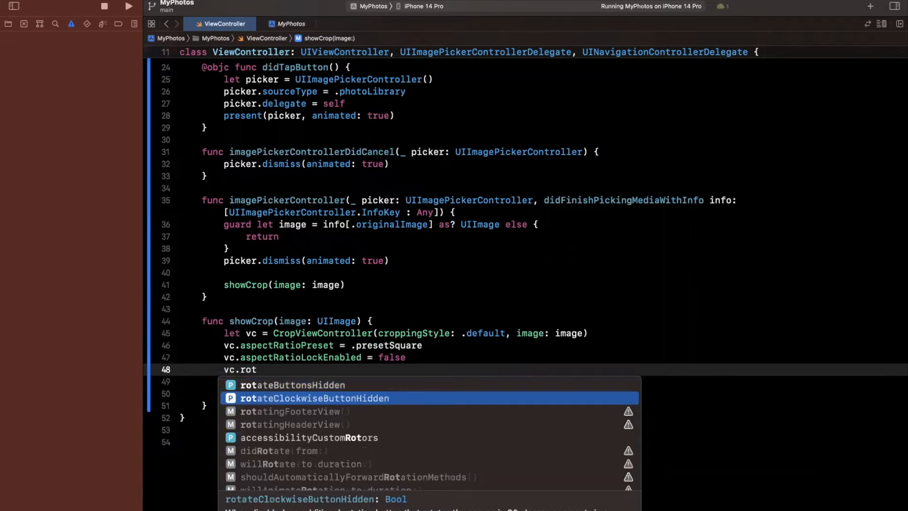
pyautogui.press('Up')
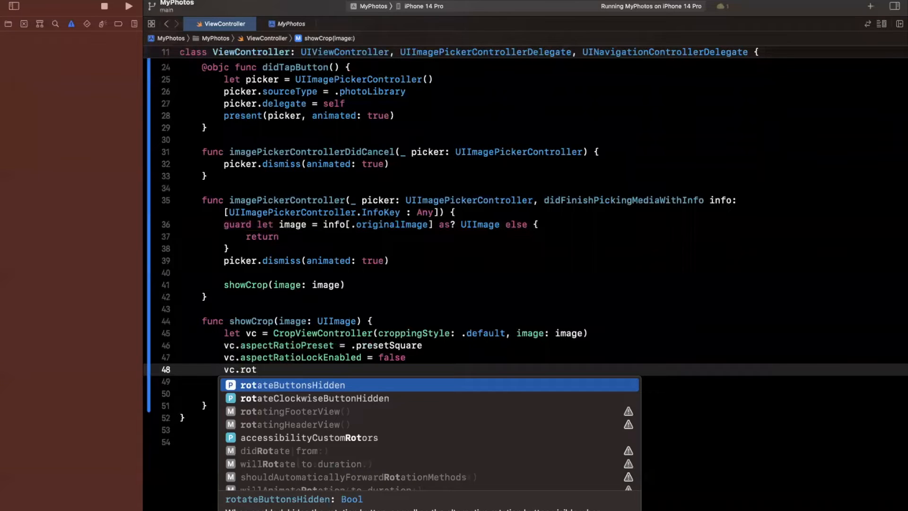
pyautogui.press('Down')
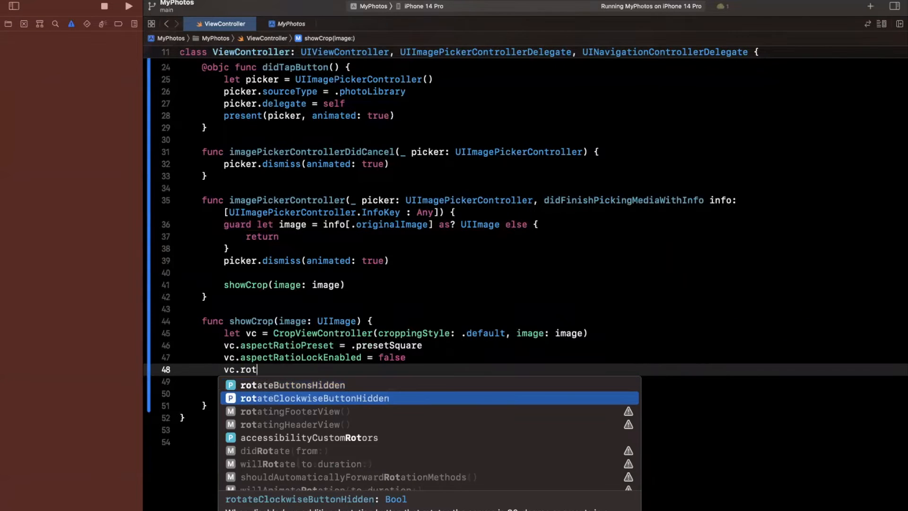
pyautogui.press('Up')
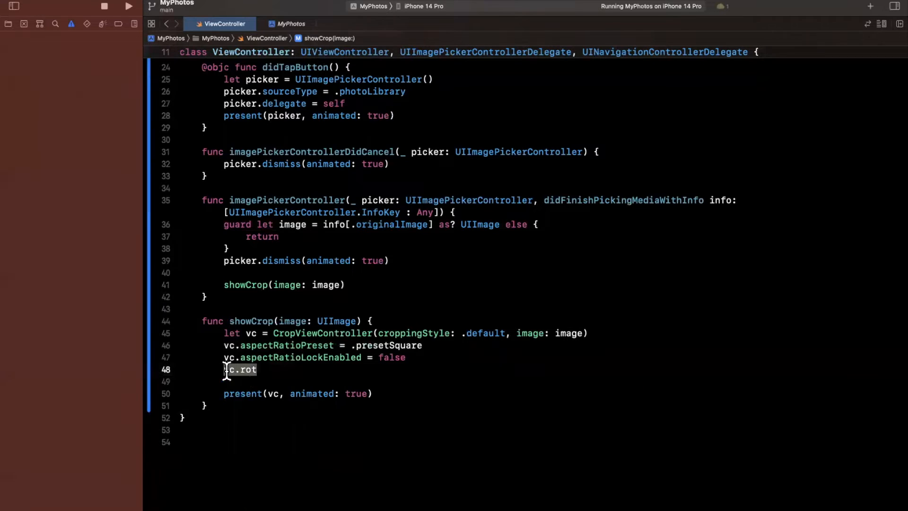
pyautogui.press('Backspace')
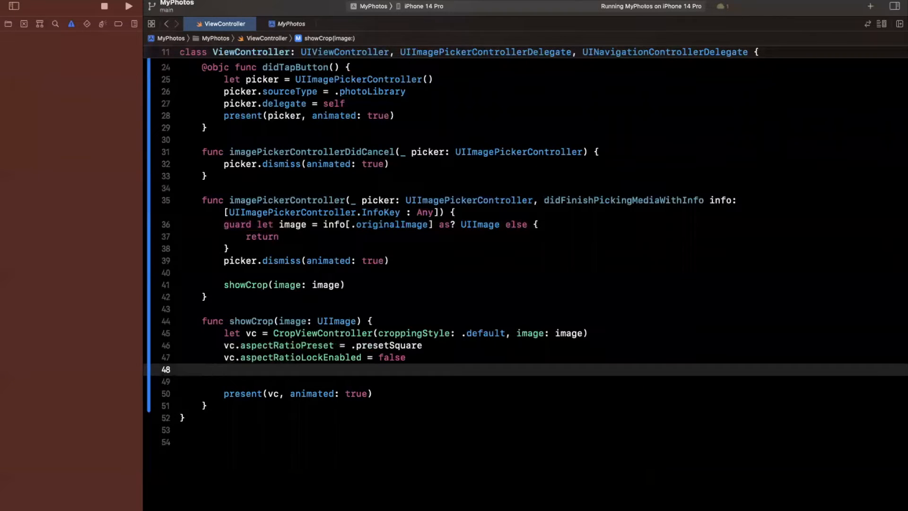
pyautogui.write('vc.')
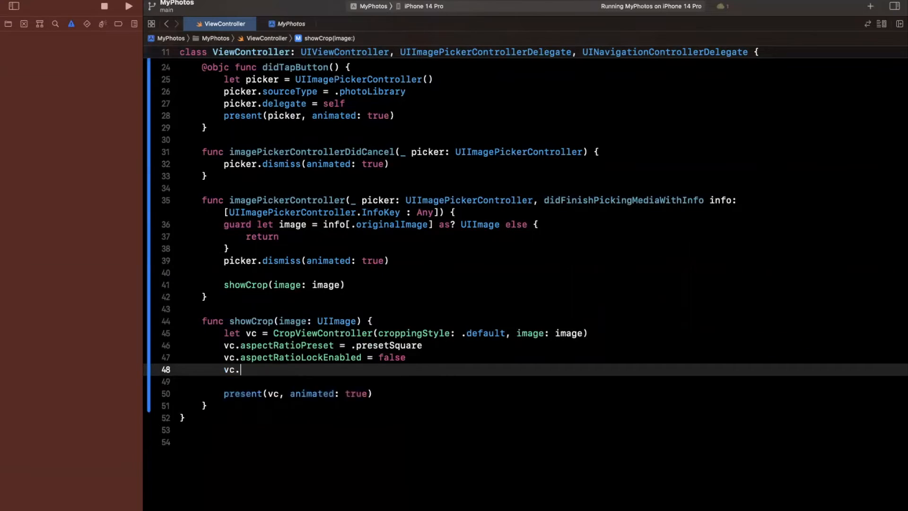
pyautogui.write('toolbarPosition = .')
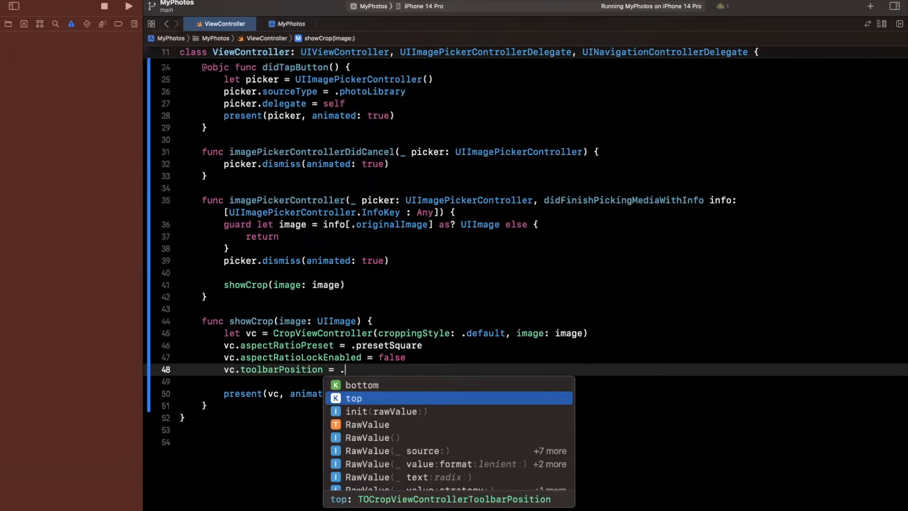
pyautogui.click(362, 385)
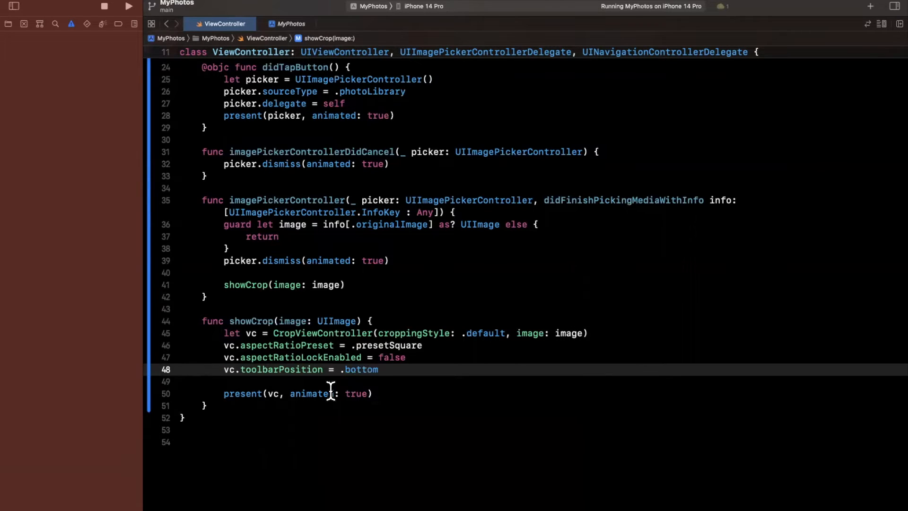
# Step: Set doneButtonTitle to "Continue" and cancelButtonTitle to "Quit"
pyautogui.write('vc.')
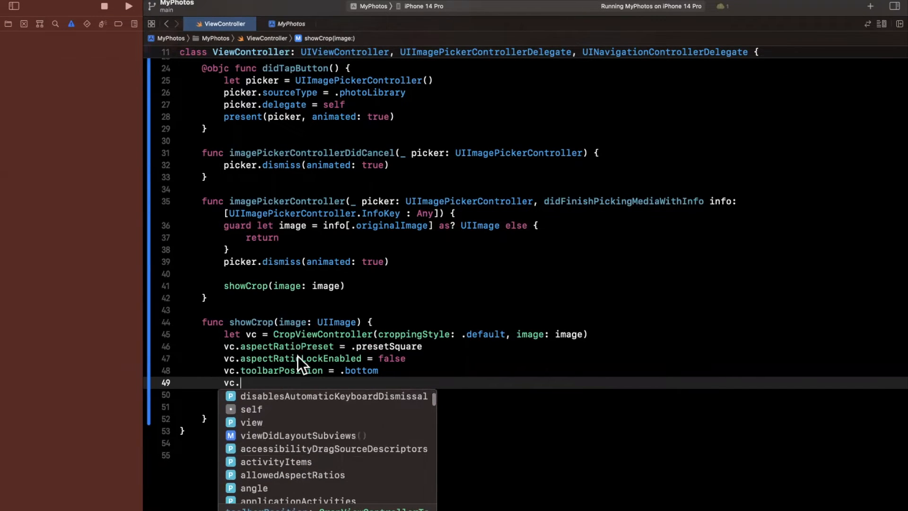
pyautogui.write('done')
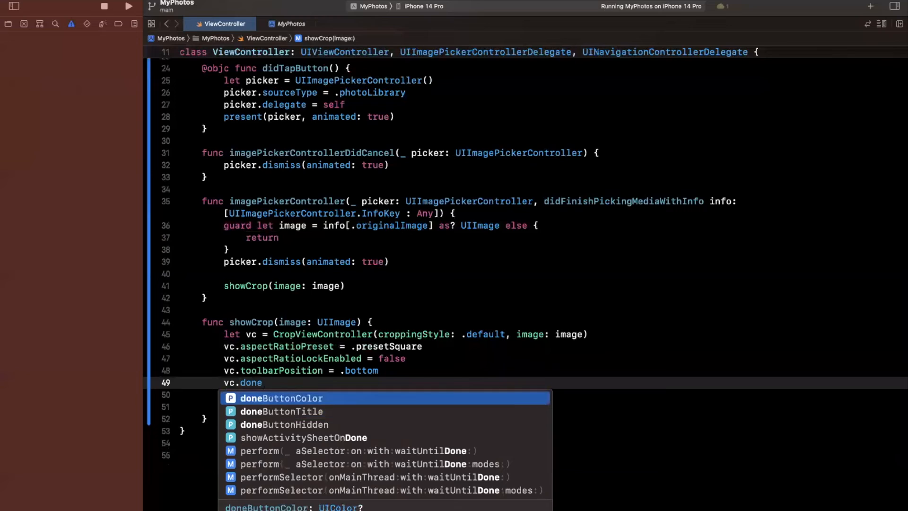
pyautogui.click(281, 411)
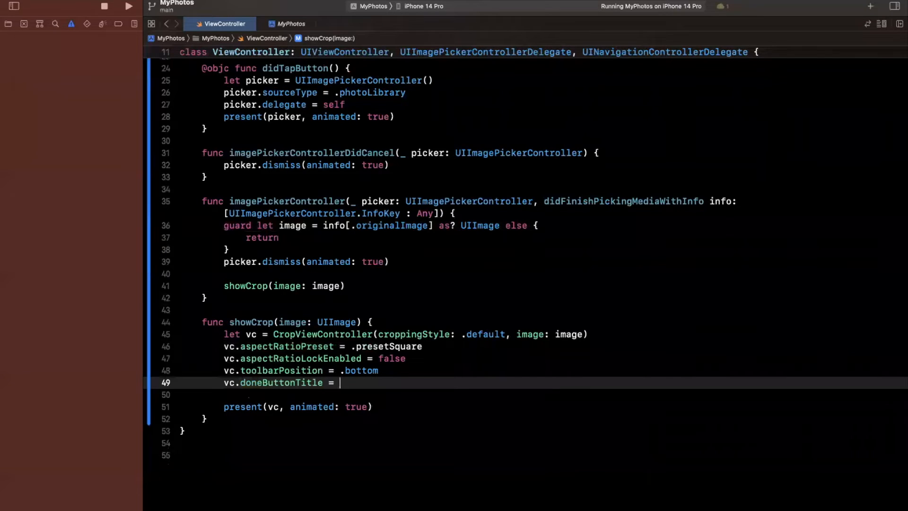
pyautogui.write('"Cont"')
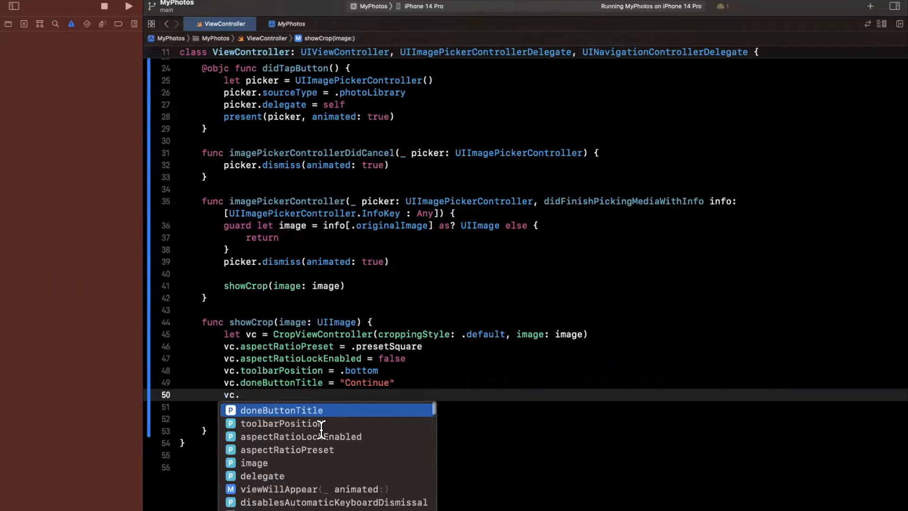
pyautogui.write('can')
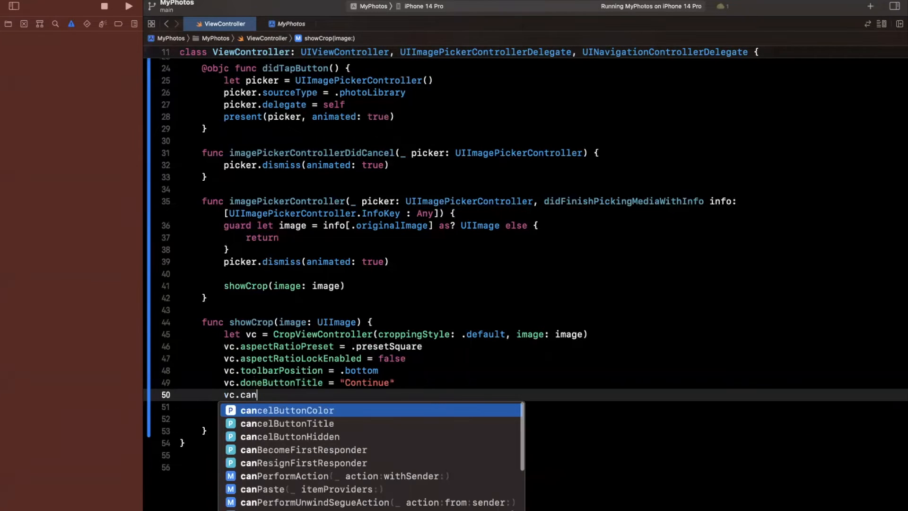
pyautogui.press('Down')
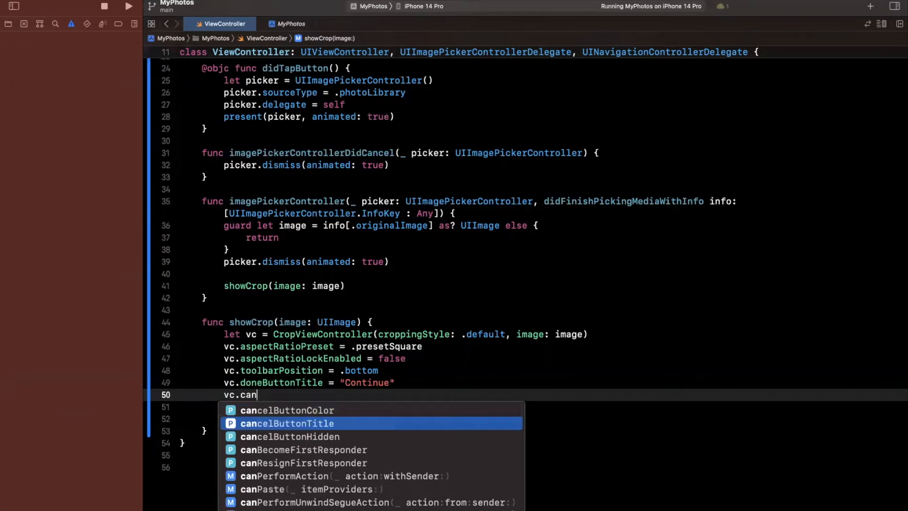
pyautogui.click(287, 423)
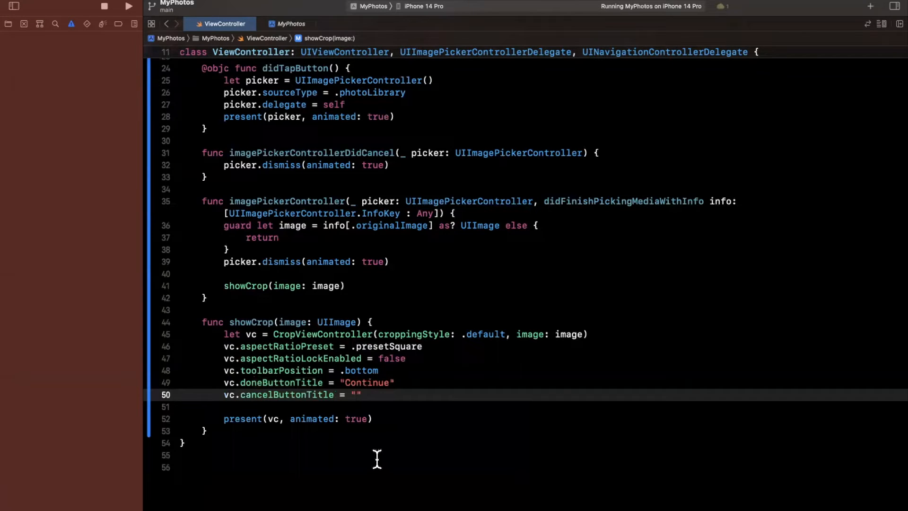
pyautogui.moveTo(454, 460)
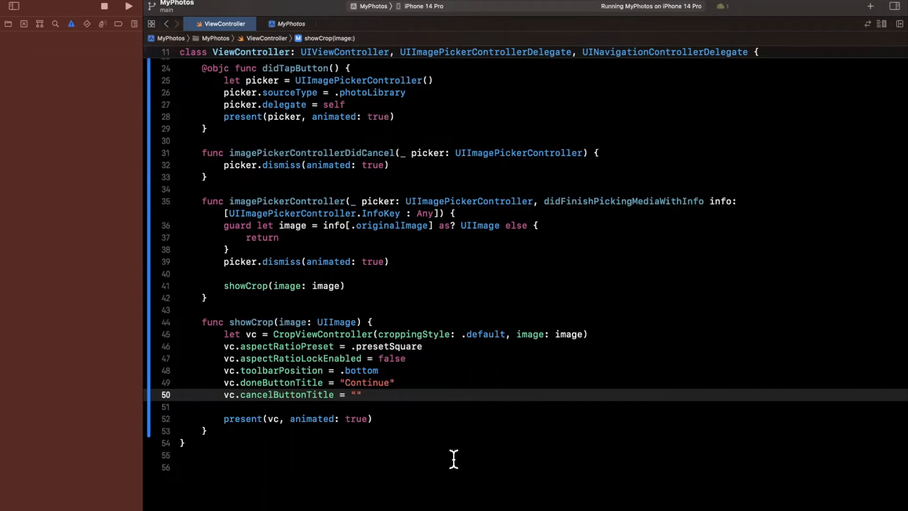
pyautogui.write('Quit')
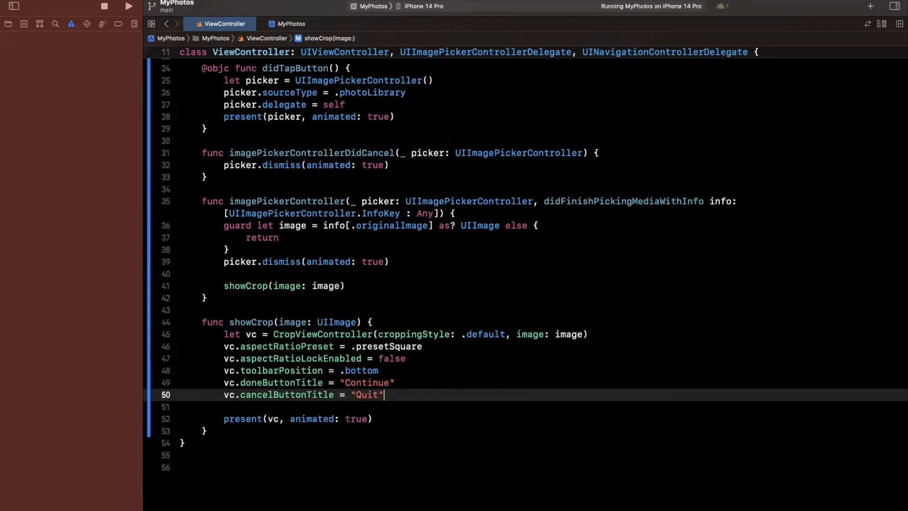
# Step: Set vc.delegate = self, adopt CropViewControllerDelegate, and view its protocol definition methods
pyautogui.write('v')
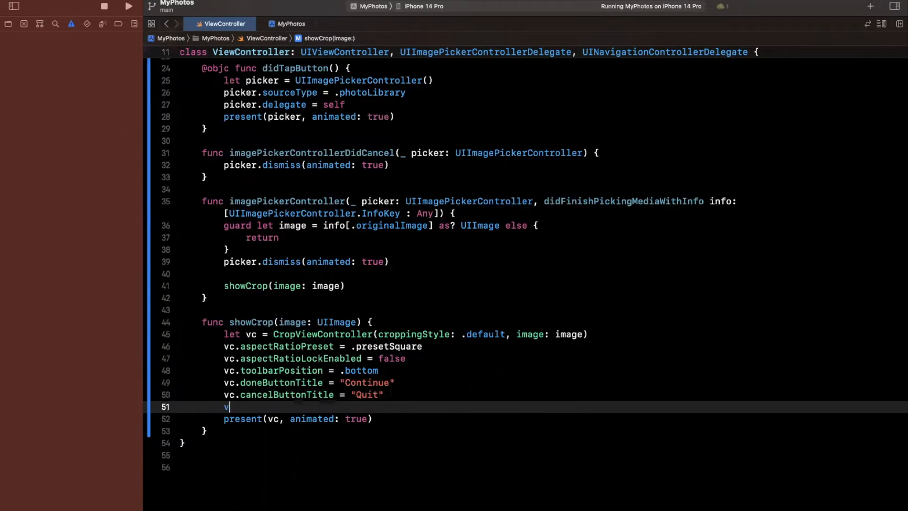
pyautogui.write('c.delegate = self')
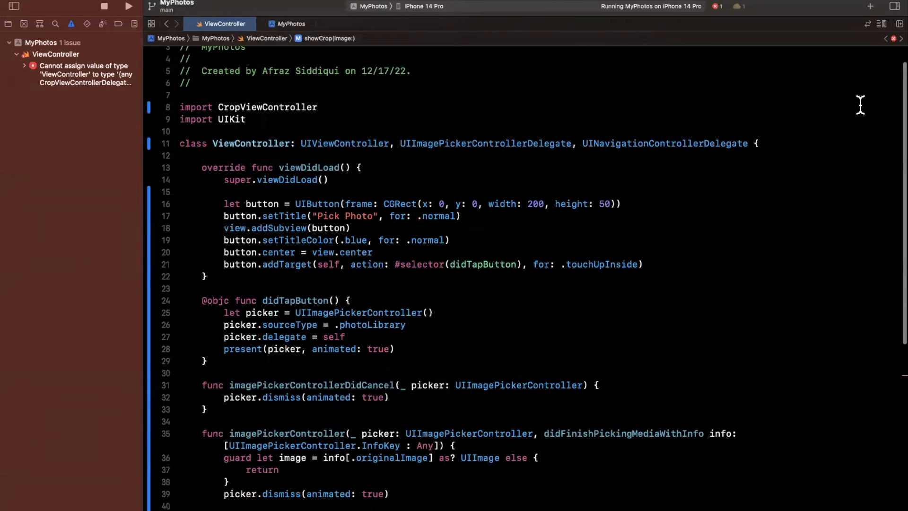
pyautogui.write(',')
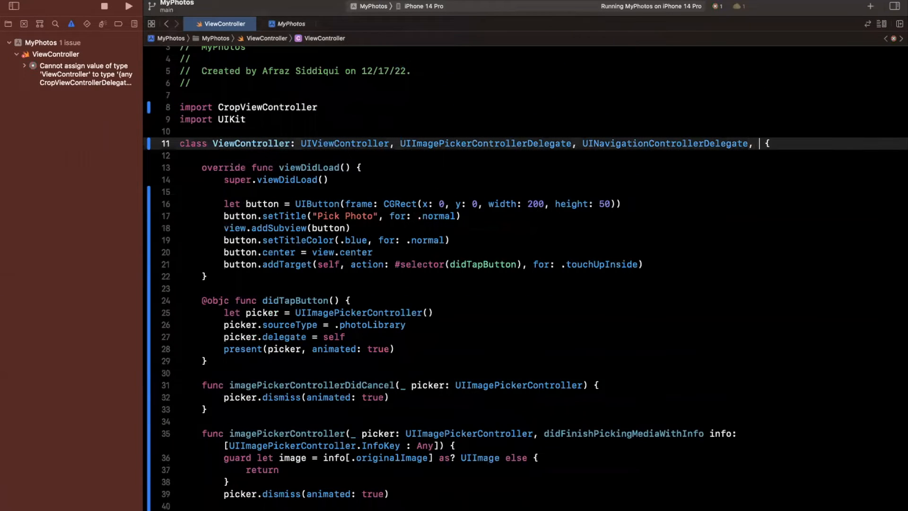
pyautogui.write('cropview')
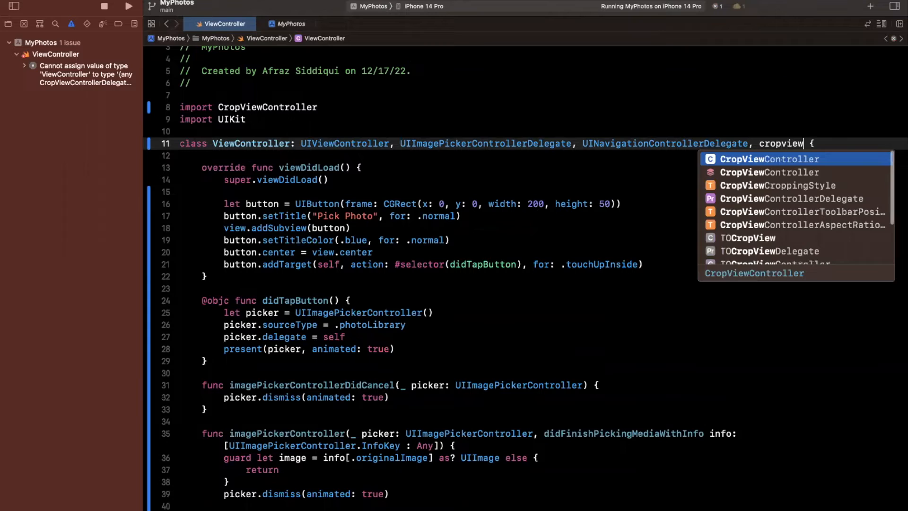
pyautogui.write('de')
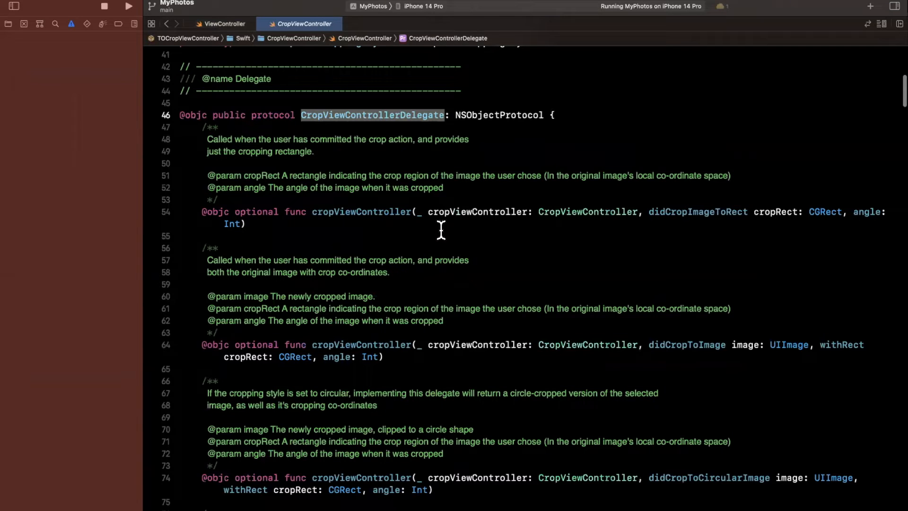
pyautogui.moveTo(741, 232)
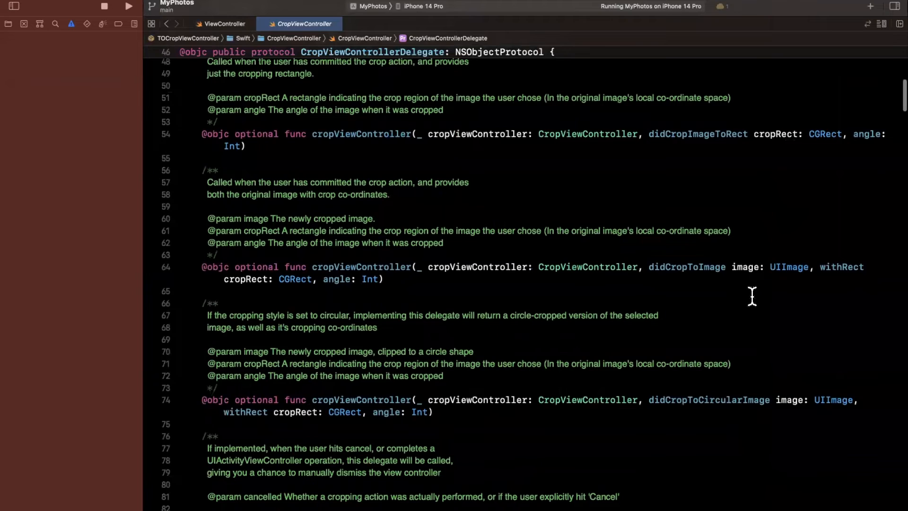
pyautogui.moveTo(777, 293)
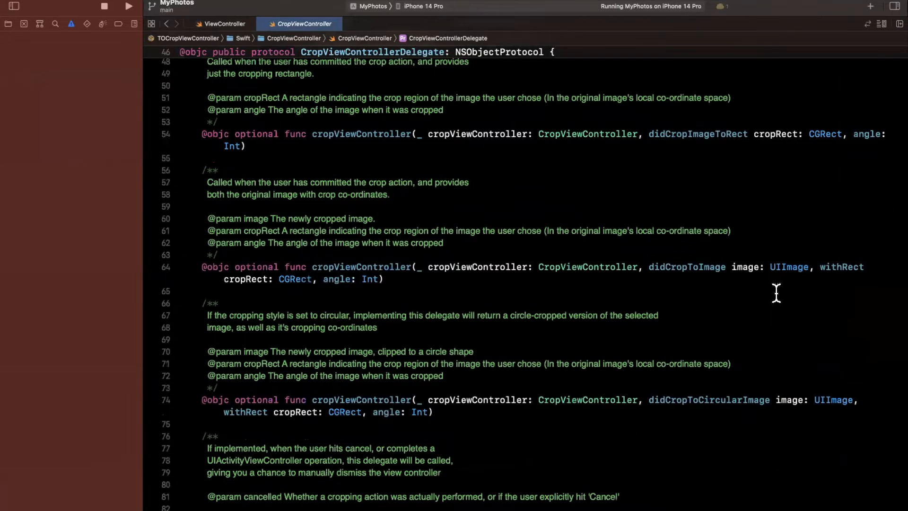
pyautogui.moveTo(357, 297)
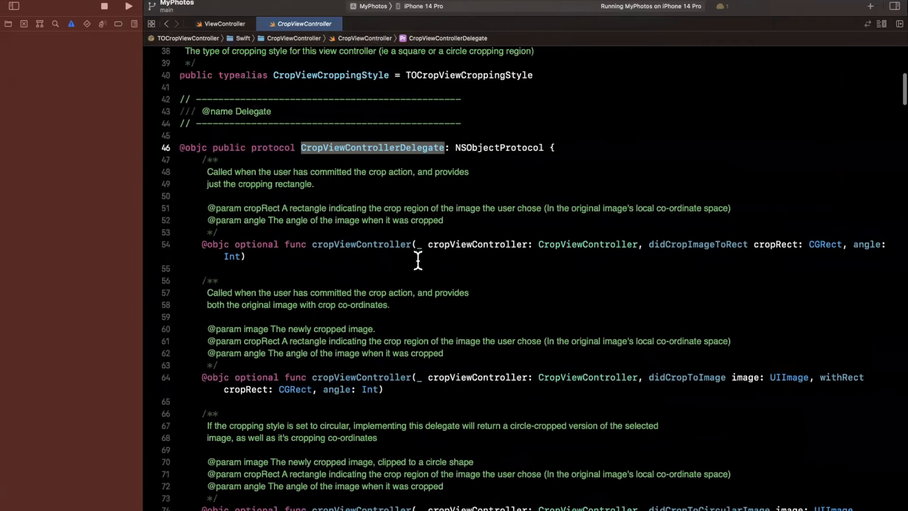
pyautogui.moveTo(834, 258)
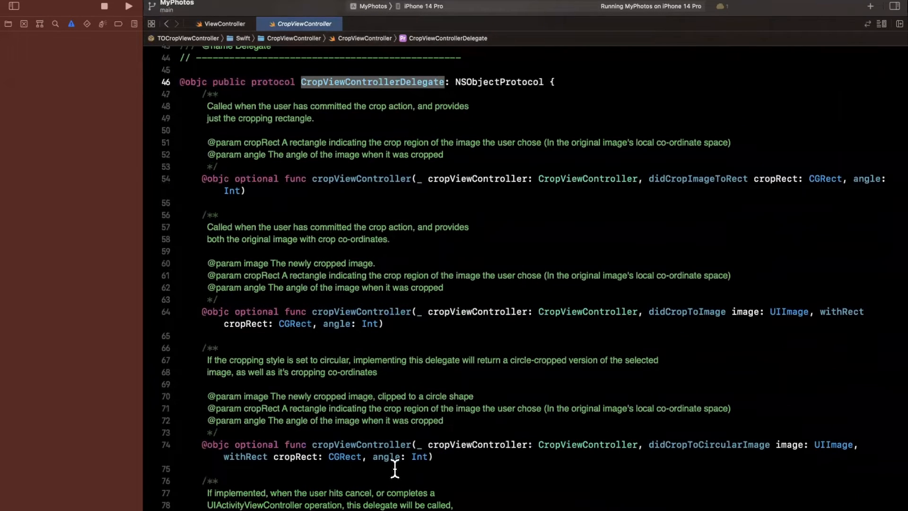
pyautogui.moveTo(785, 469)
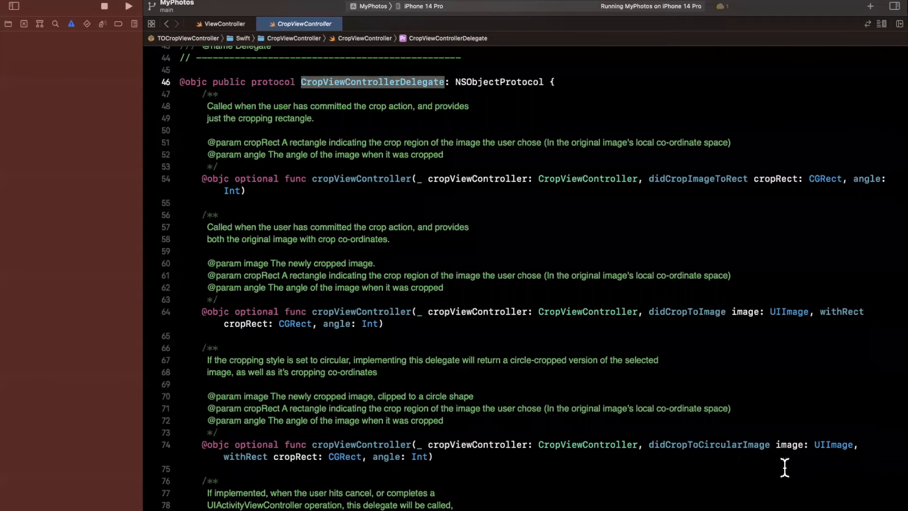
pyautogui.scroll(-3)
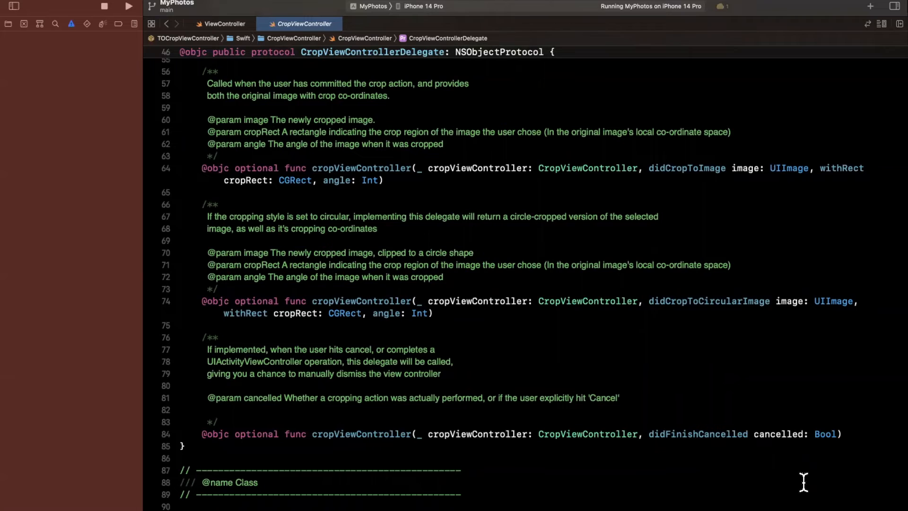
pyautogui.moveTo(567, 482)
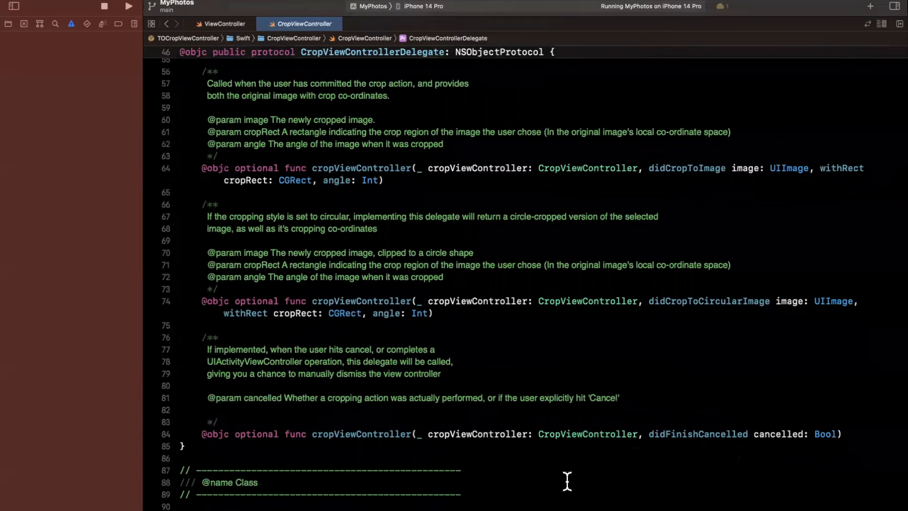
# Step: Add didFinishCancelled in ViewController that dismisses the crop view controller
pyautogui.click(225, 23)
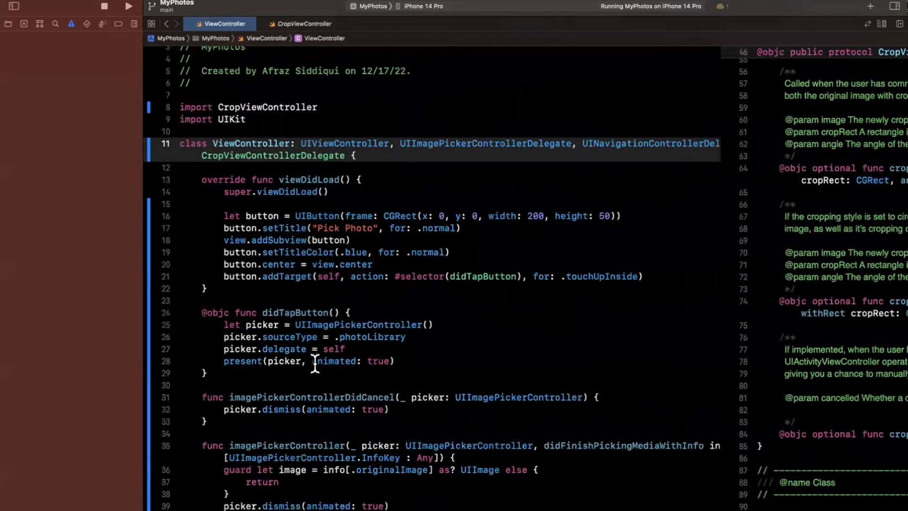
pyautogui.scroll(-3)
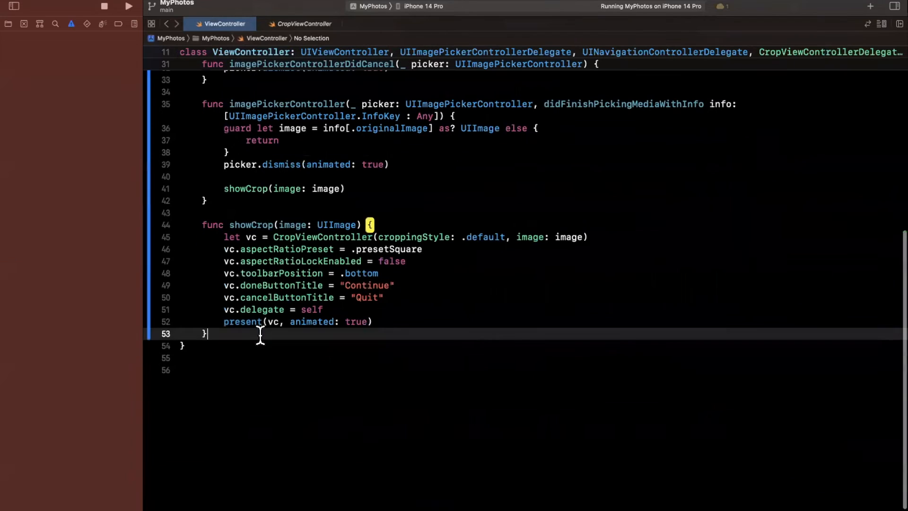
pyautogui.write('crop')
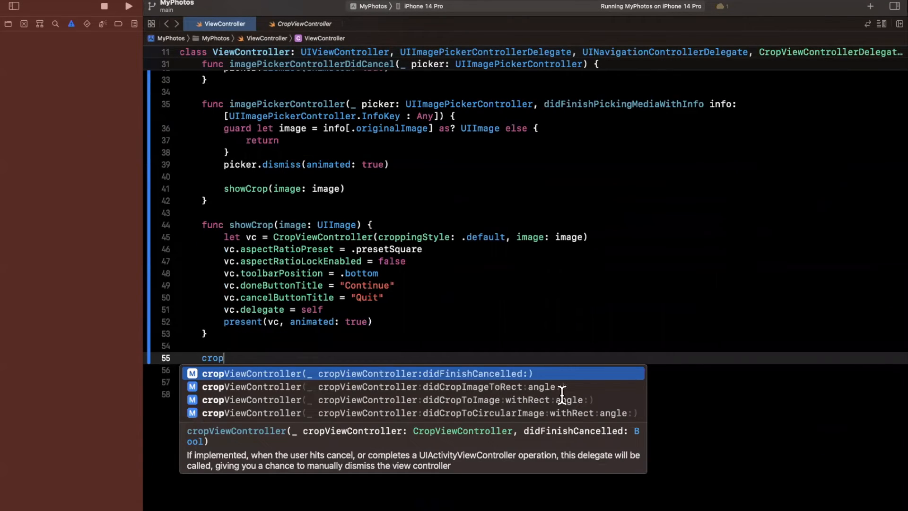
pyautogui.press('Down')
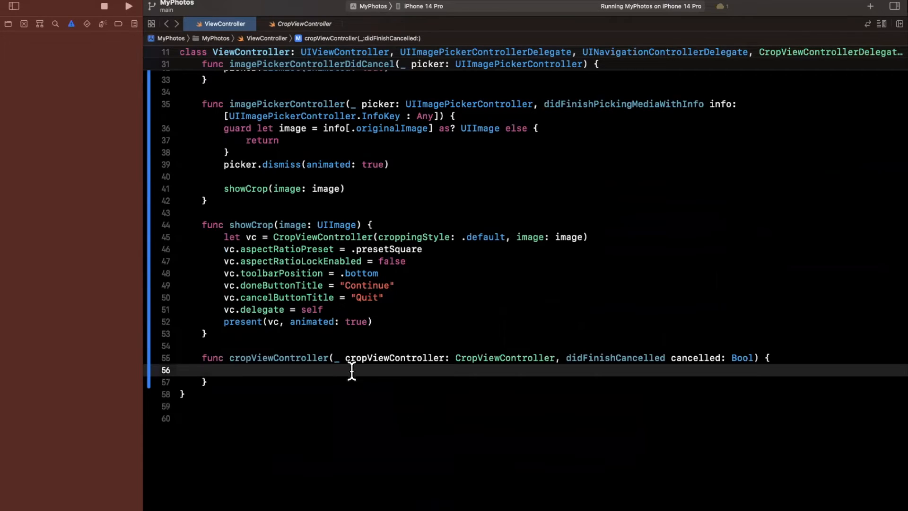
pyautogui.write('cropViewController.dismiss(animated: true')
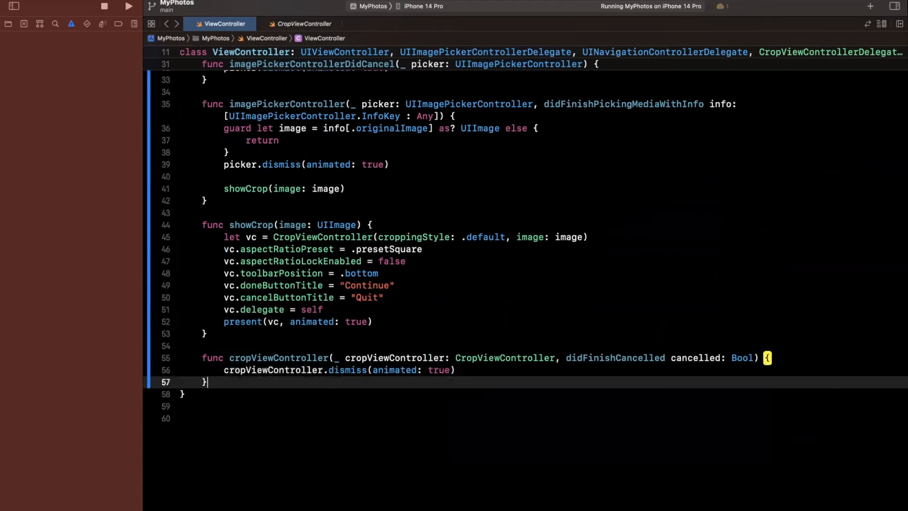
# Step: Add didCropToImage printing "Did crop" and run the app in the simulator
pyautogui.write('cropviewcon')
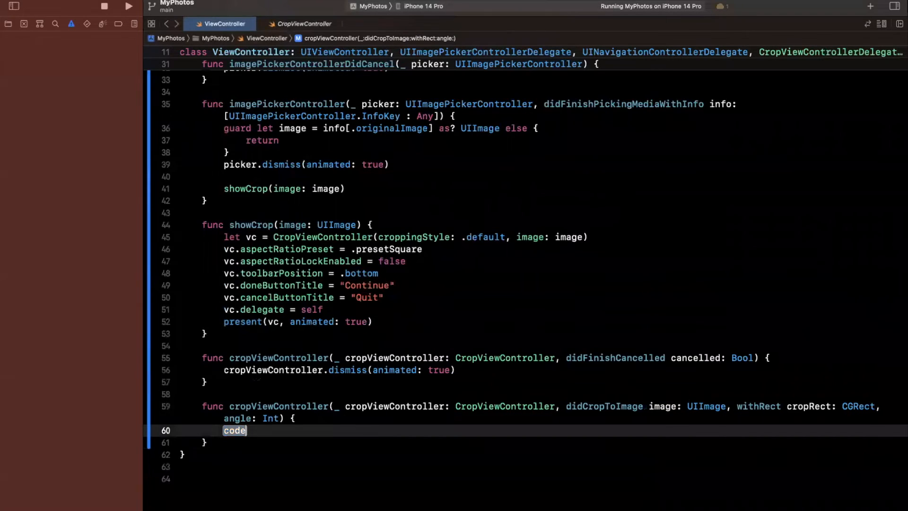
pyautogui.doubleClick(234, 431)
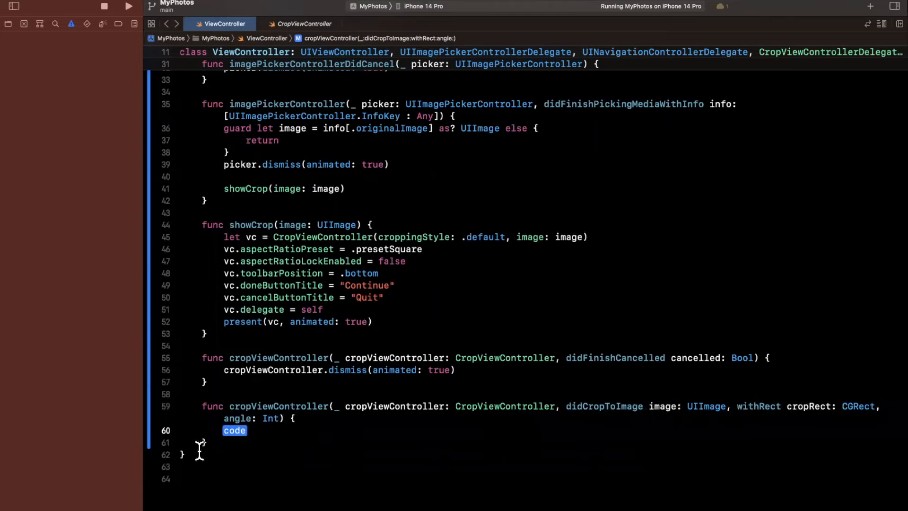
pyautogui.write('print()')
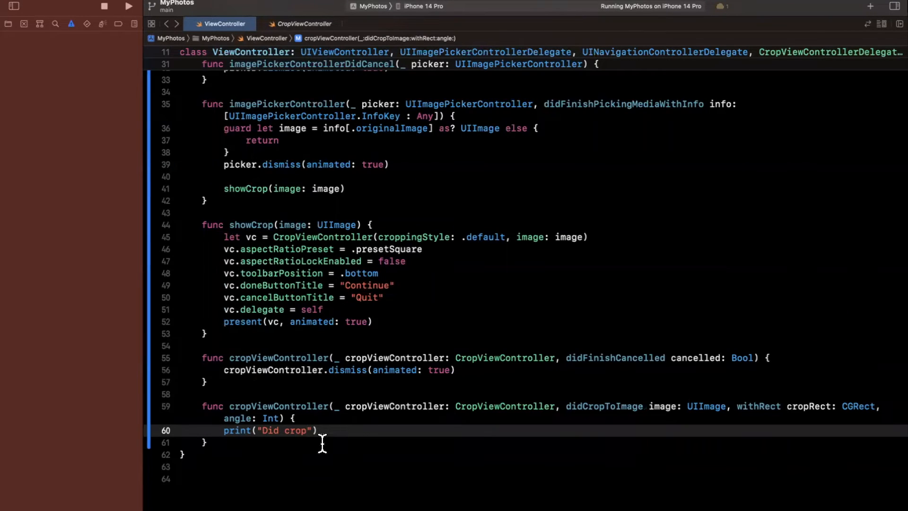
pyautogui.click(128, 6)
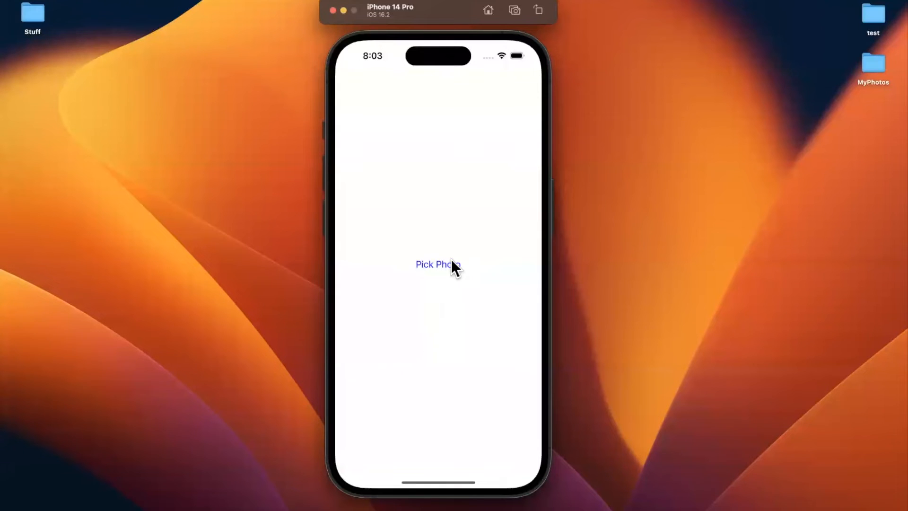
# Step: Pick a photo, try rotate and reset, then choose the Square aspect preset
pyautogui.click(438, 265)
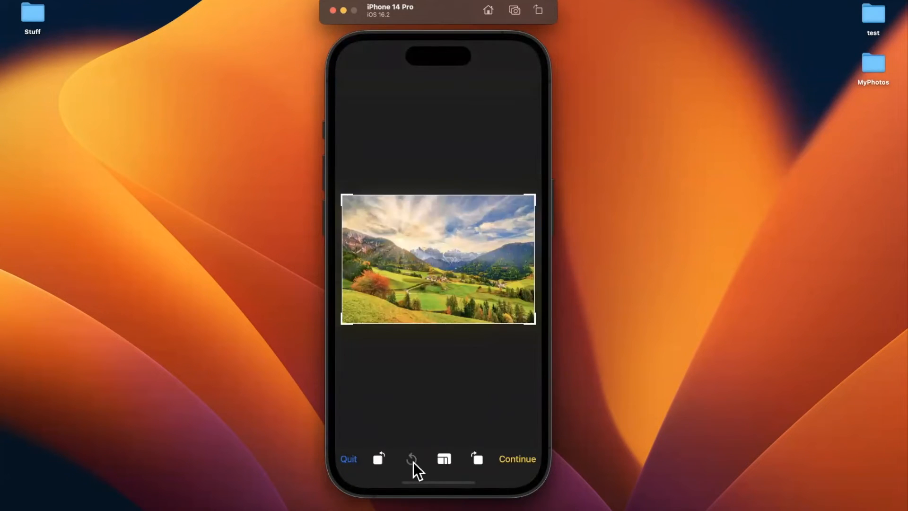
pyautogui.click(412, 458)
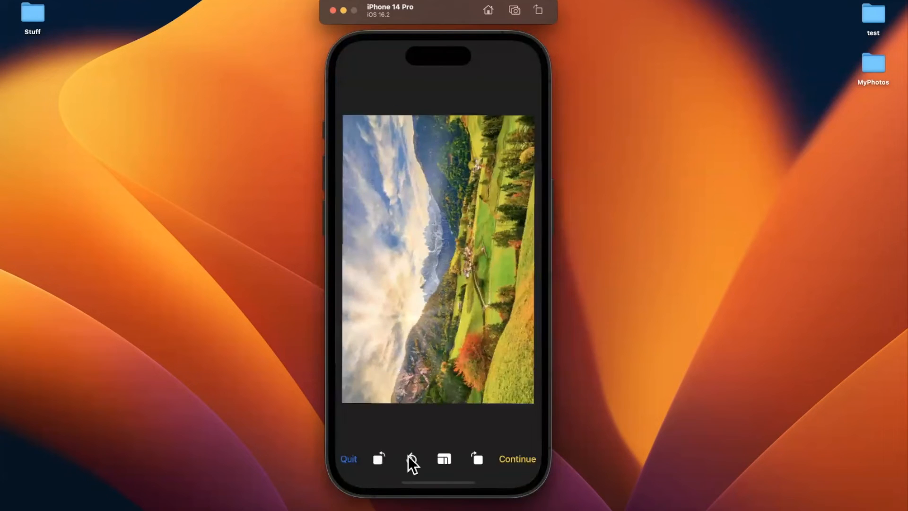
pyautogui.click(412, 459)
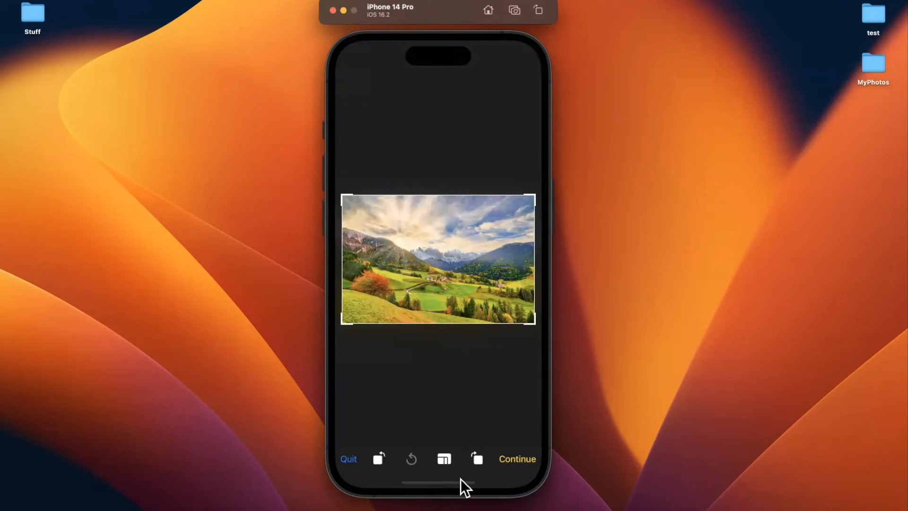
pyautogui.click(443, 459)
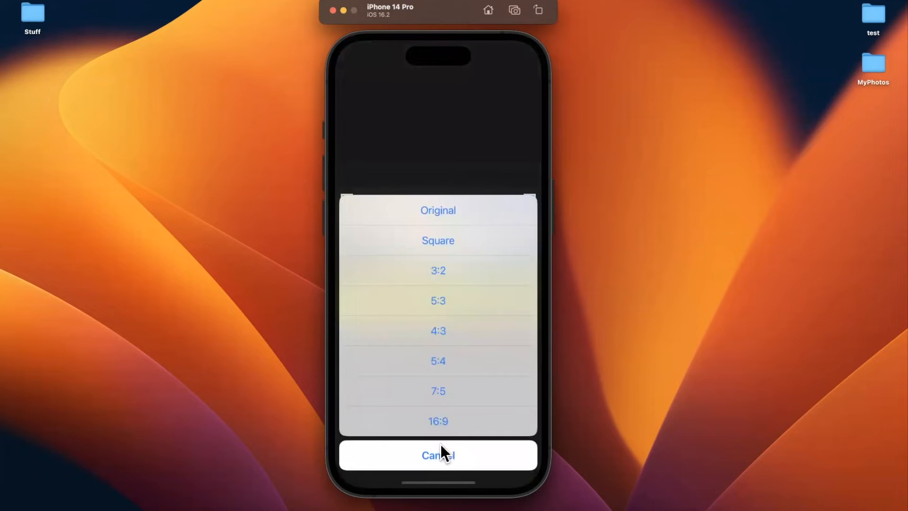
pyautogui.moveTo(449, 261)
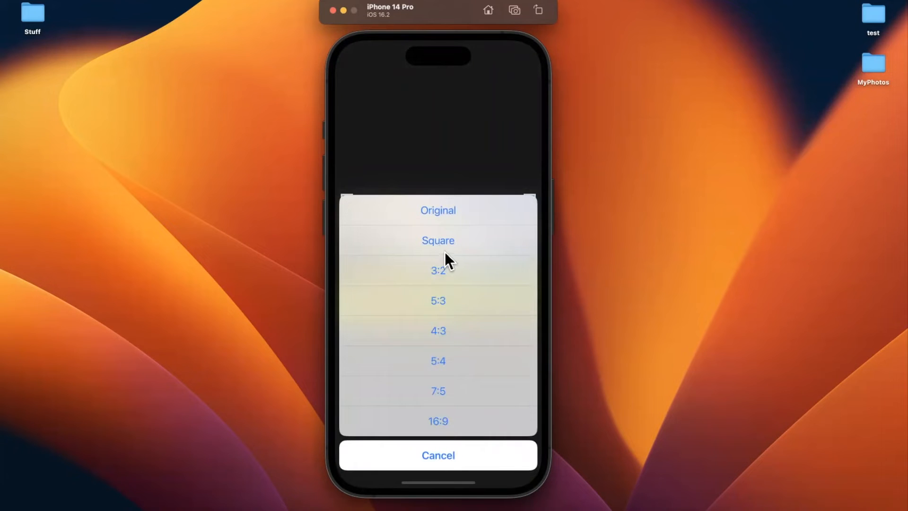
pyautogui.click(439, 240)
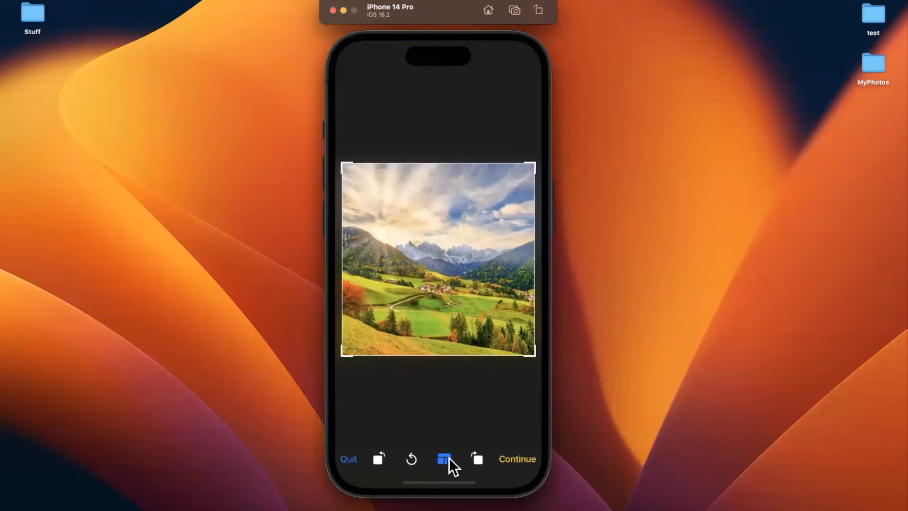
# Step: Rotate twice, reset, shrink the crop box over the left part, and continue
pyautogui.click(444, 459)
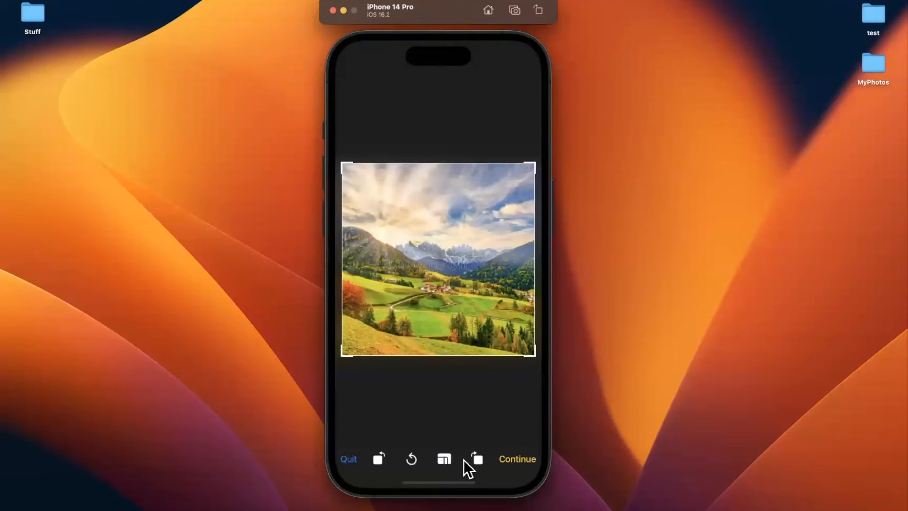
pyautogui.click(475, 459)
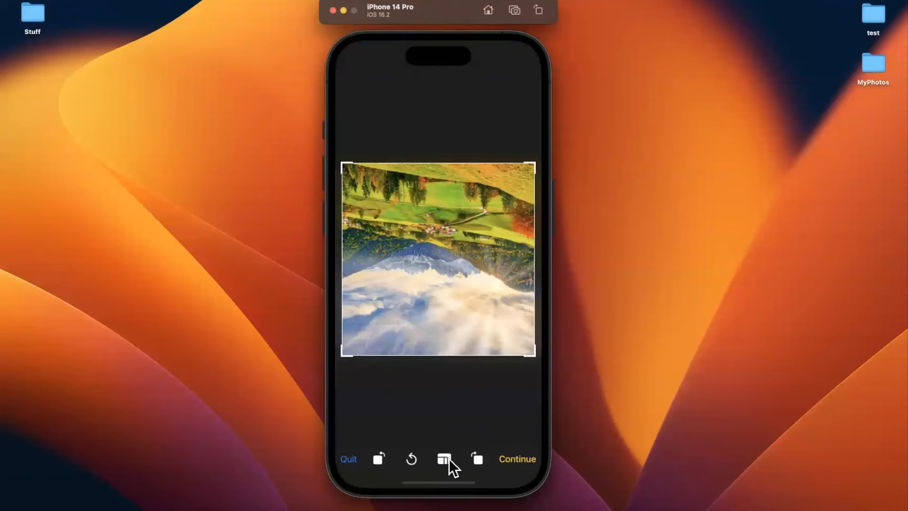
pyautogui.click(444, 459)
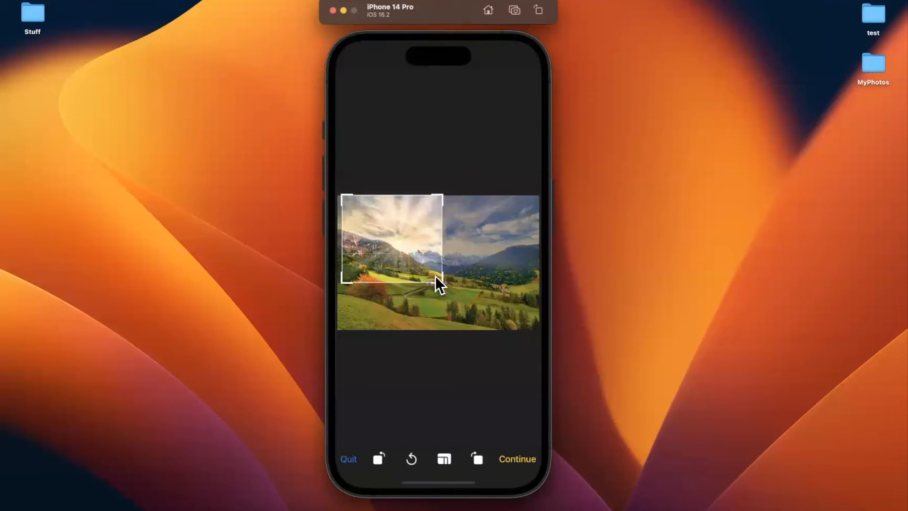
pyautogui.moveTo(437, 284); pyautogui.dragTo(467, 310)
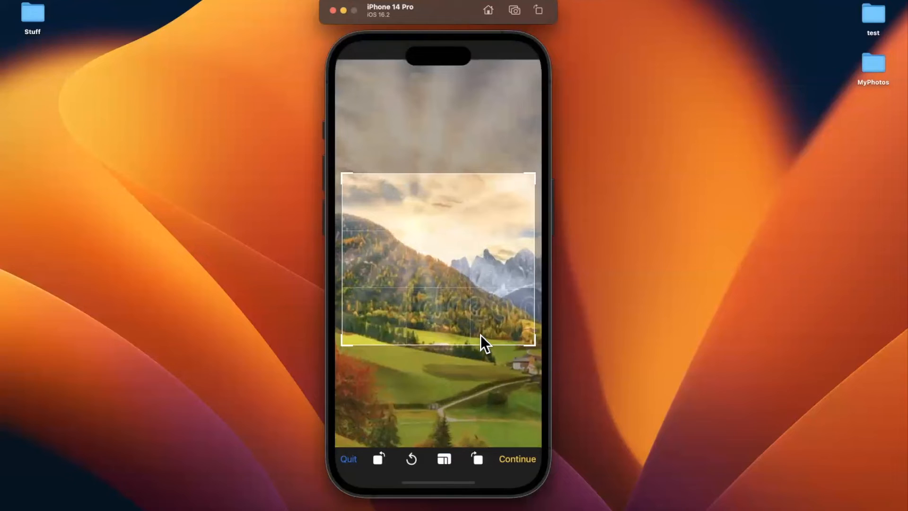
pyautogui.click(443, 459)
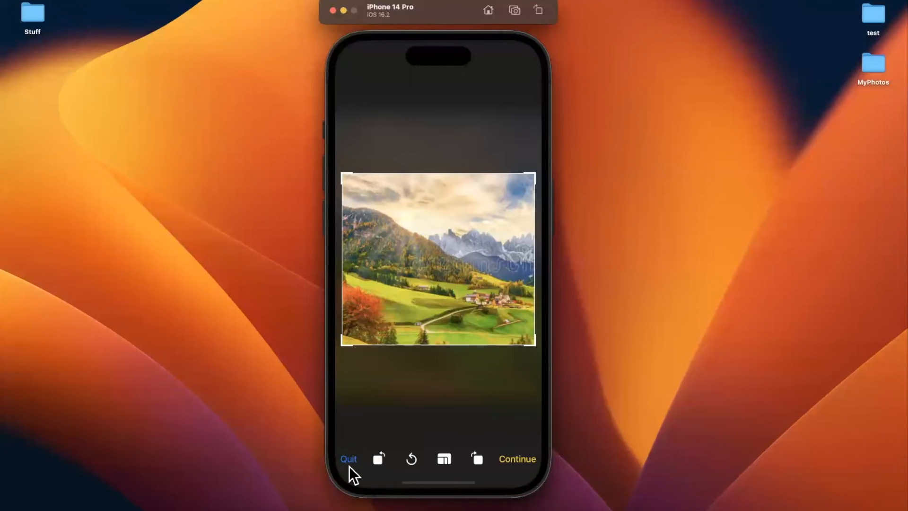
pyautogui.moveTo(521, 469)
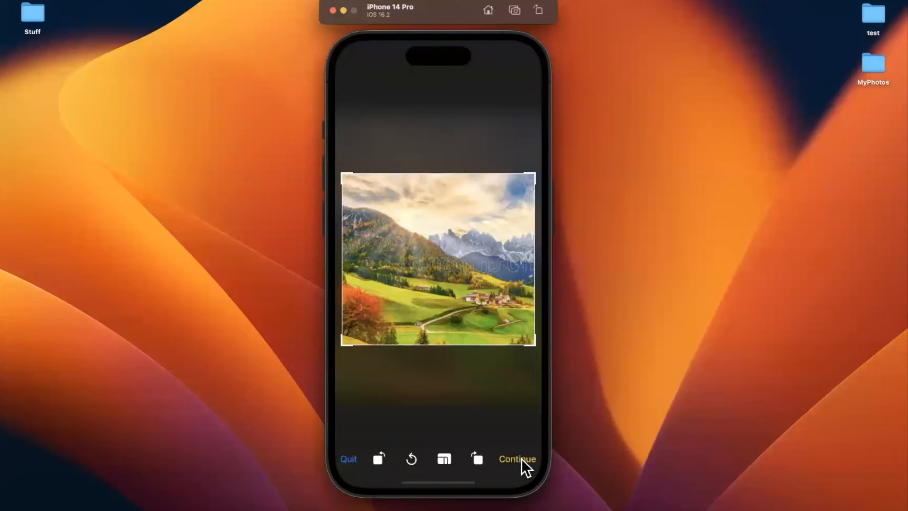
pyautogui.moveTo(482, 329)
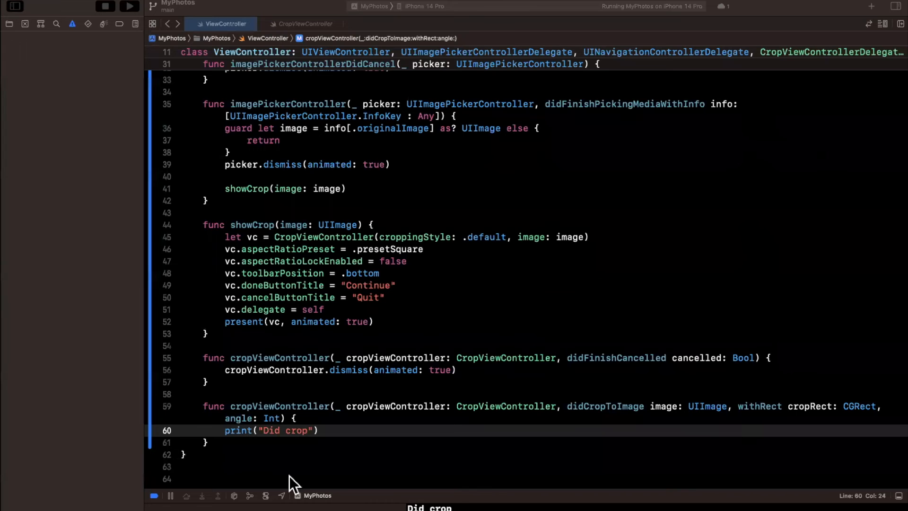
# Step: In didCropToImage, dismiss the cropper, create a UIImageView with view.frame and add it as a subview
pyautogui.write('cro')
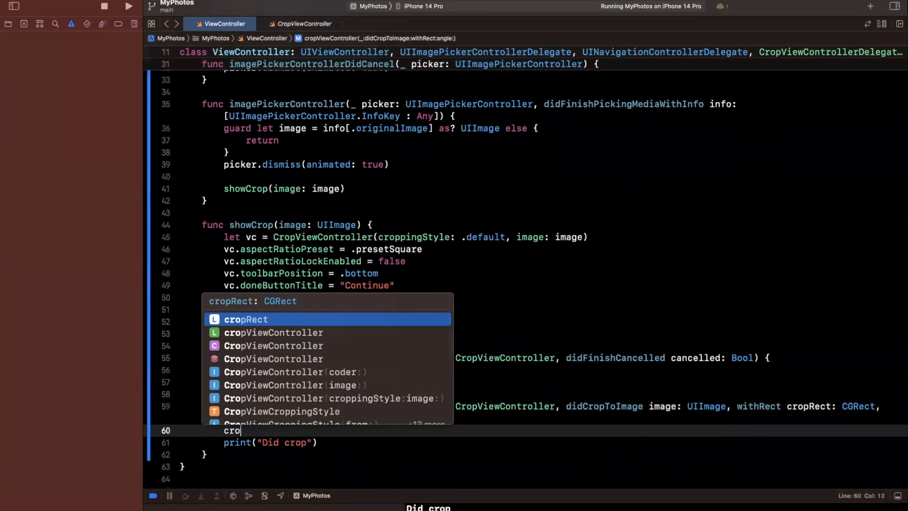
pyautogui.write('cropViewController.dismiss(animated: true')
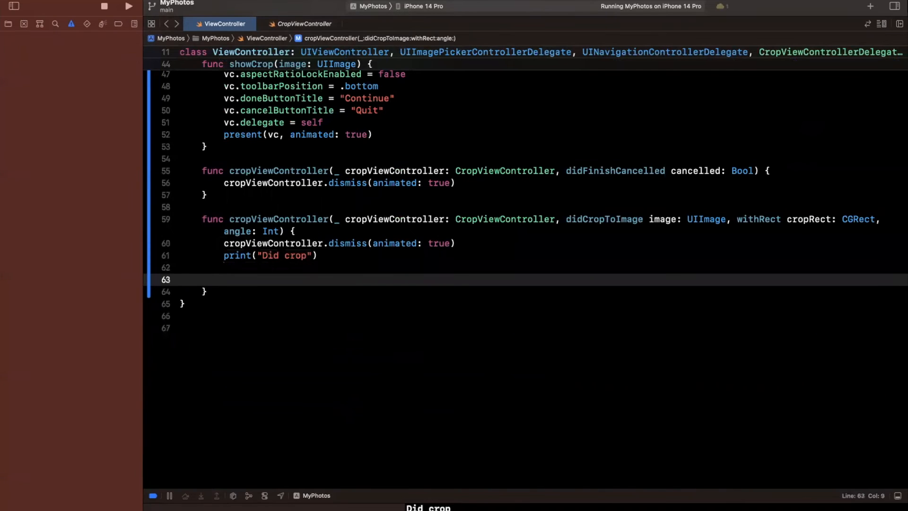
pyautogui.write('let imageVIew = ui')
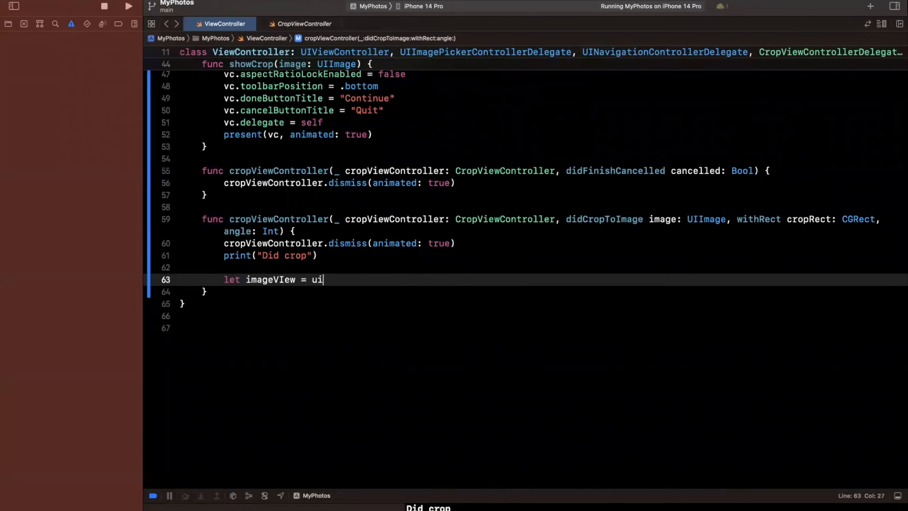
pyautogui.write('ImageView(frame:')
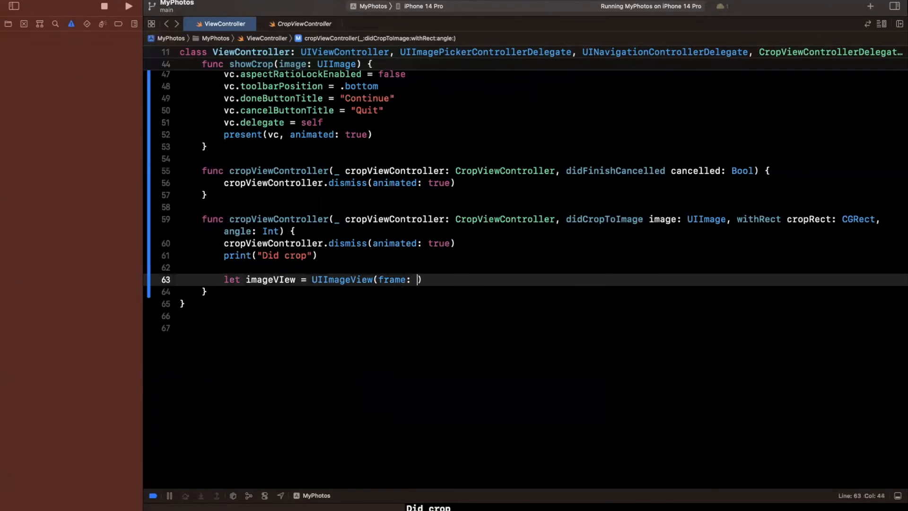
pyautogui.write('view.frame')
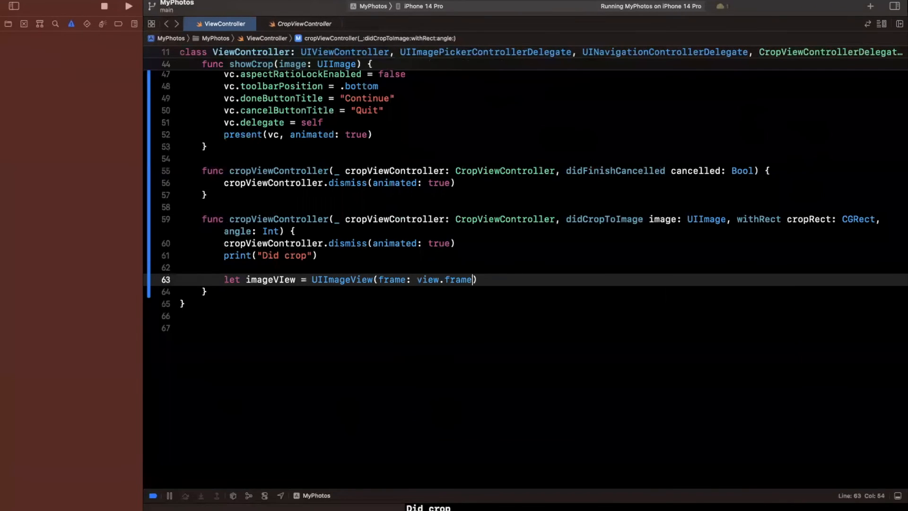
pyautogui.write('v')
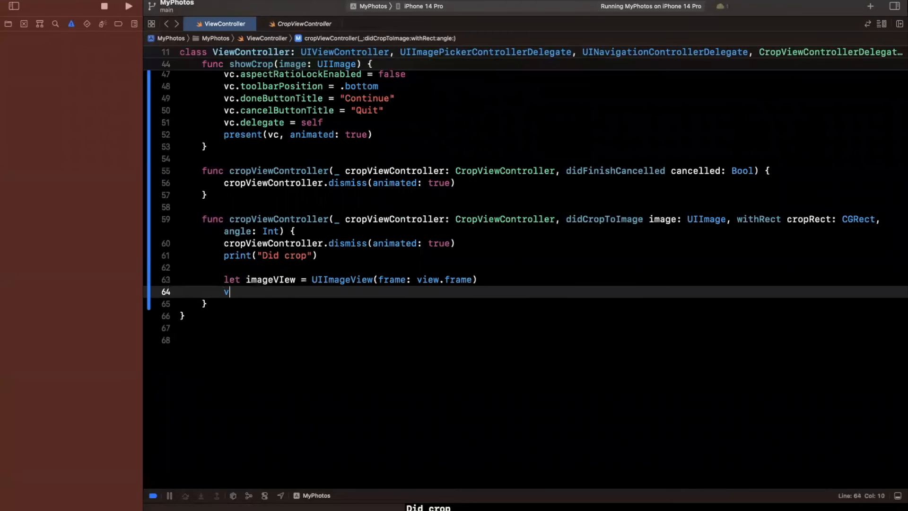
pyautogui.write('iew.addSubview(imageVIew)')
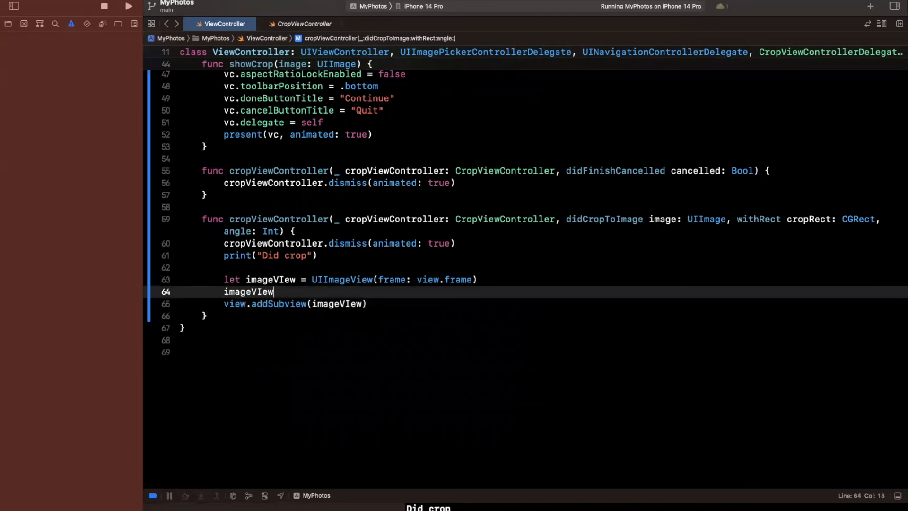
# Step: Set the image view's contentMode to .scaleAspectFit and its image to the cropped image
pyautogui.write('.aspe')
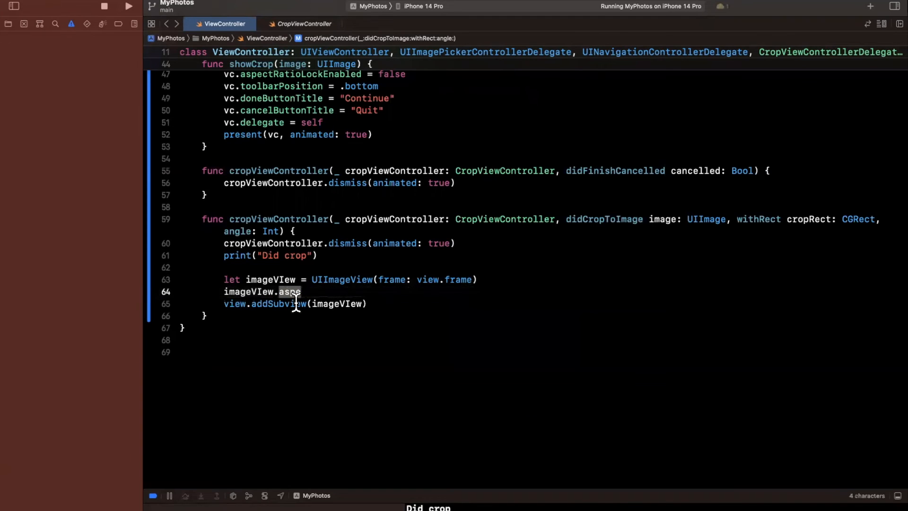
pyautogui.write('co')
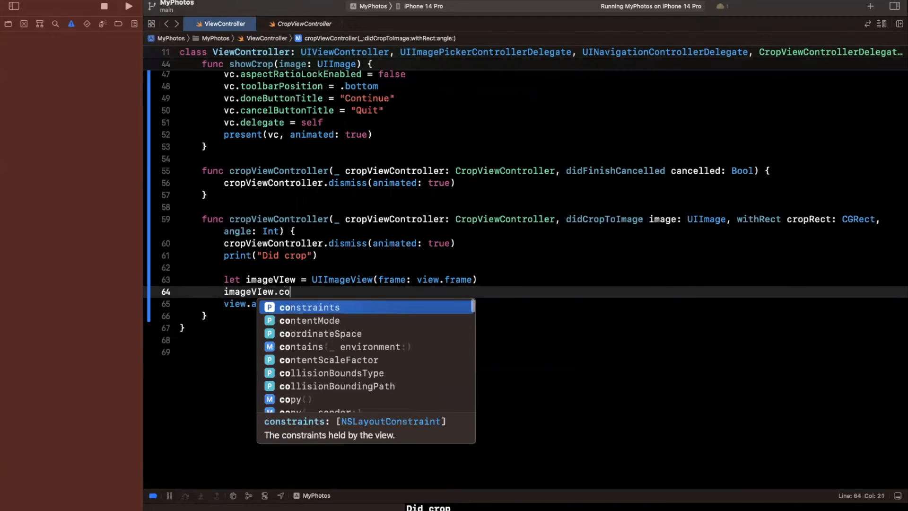
pyautogui.write('ntent')
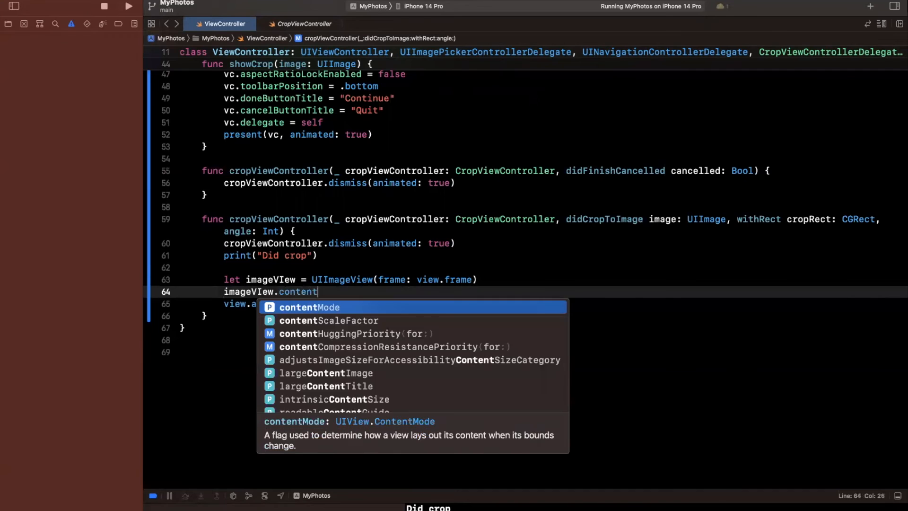
pyautogui.write('Mode = .as')
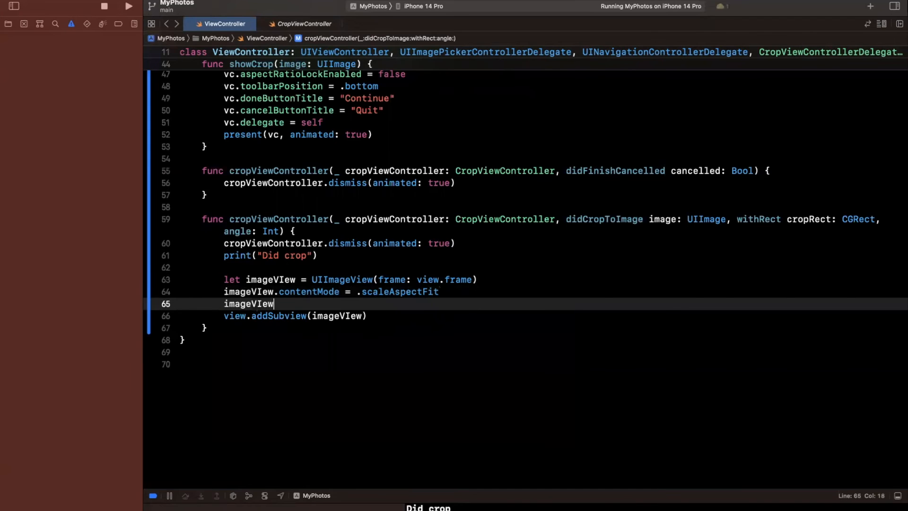
pyautogui.write('.image = image')
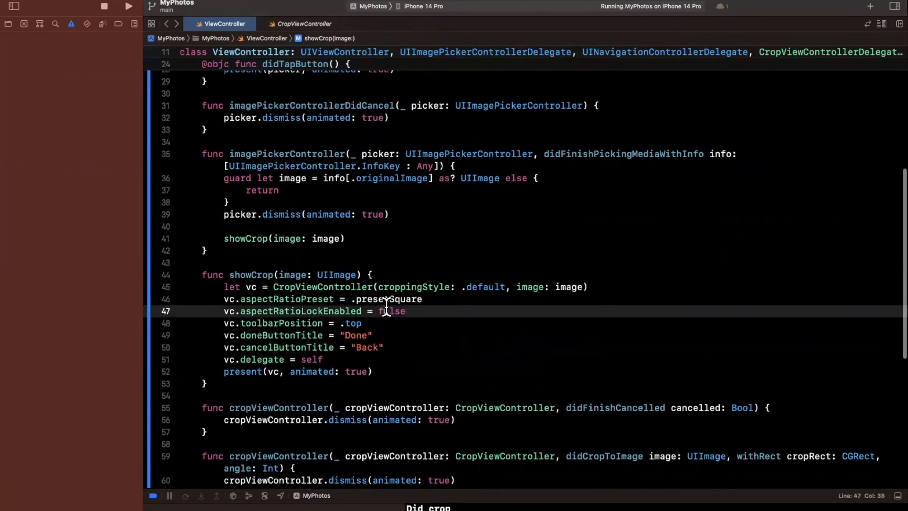
# Step: Set aspectRatioLockEnabled = true and doneButtonColor and cancelButtonColor to .systemRed
pyautogui.write('true')
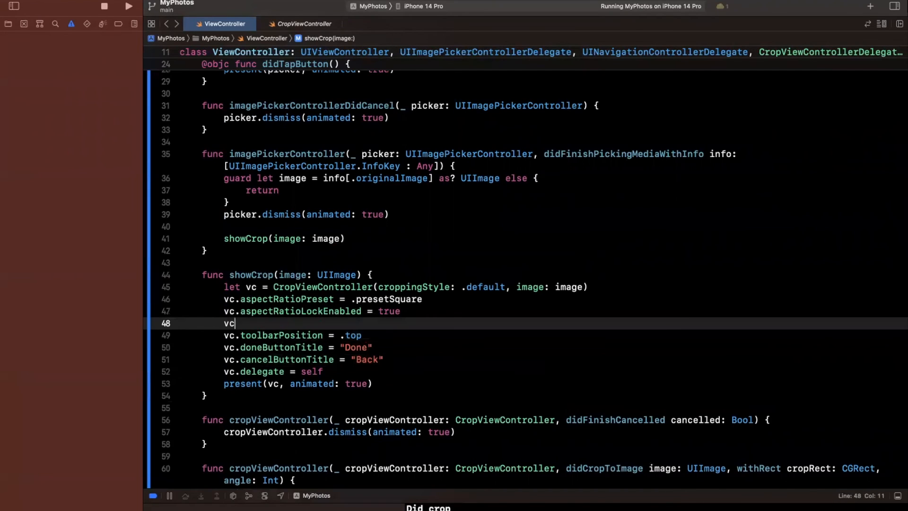
pyautogui.write('done')
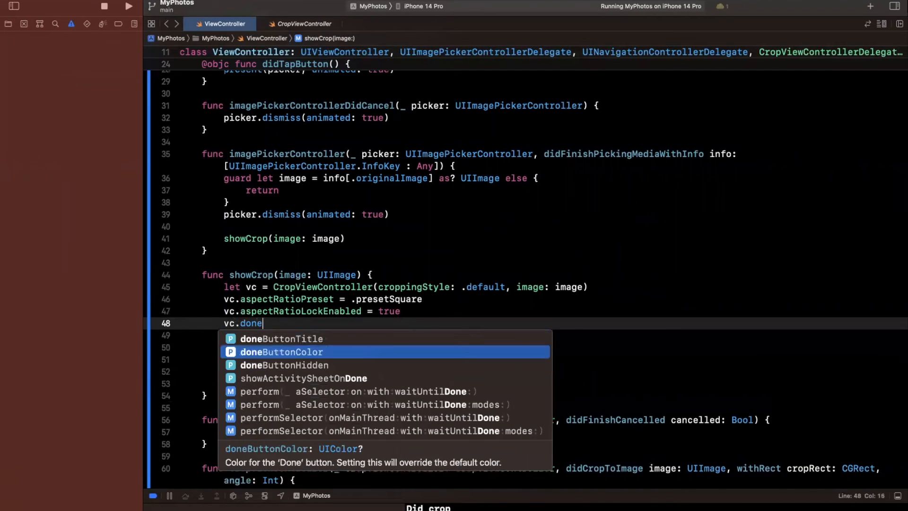
pyautogui.write('ButtonColor = .re')
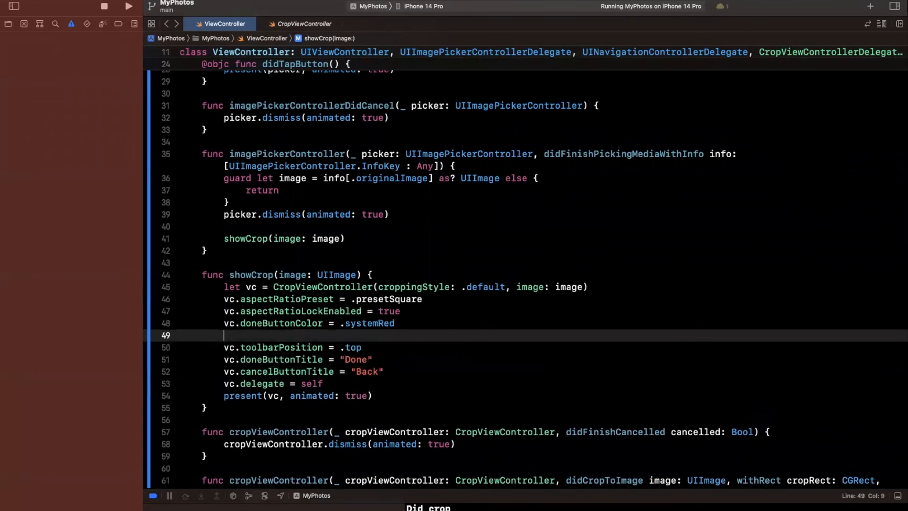
pyautogui.write('vc.cancelb')
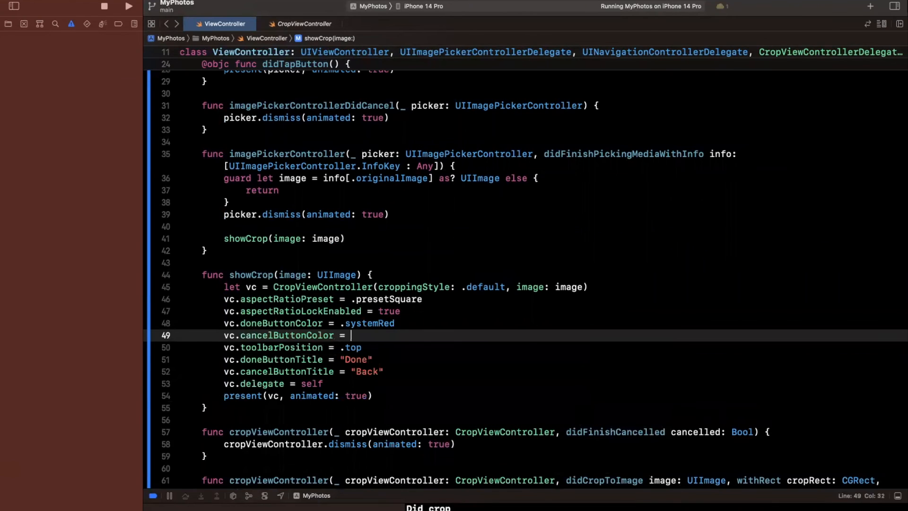
pyautogui.write('.systemre')
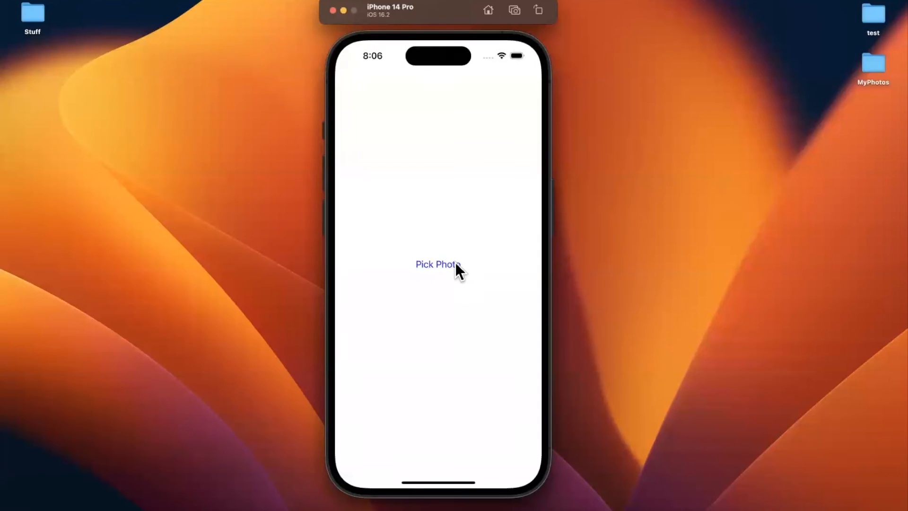
# Step: Pick the sunset lake photo and switch the crop box to a wider aspect preset
pyautogui.click(435, 264)
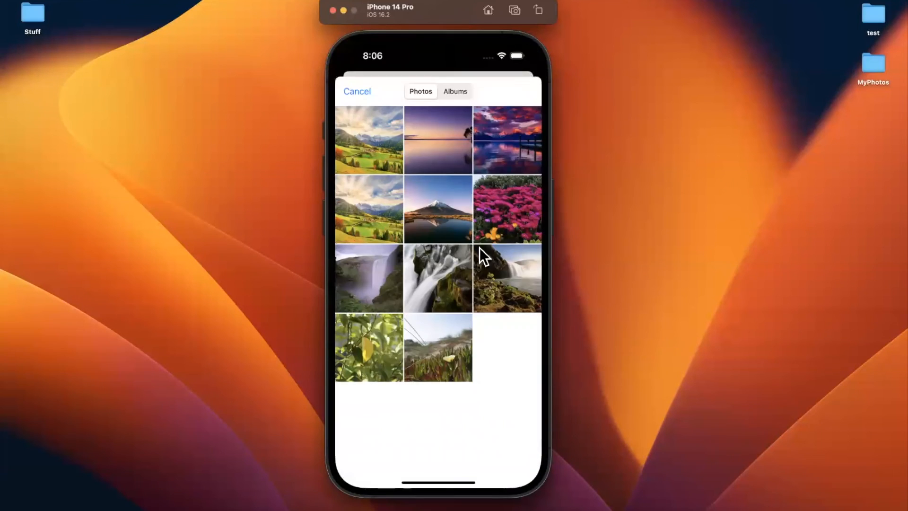
pyautogui.click(438, 139)
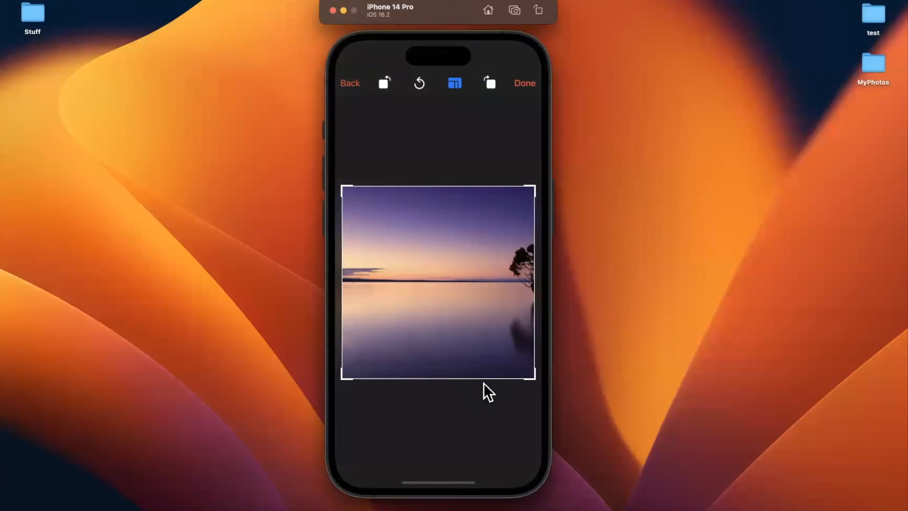
pyautogui.moveTo(460, 184)
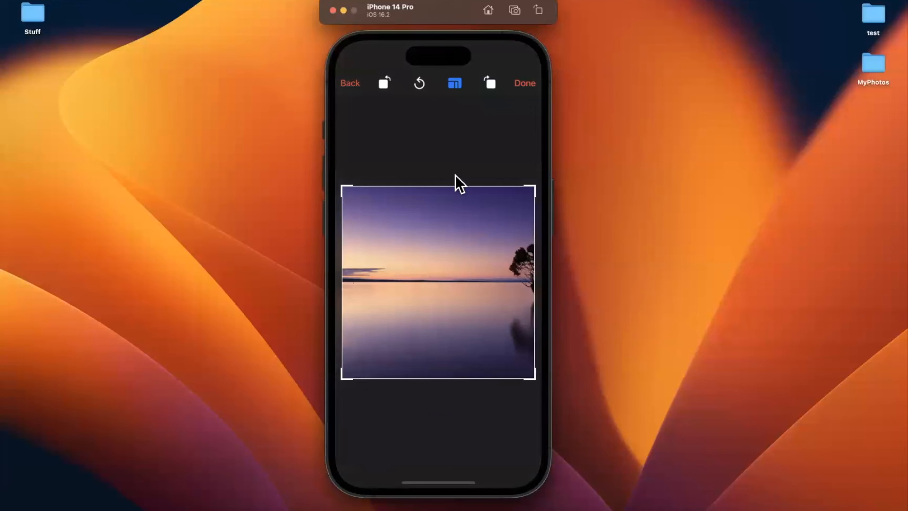
pyautogui.moveTo(411, 93)
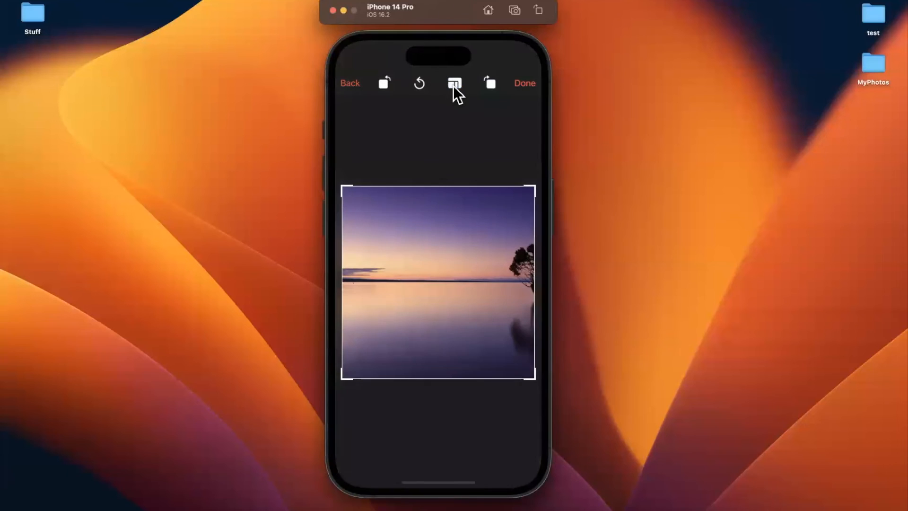
pyautogui.click(455, 83)
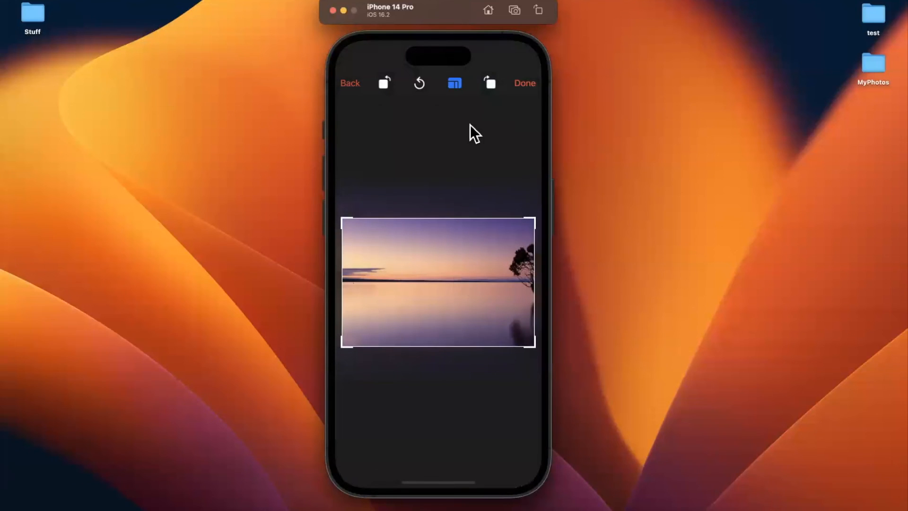
pyautogui.click(454, 83)
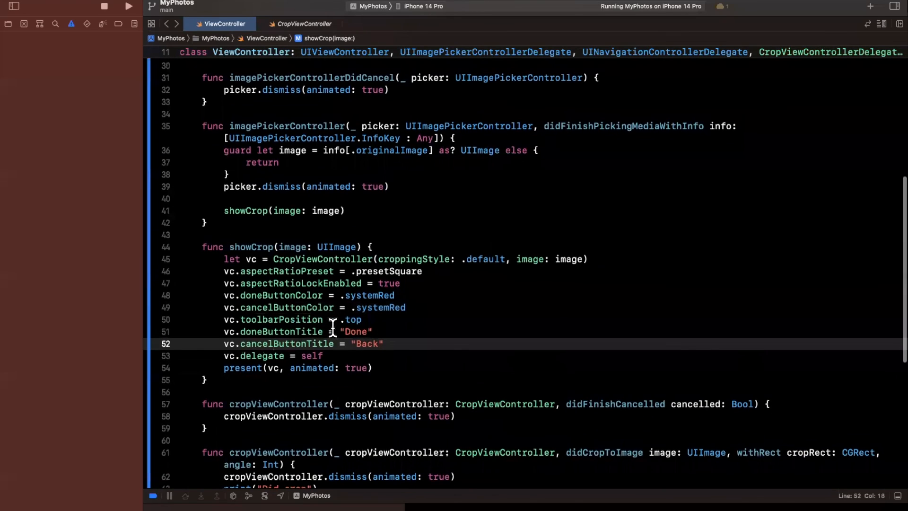
pyautogui.rightClick(300, 283)
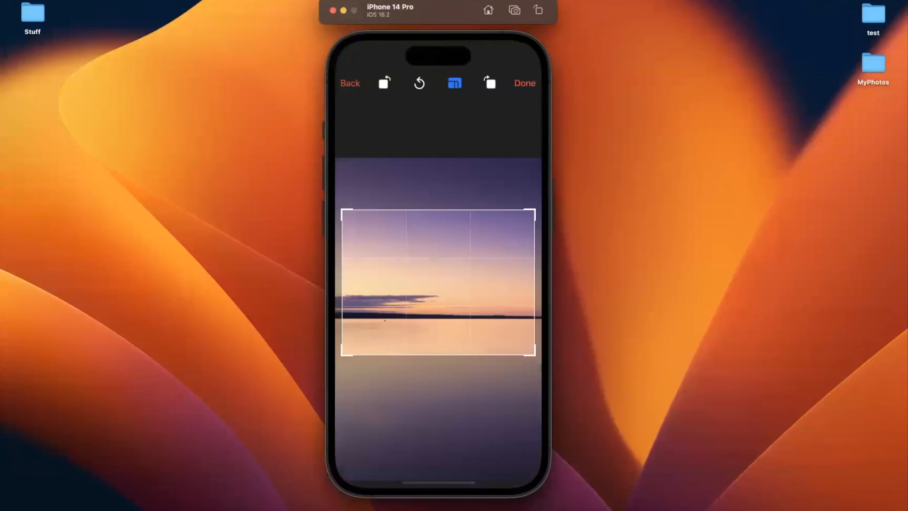
# Step: Choose the Square ratio over the tree and finish the crop with Done
pyautogui.click(455, 83)
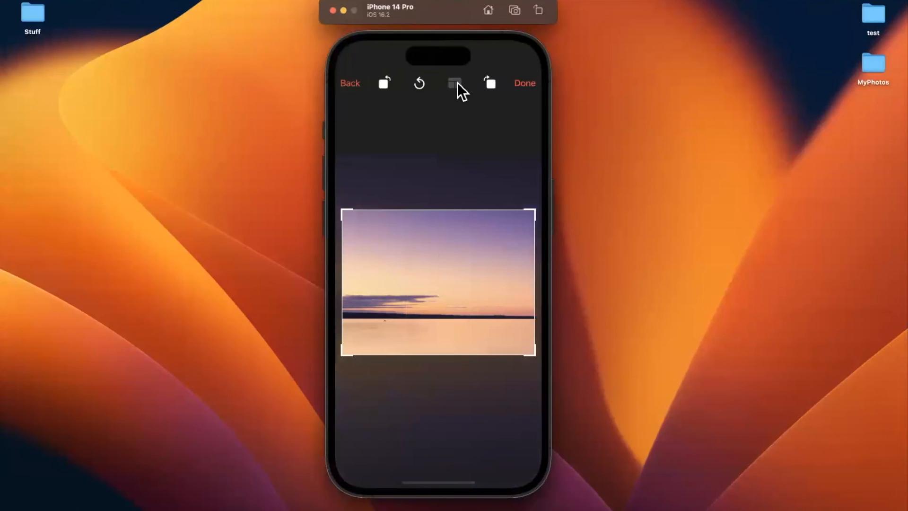
pyautogui.click(454, 83)
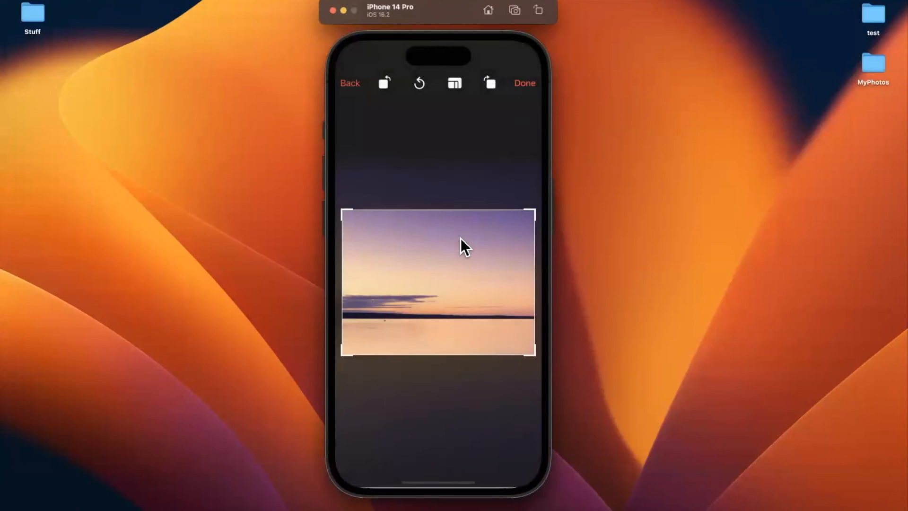
pyautogui.click(454, 83)
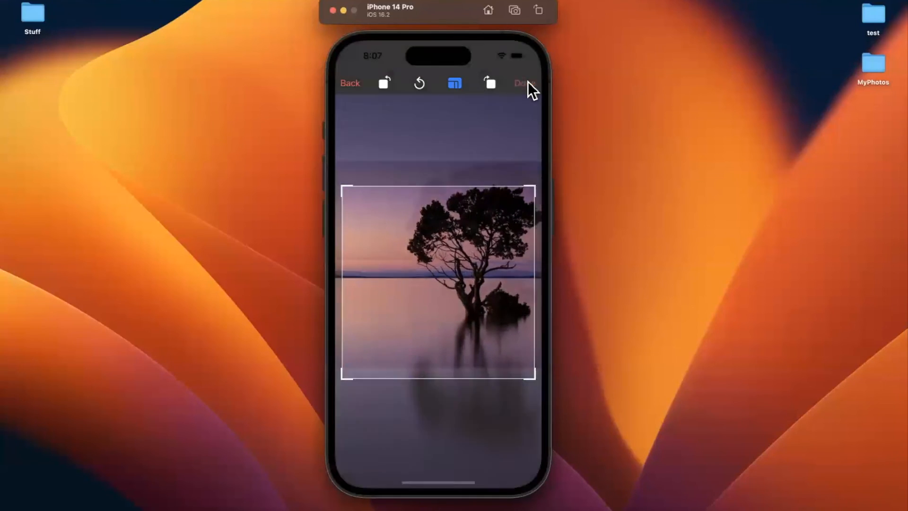
pyautogui.click(521, 82)
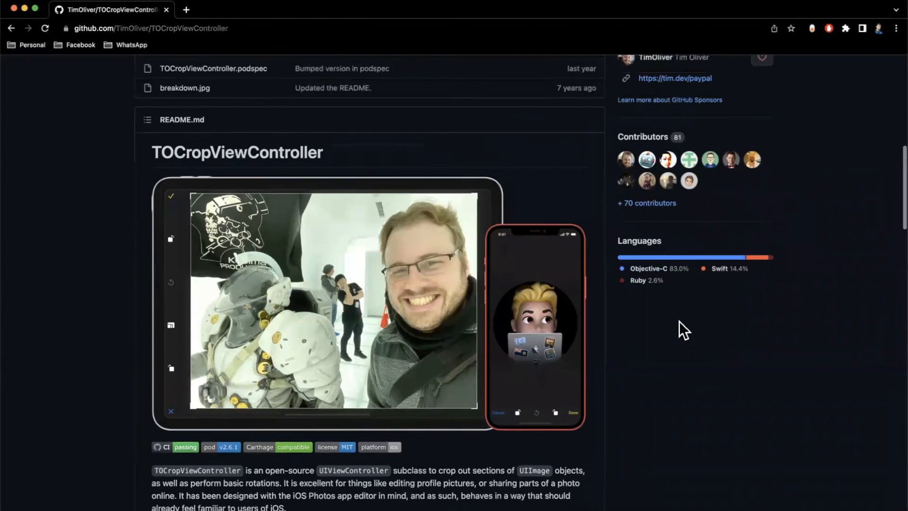
# Step: Scroll the TOCropViewController GitHub page down to its README introduction
pyautogui.scroll(-3)
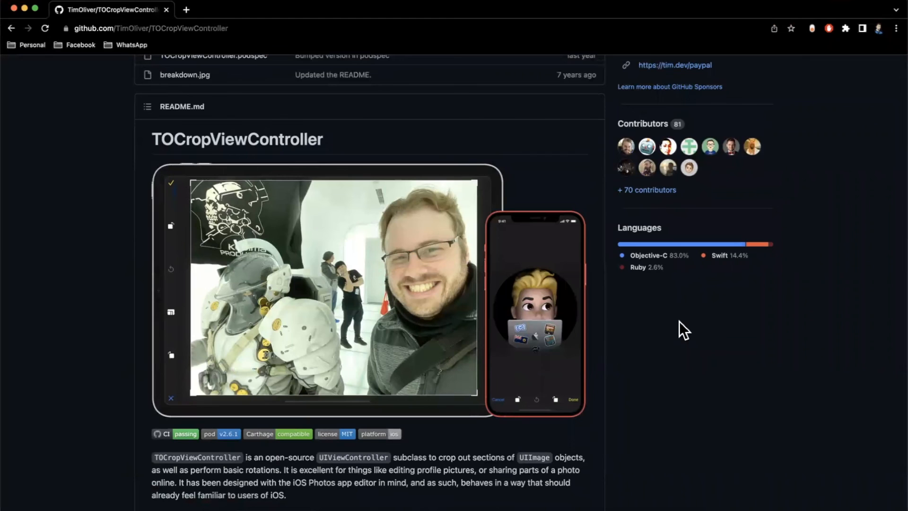